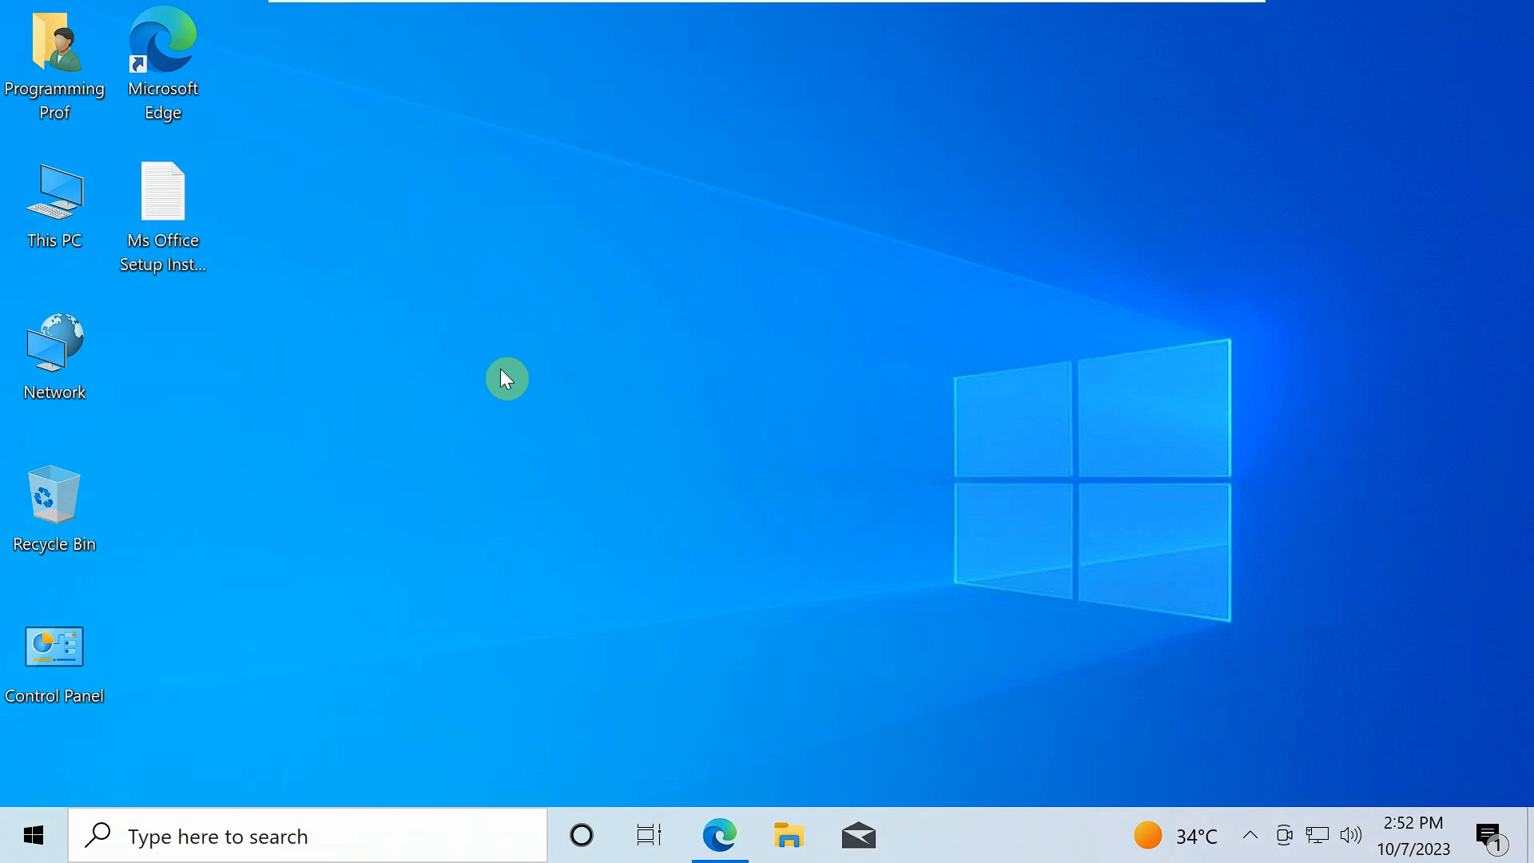
- Create a new folder named 'MS Office Setup' on Local Disk (C:)
double_click(54, 192)
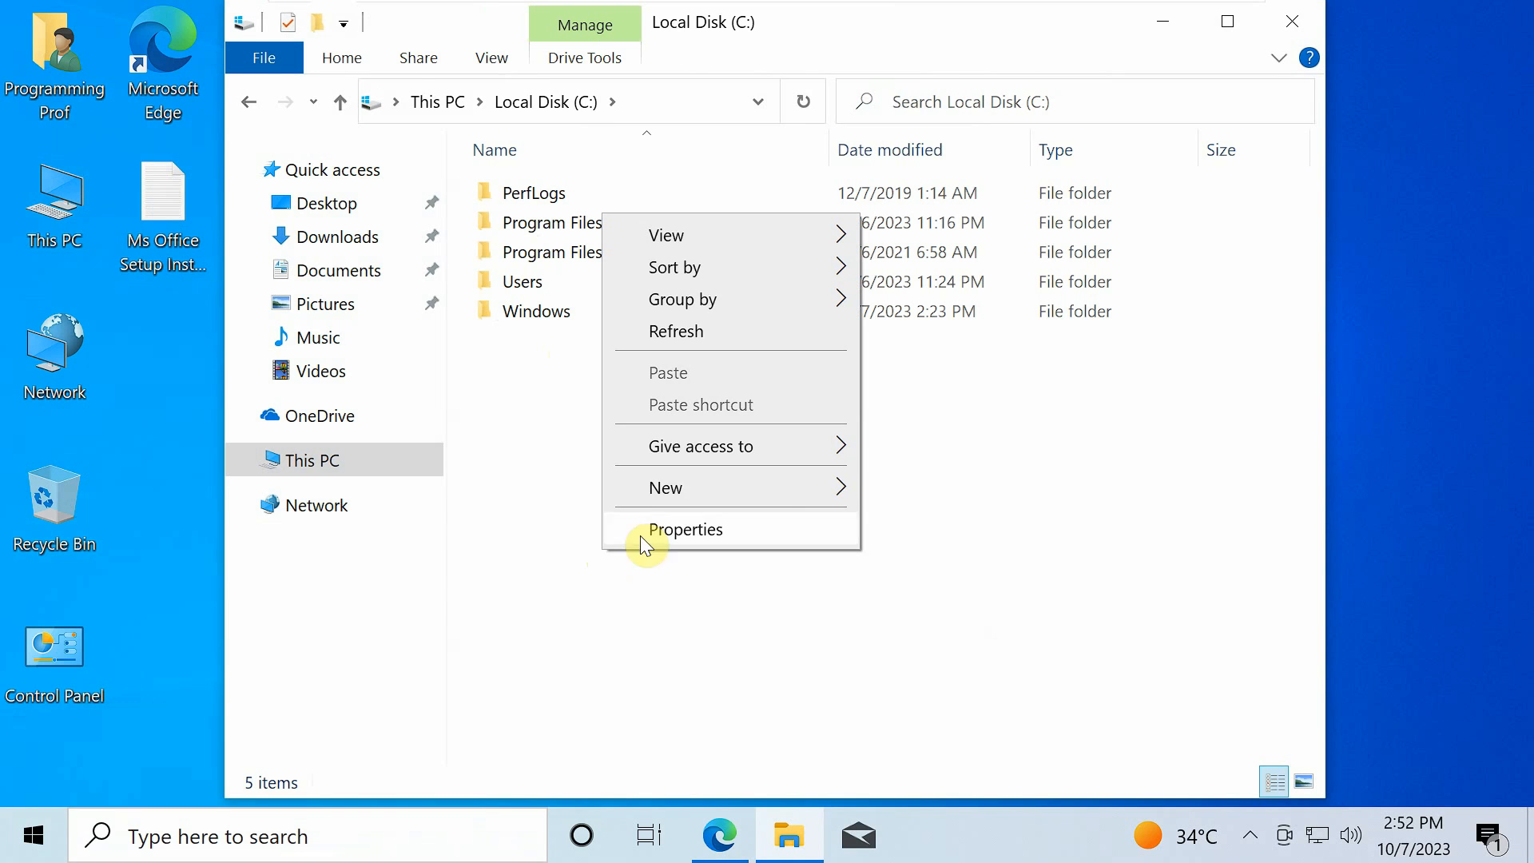
mouse_move(697, 488)
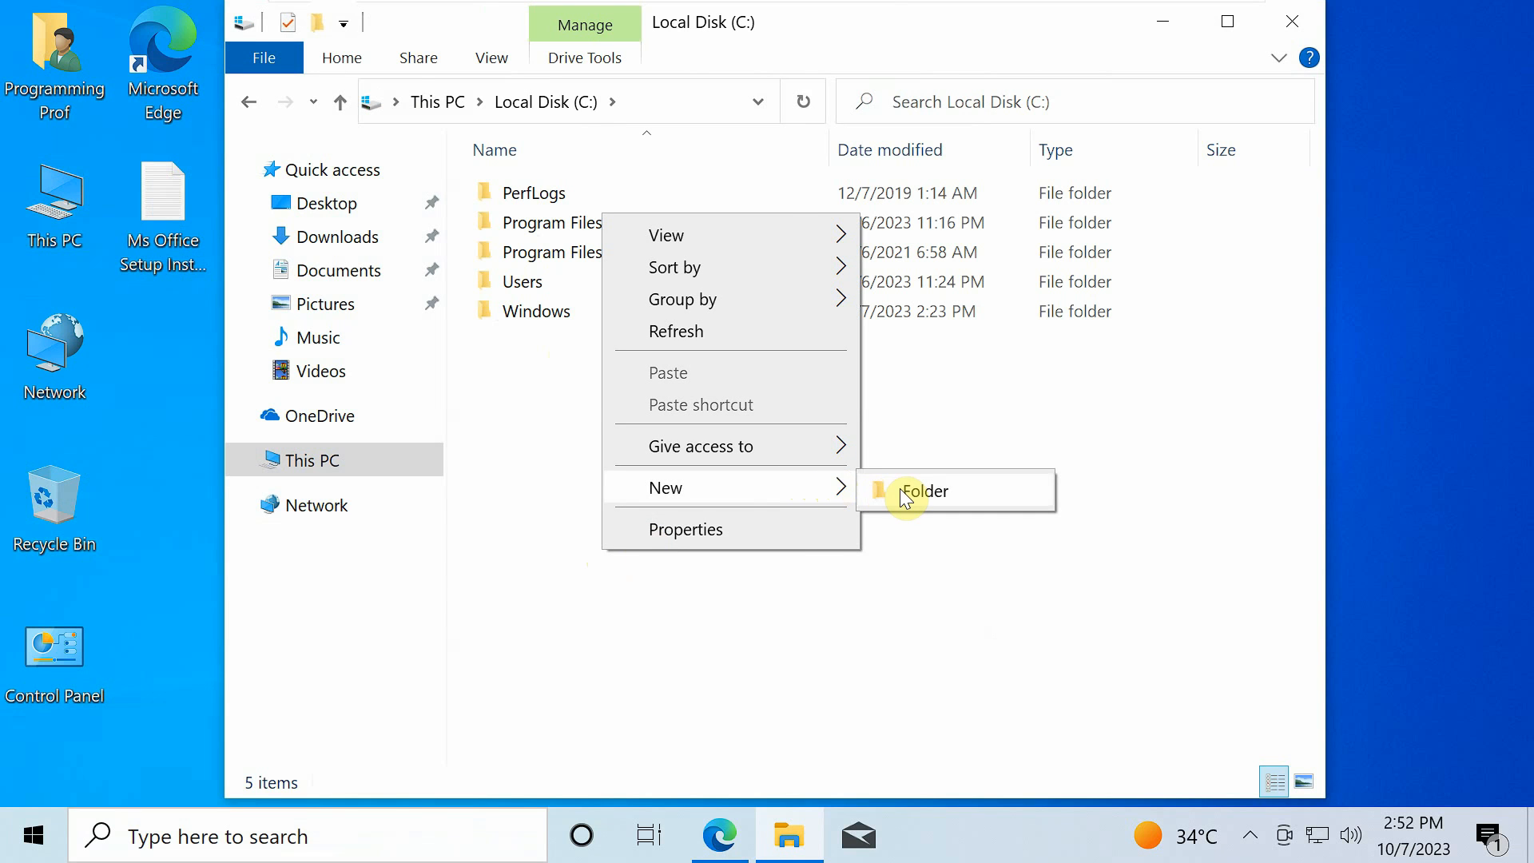
click(925, 492)
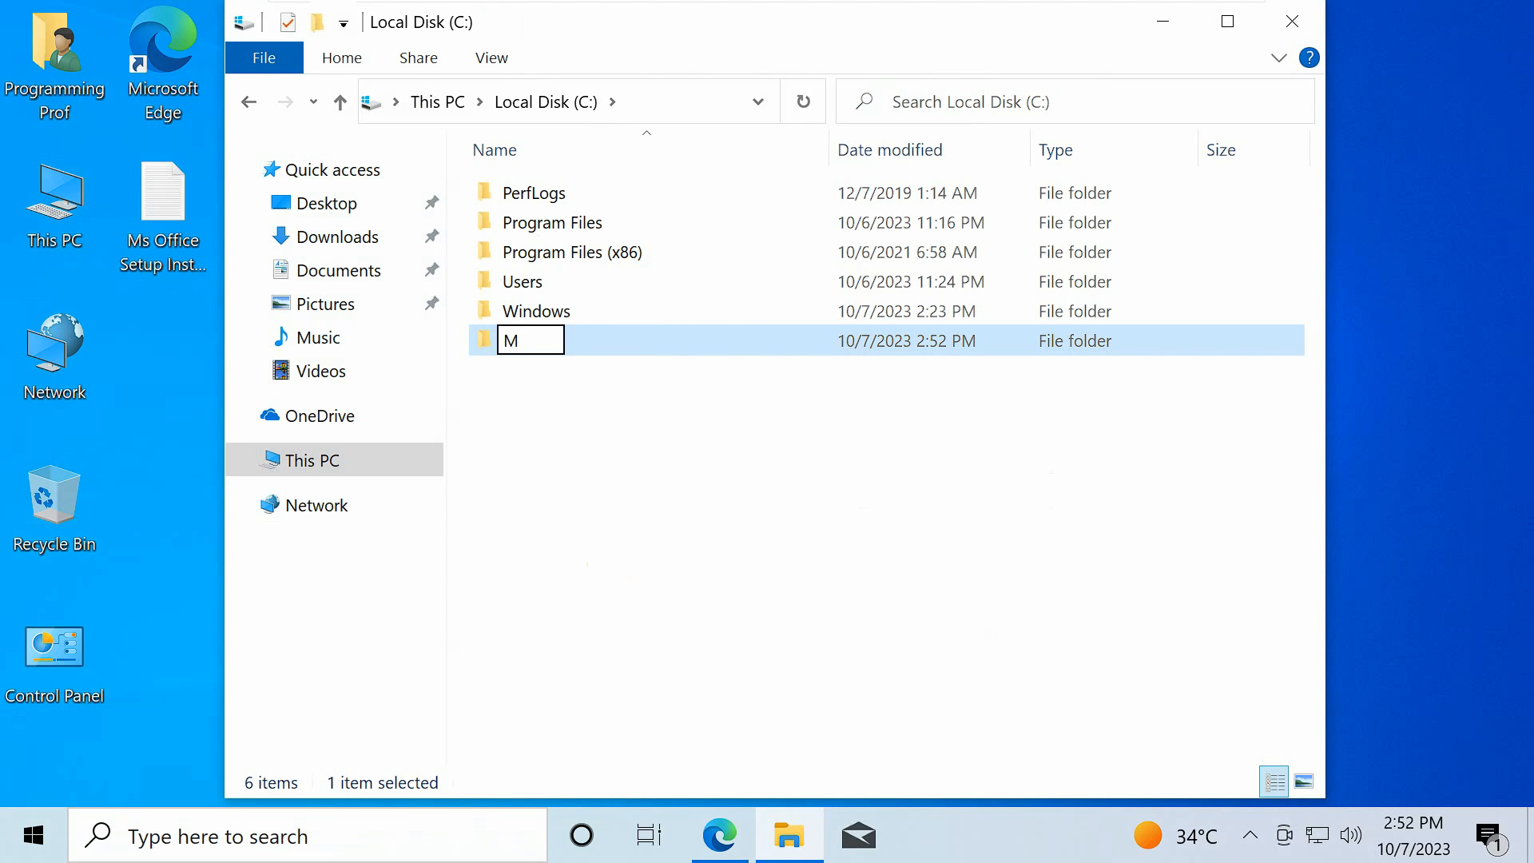
text(S Office Set)
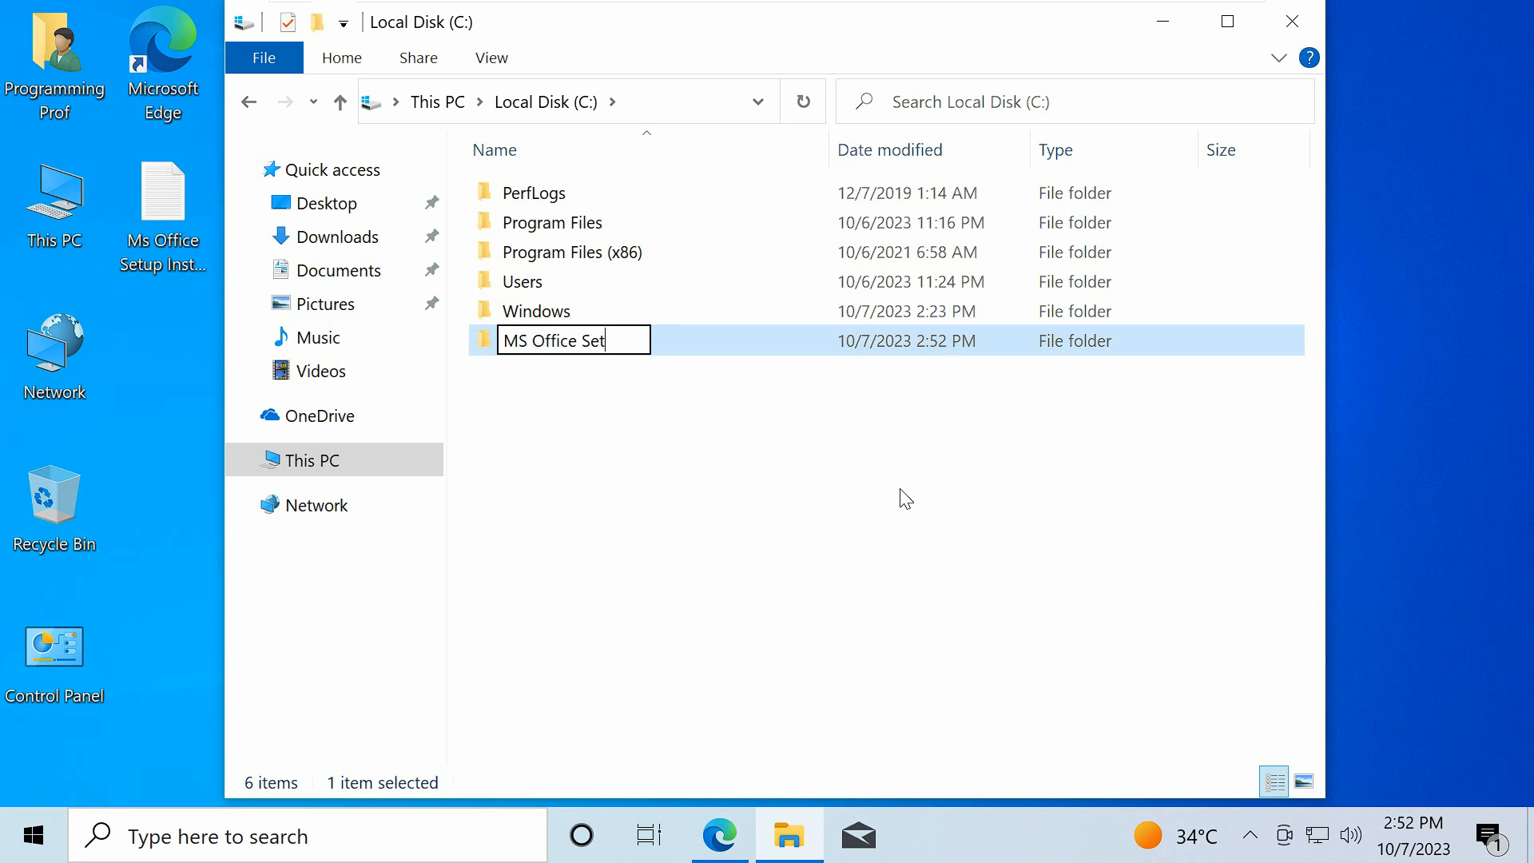
key(Enter)
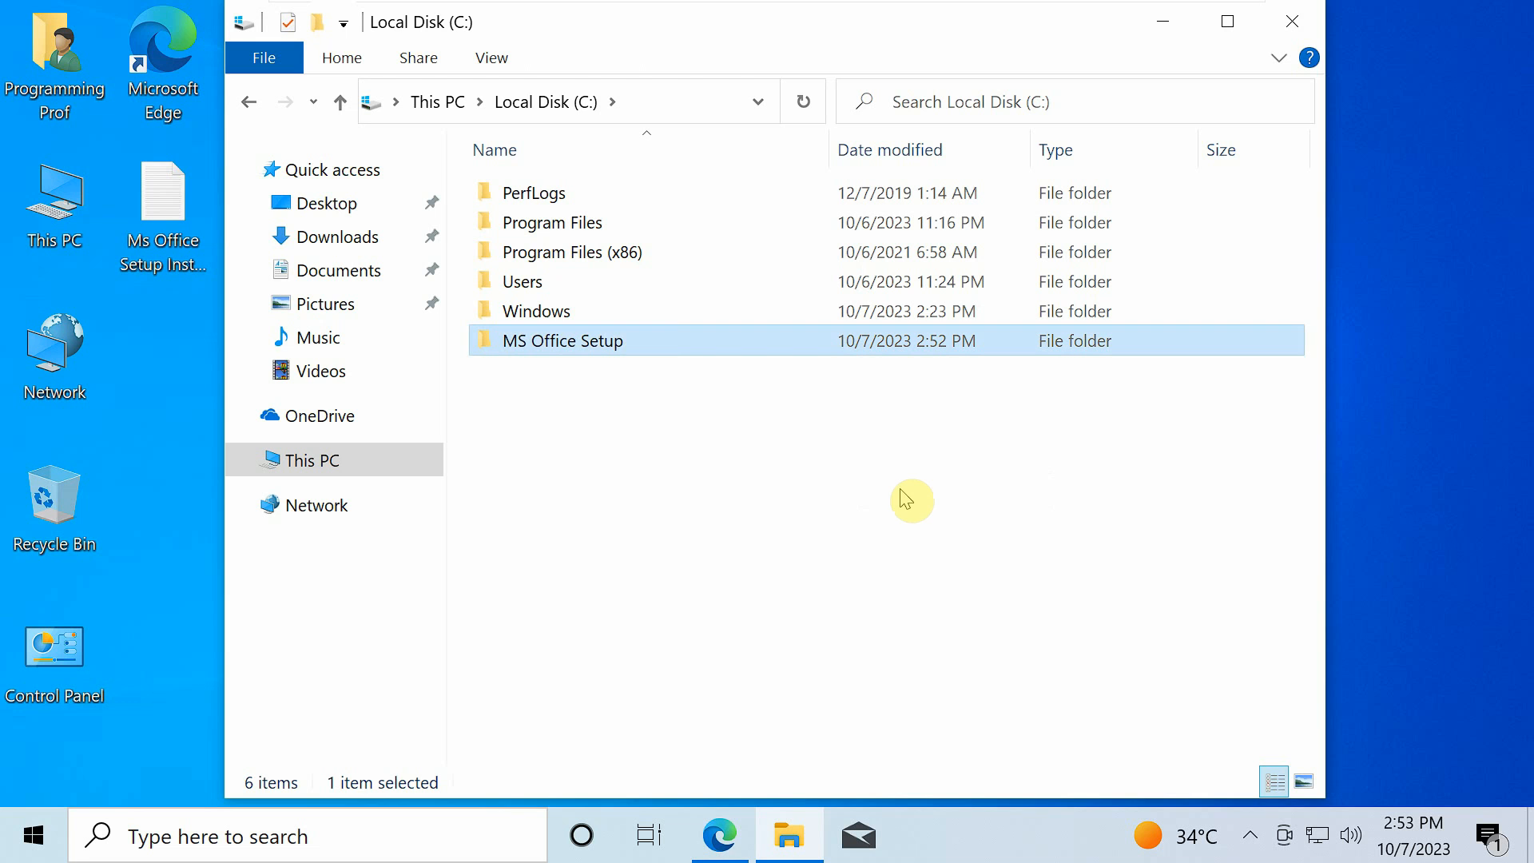
- Launch Edge and search Google for Office Customization Tool to reach config.office.com
click(719, 835)
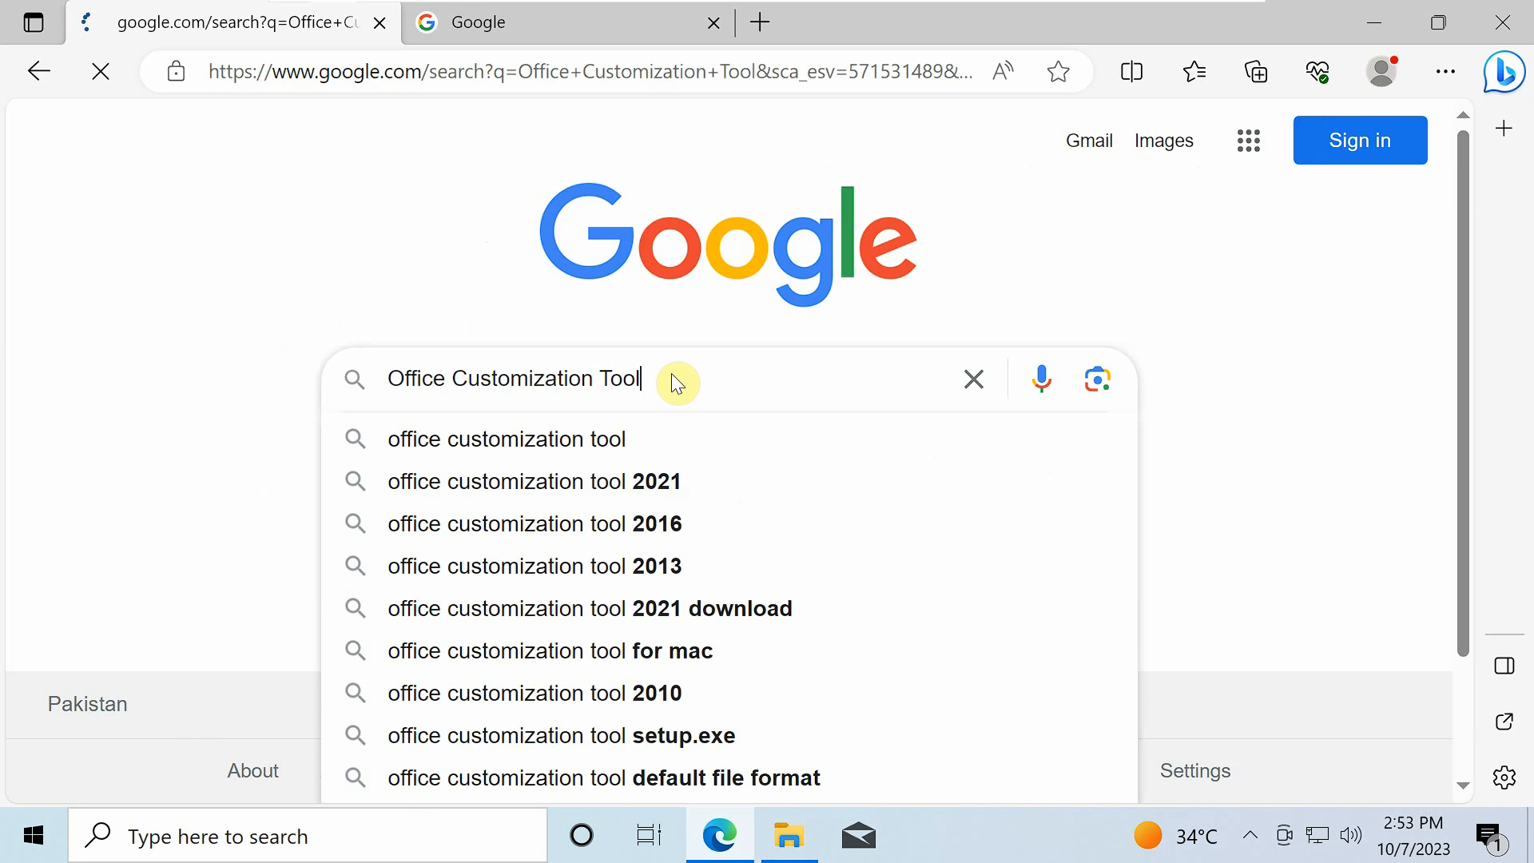
key(Enter)
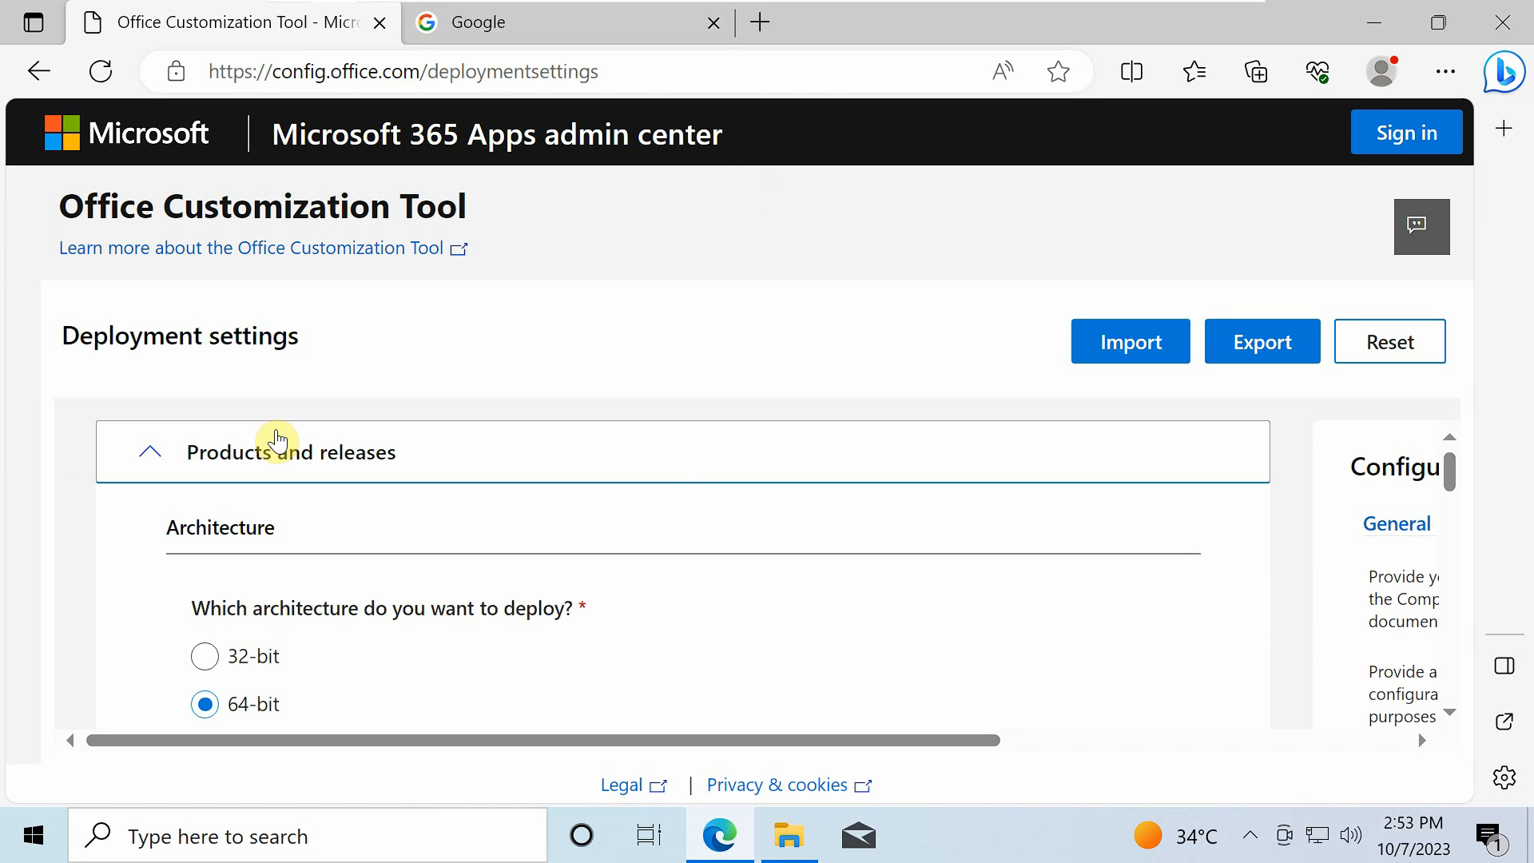
- Select Office LTSC Professional Plus 2021 - Volume License and review version and app options
click(204, 704)
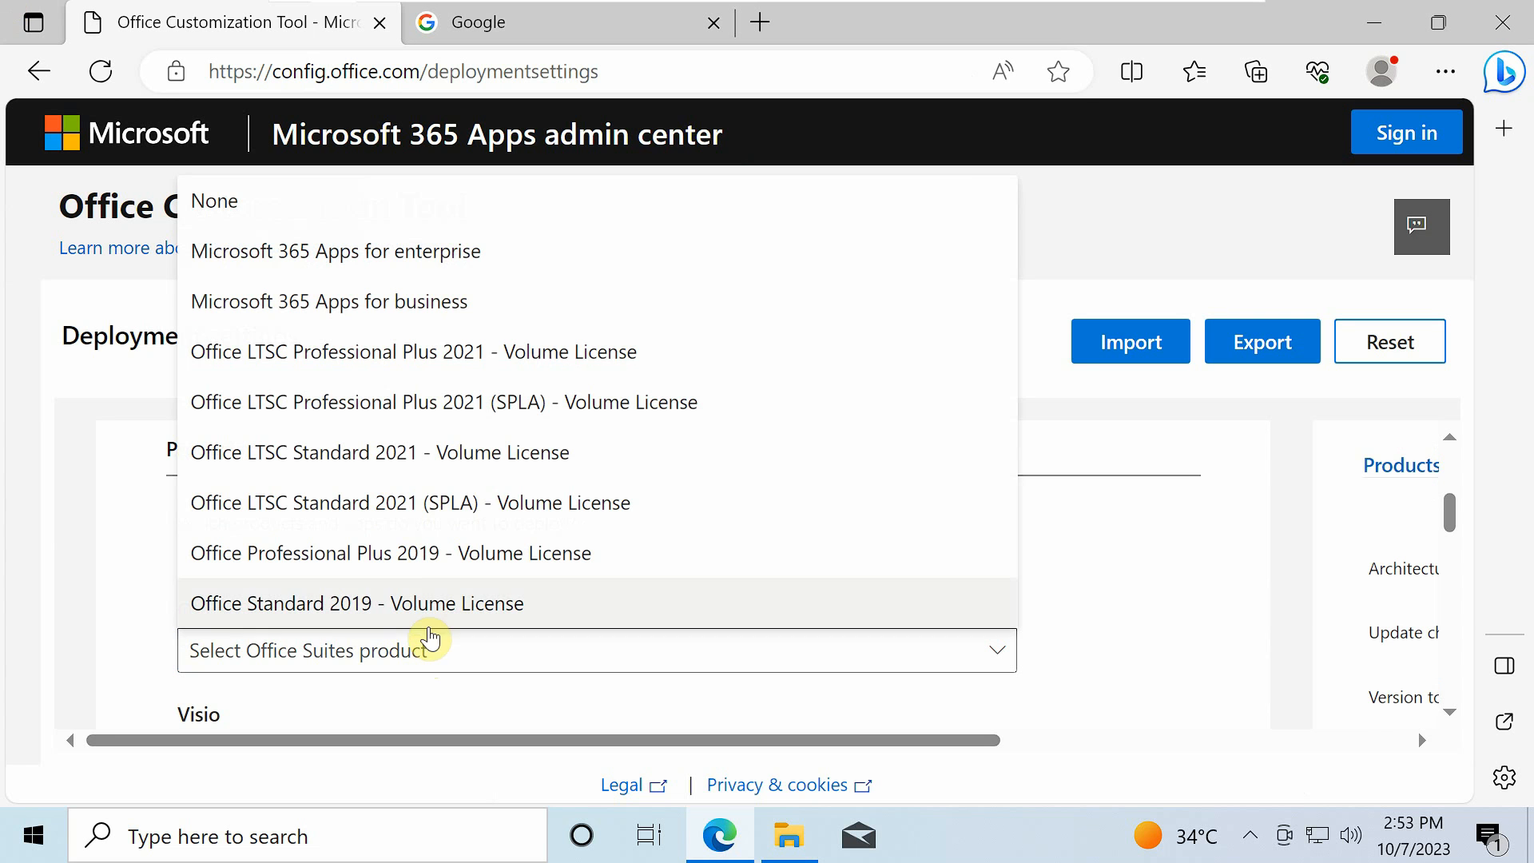
click(411, 352)
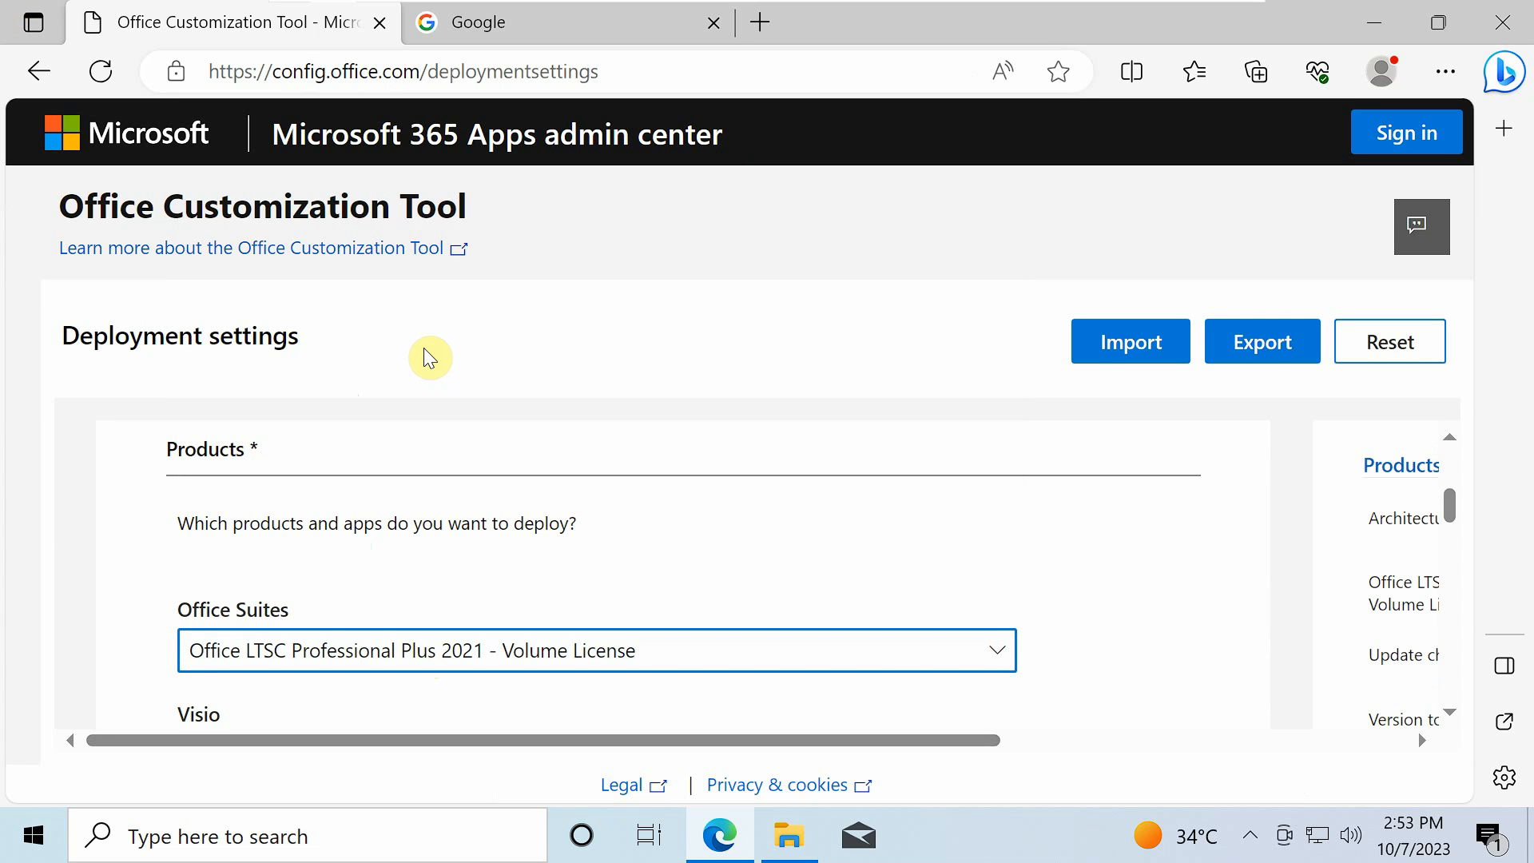
scroll(down, 3)
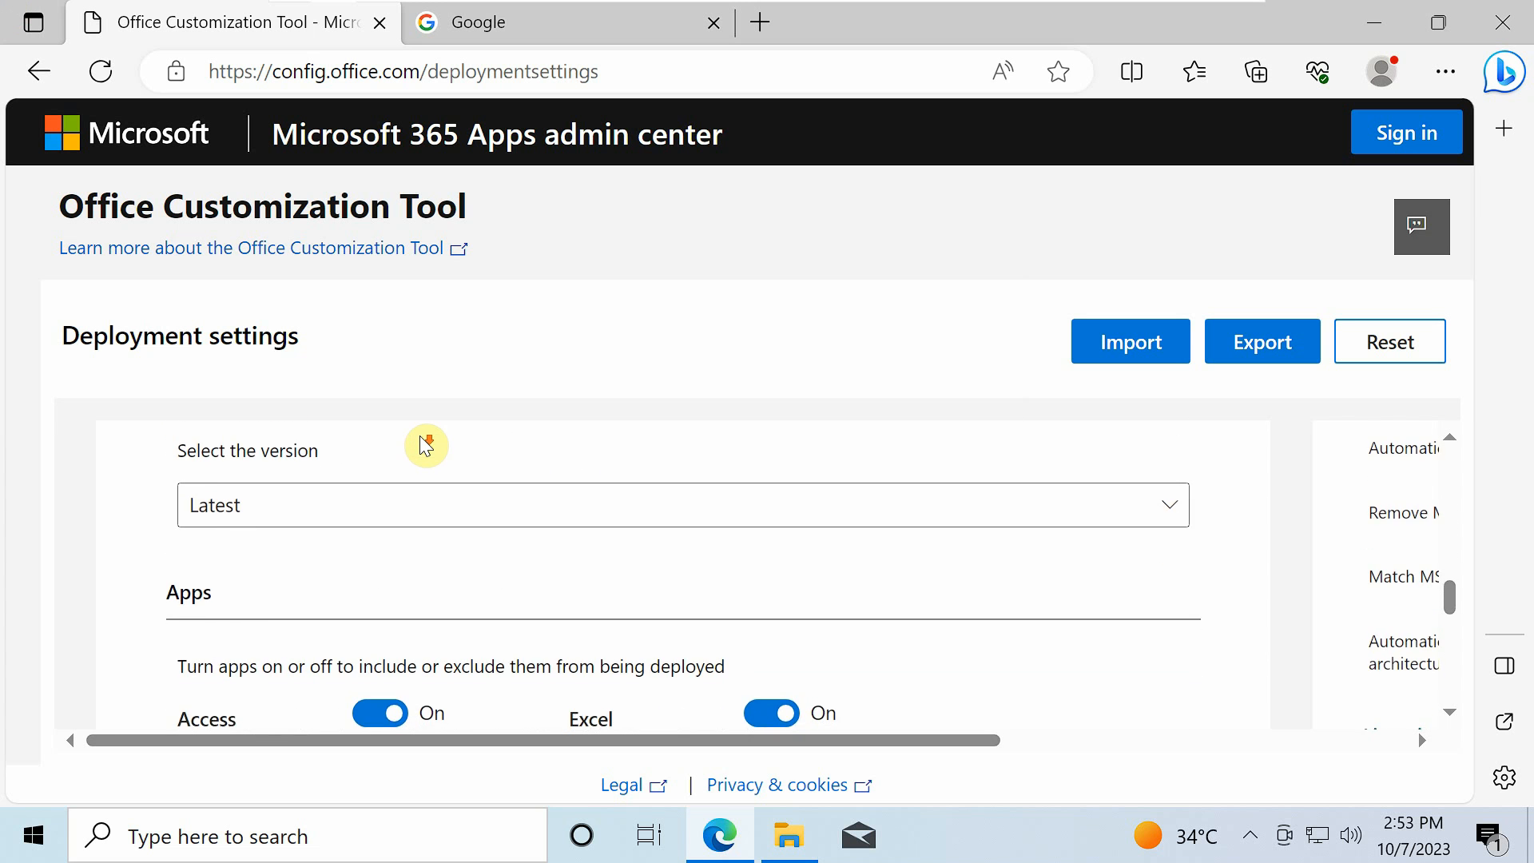
scroll(down, 3)
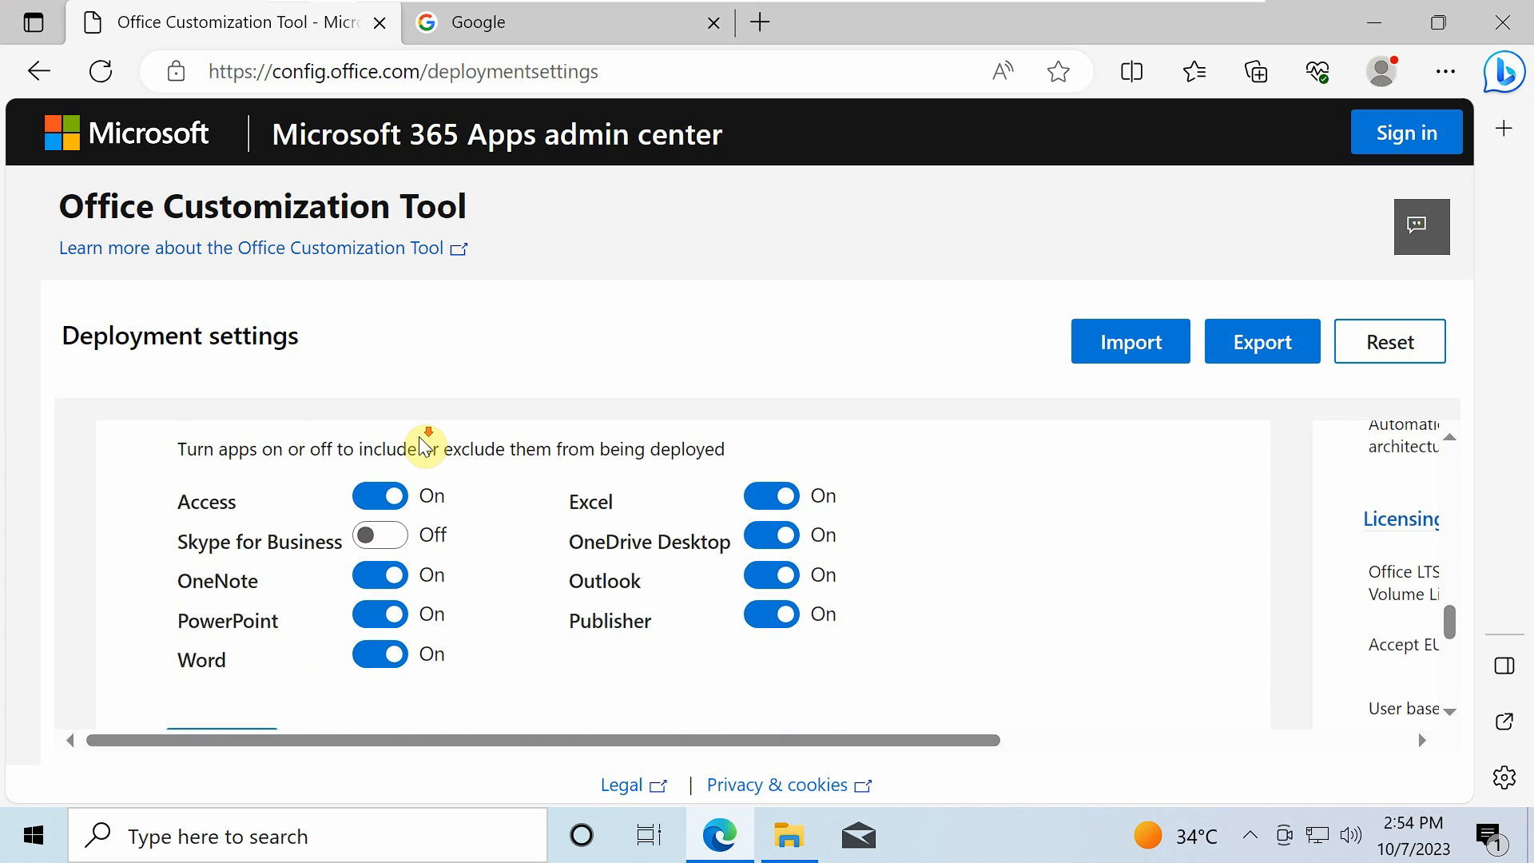
scroll(down, 3)
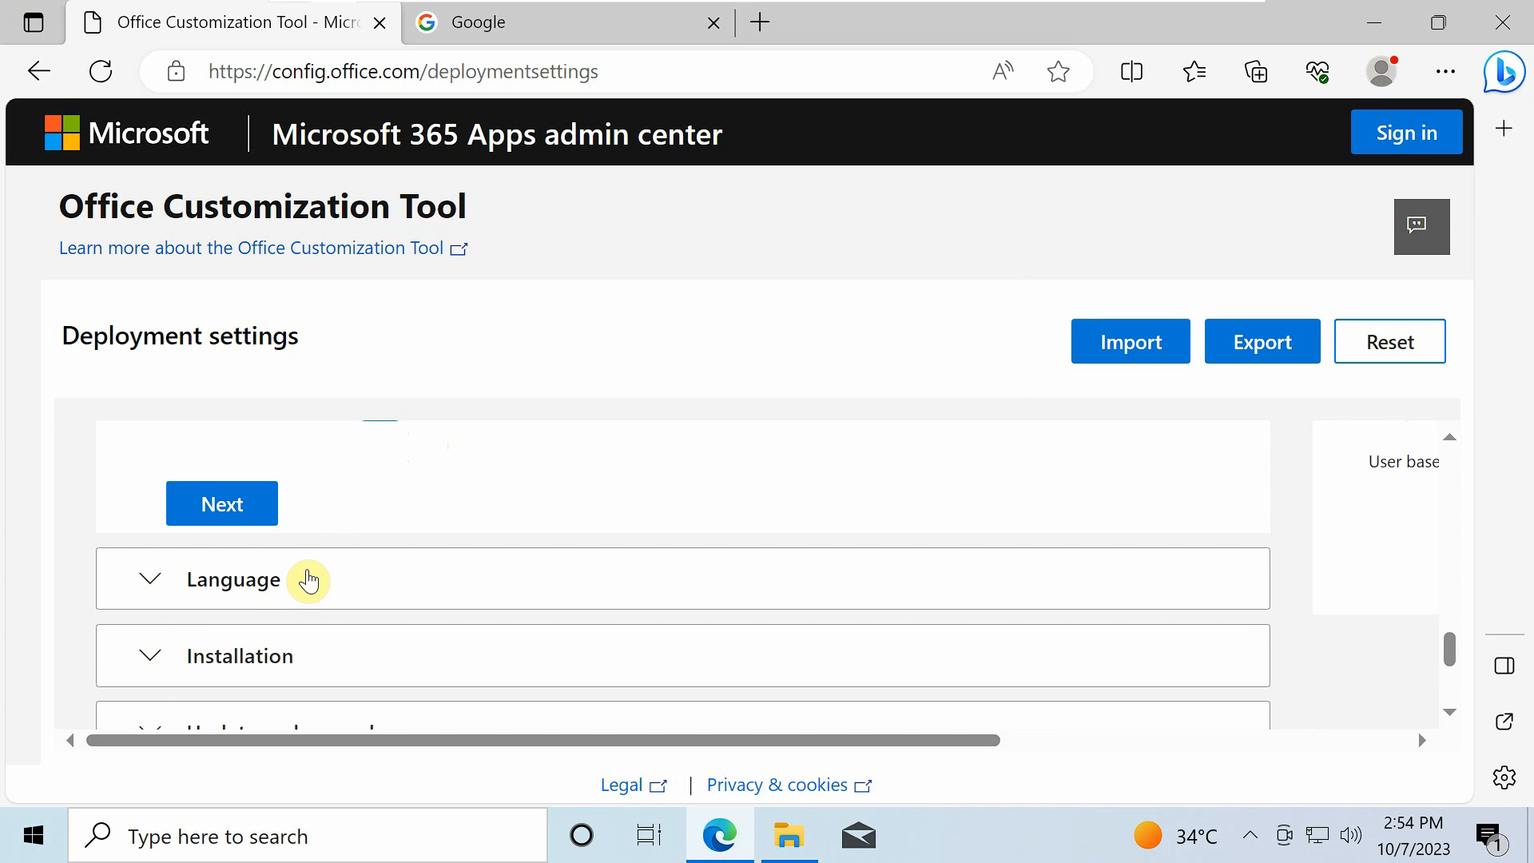
- Set the primary language to Match Operating System
click(235, 579)
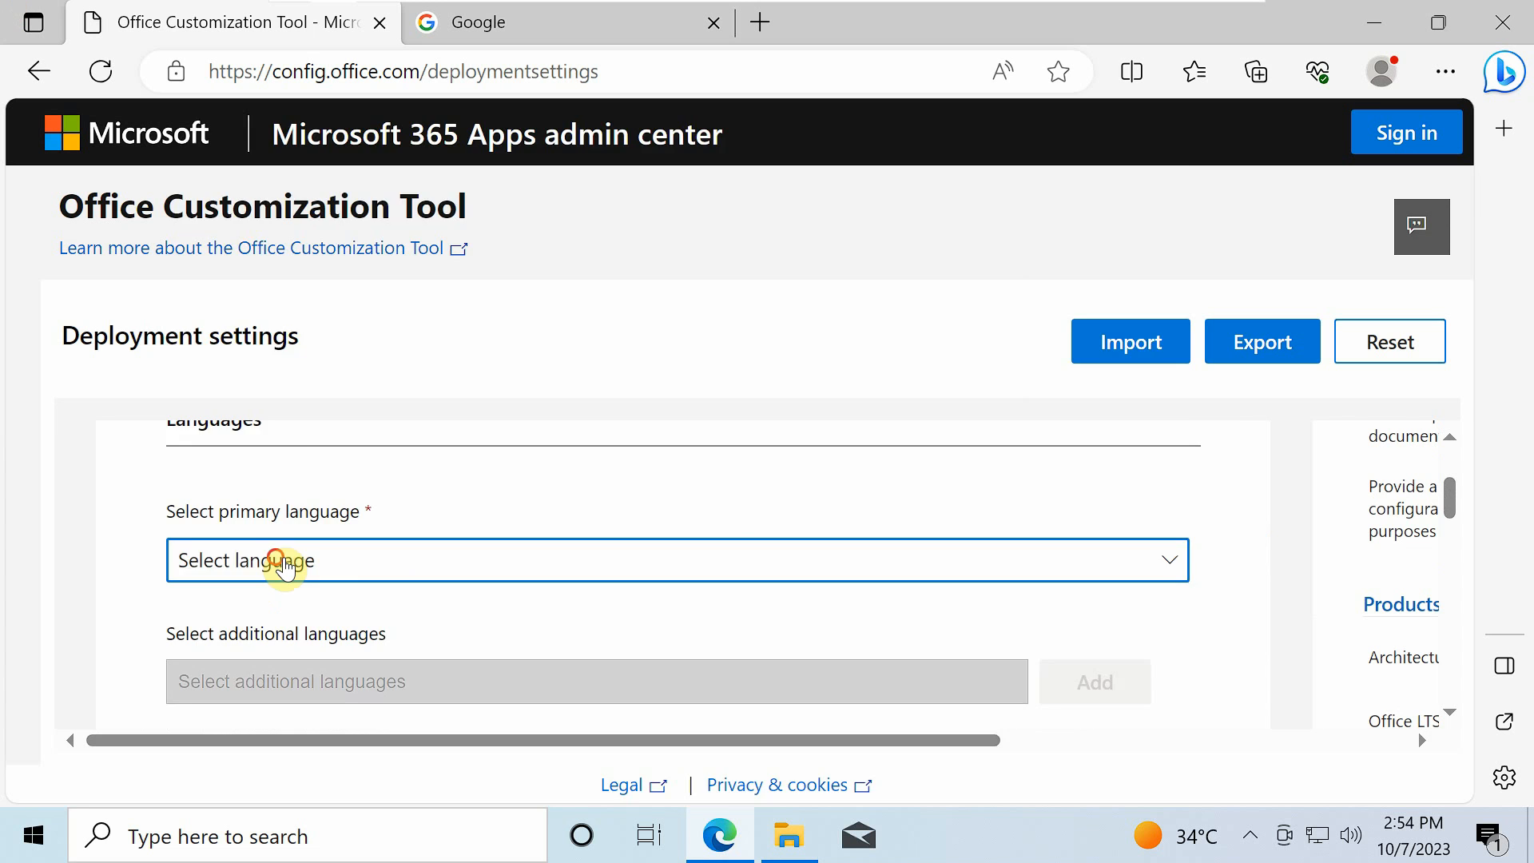
click(678, 572)
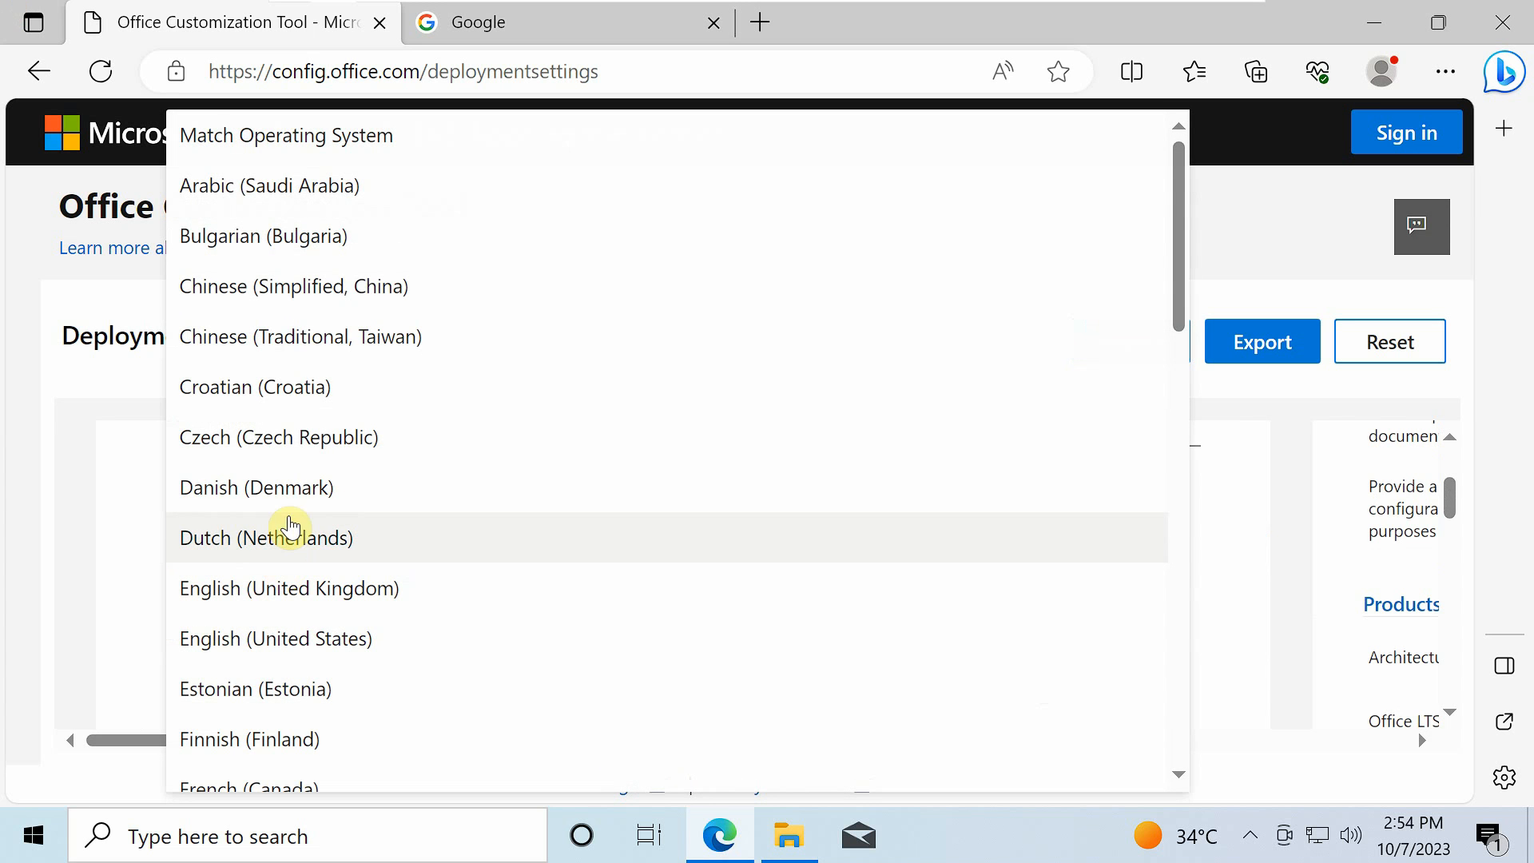
mouse_move(303, 148)
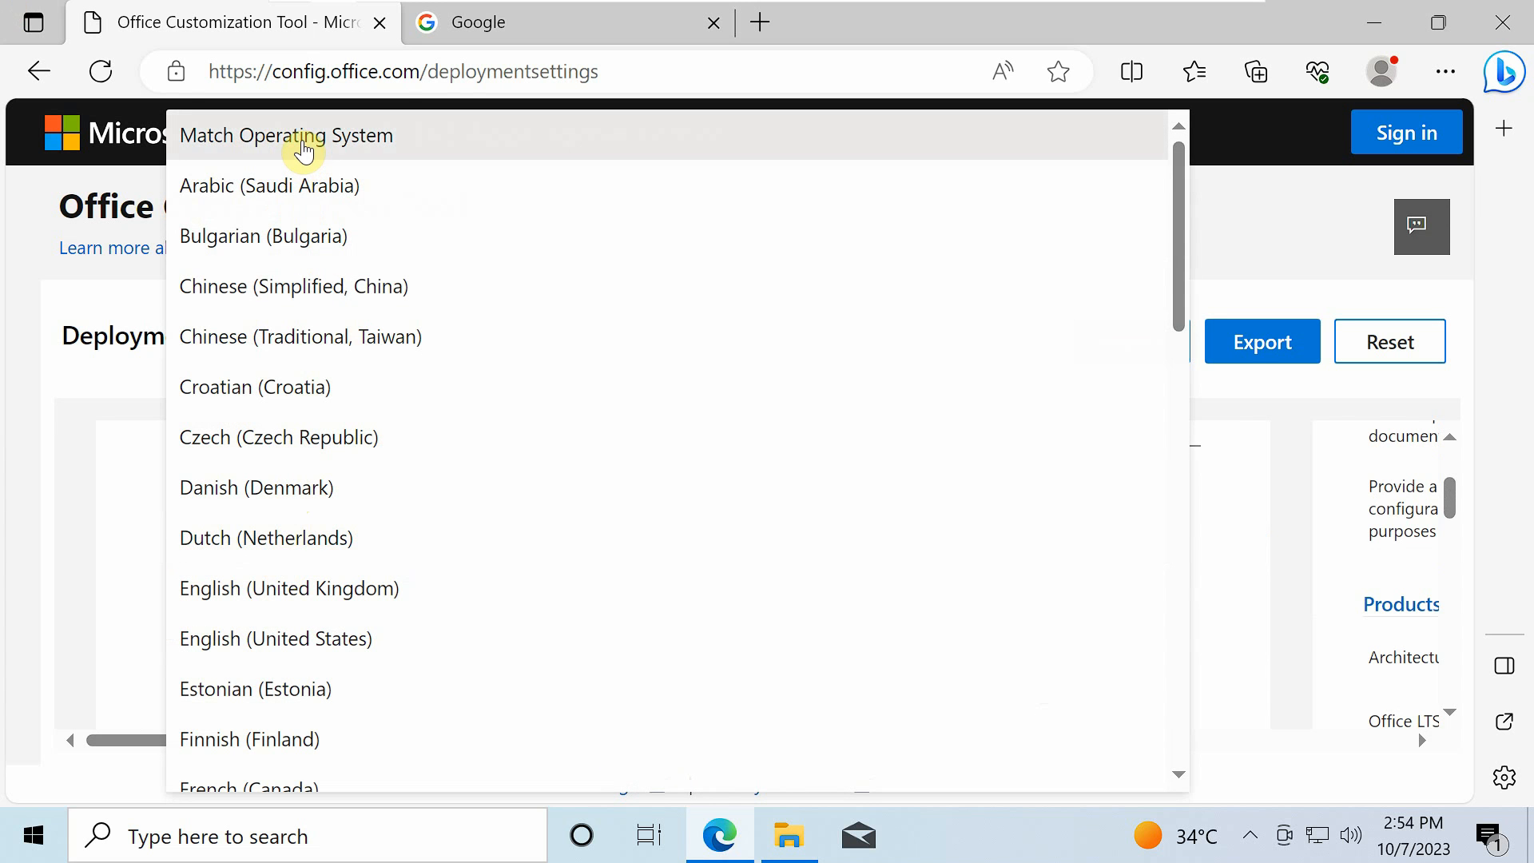
click(285, 135)
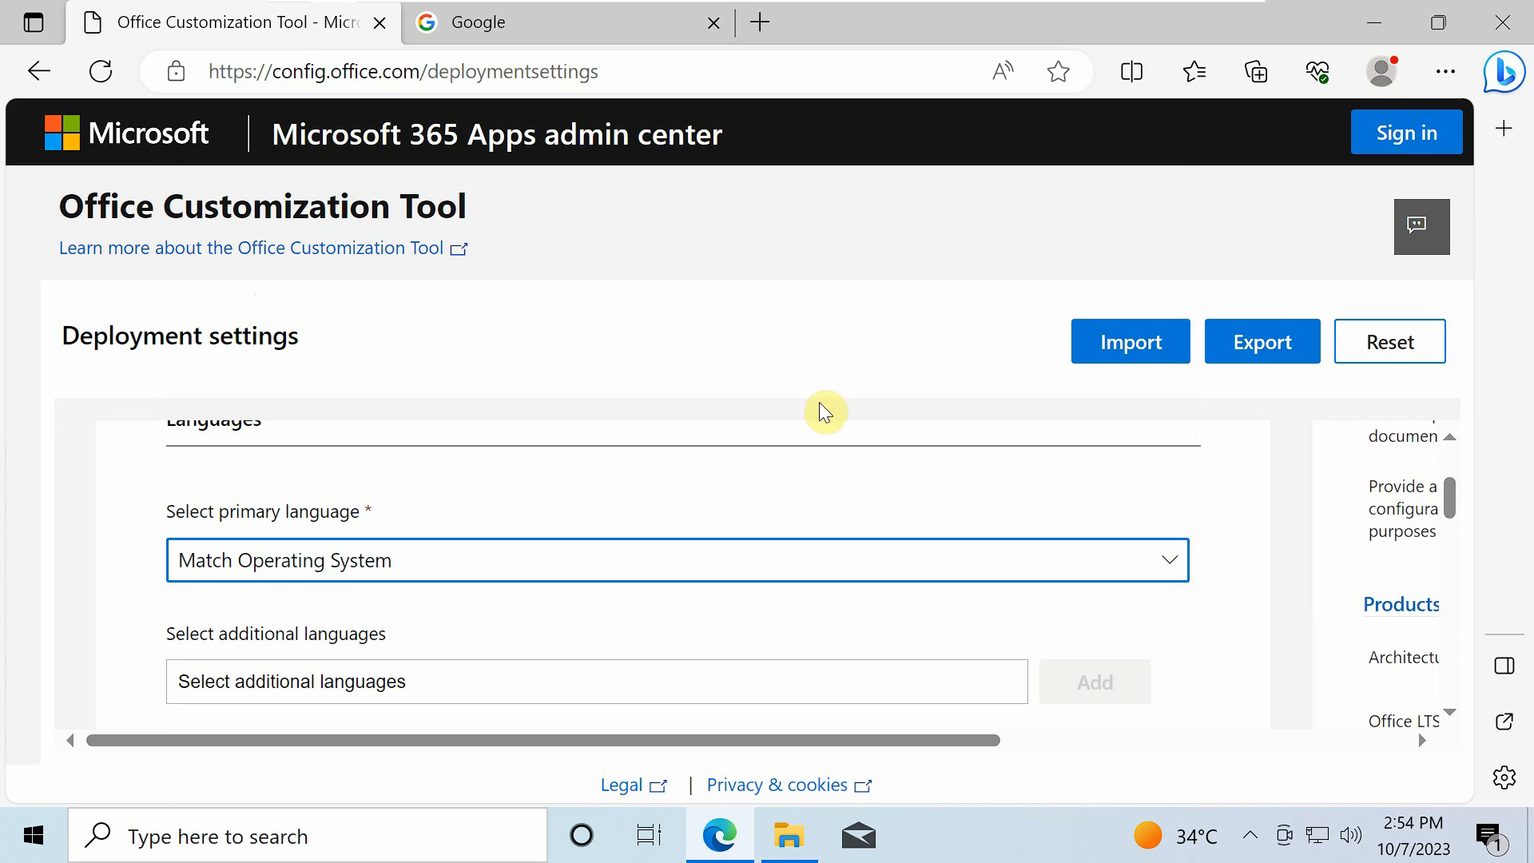
- Start the export and choose Office Open XML formats as the default file format
click(1263, 341)
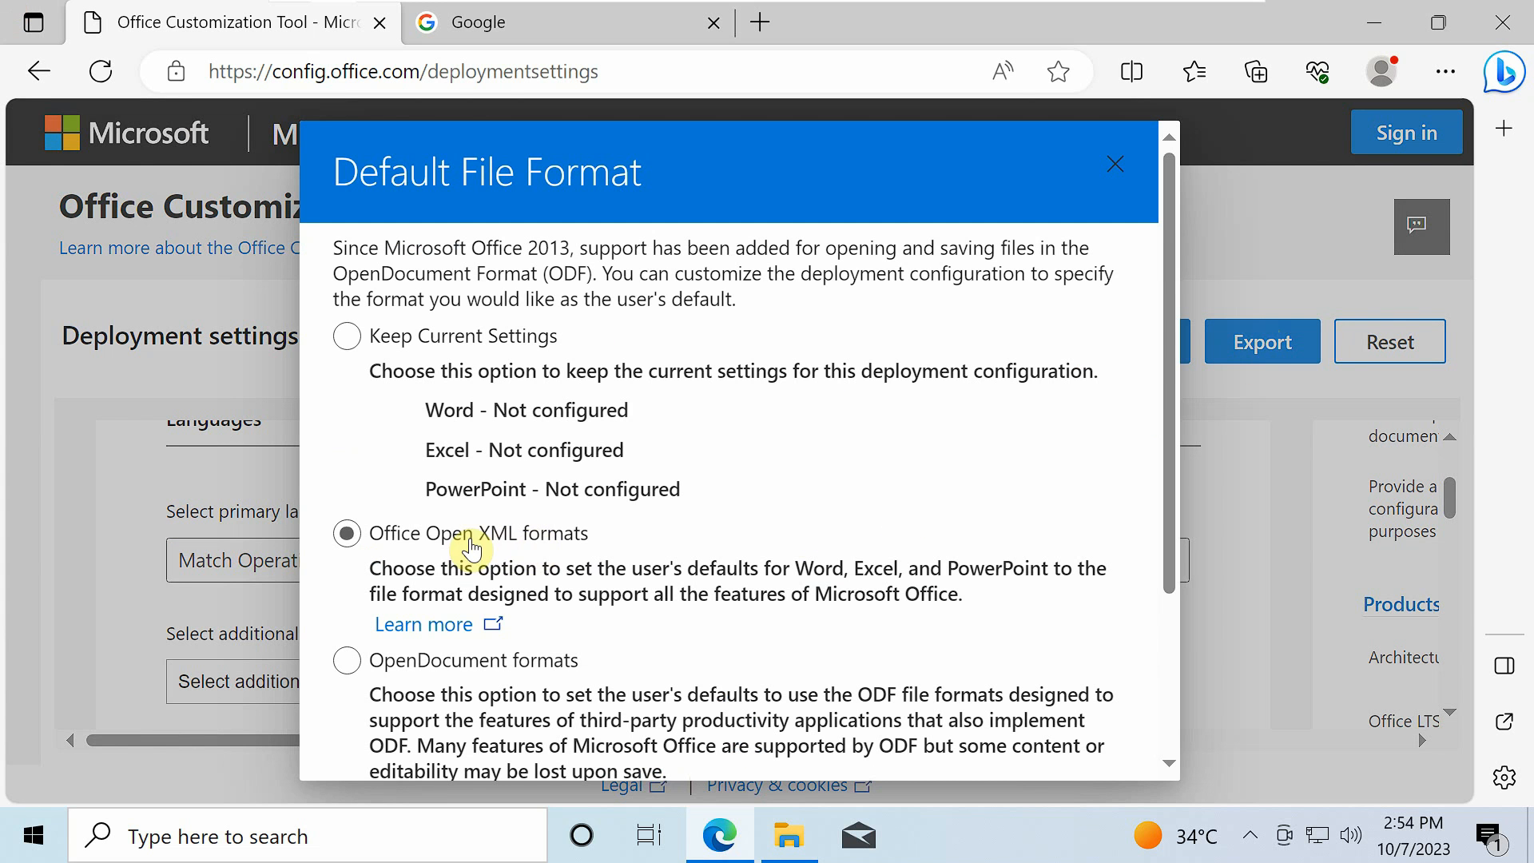
click(346, 533)
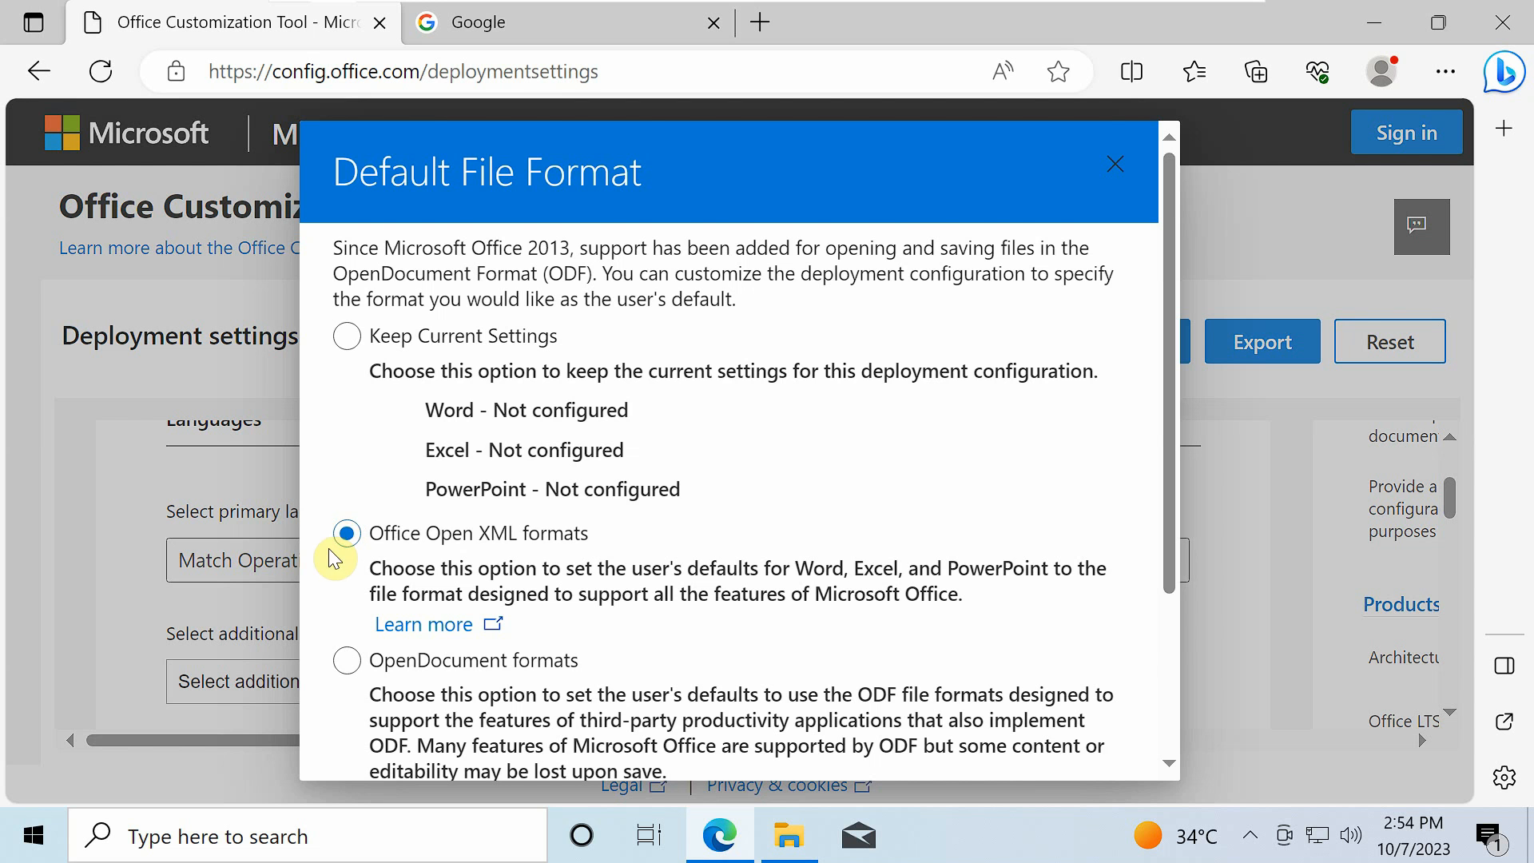
scroll(down, 3)
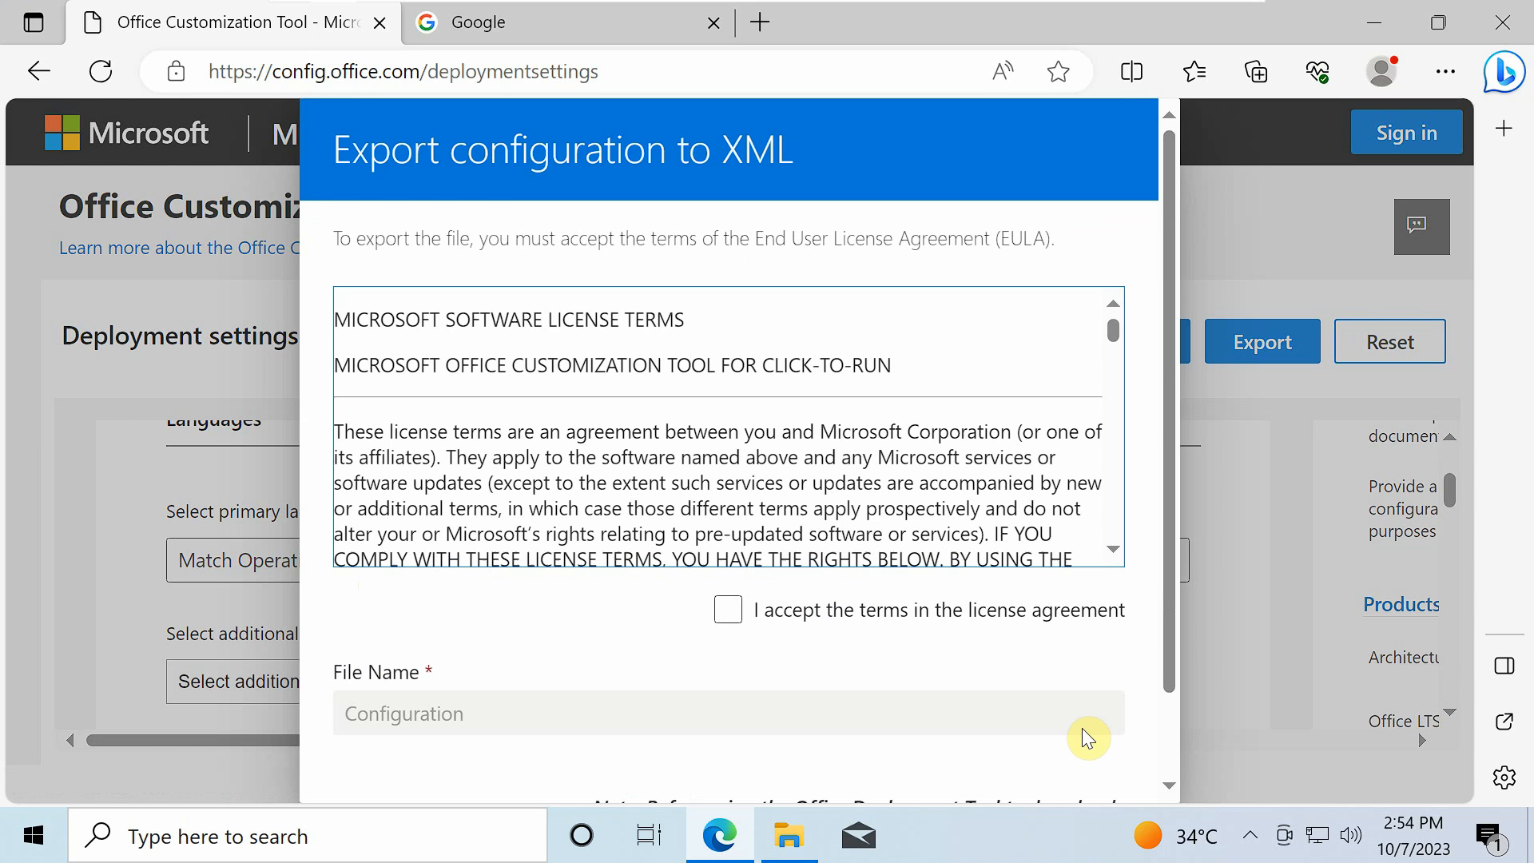
- Accept the license terms and save Configuration.xml into C:\MS Office Setup
click(728, 610)
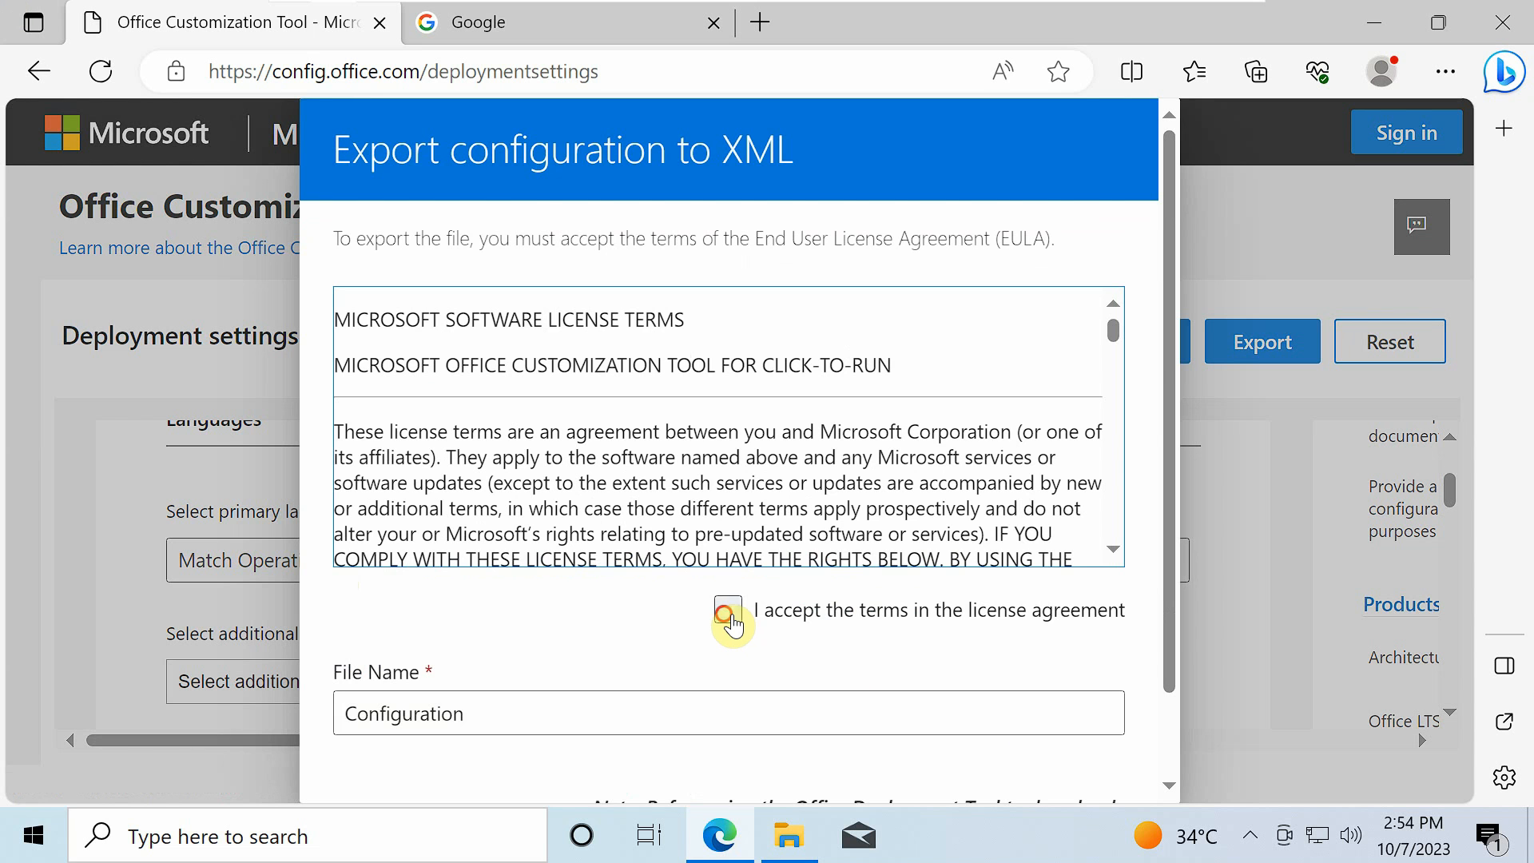
click(728, 610)
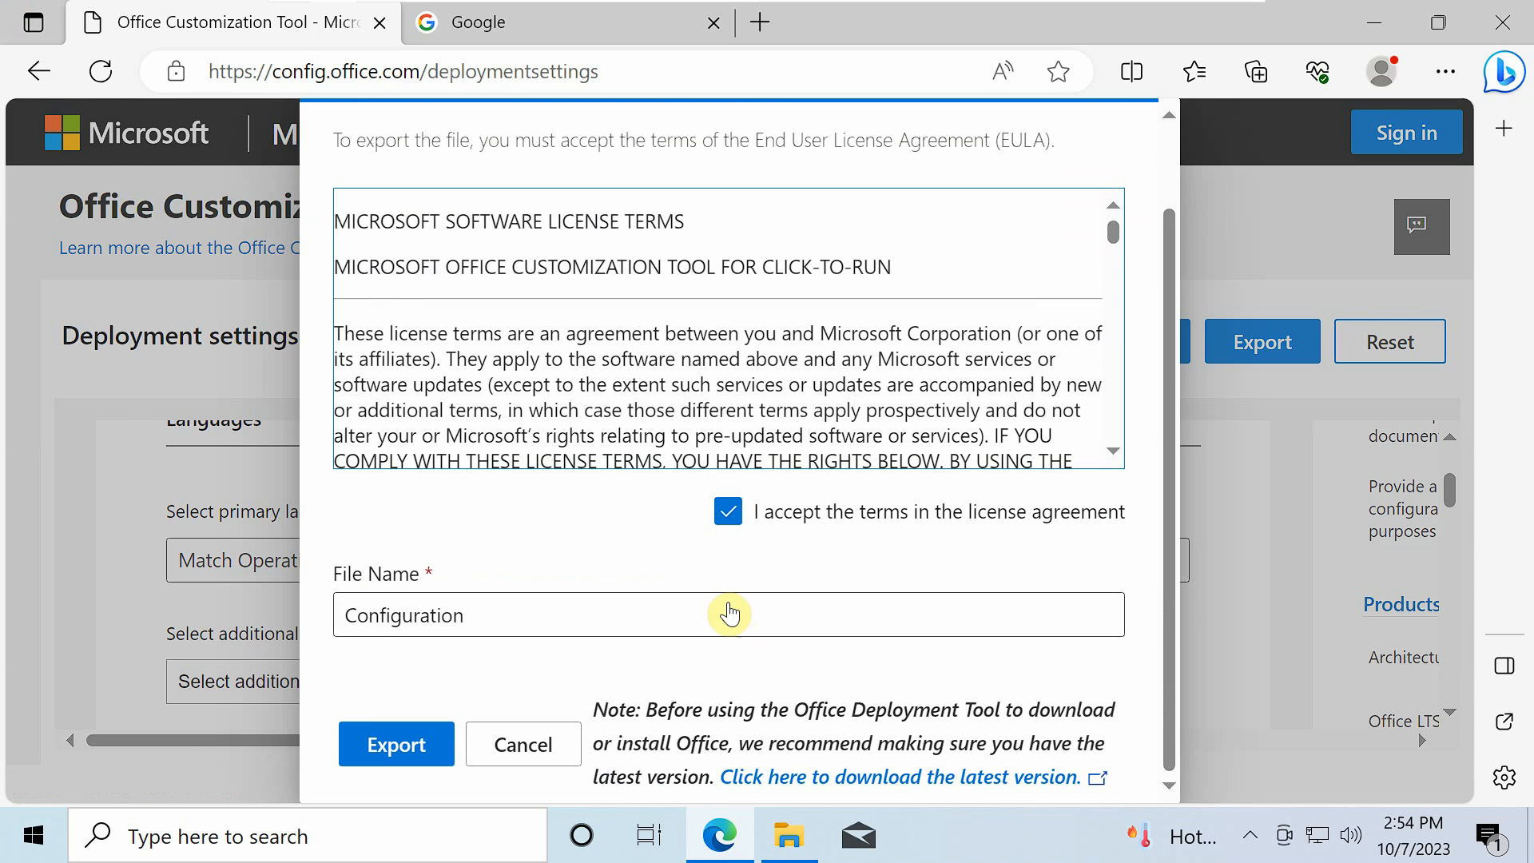
click(397, 744)
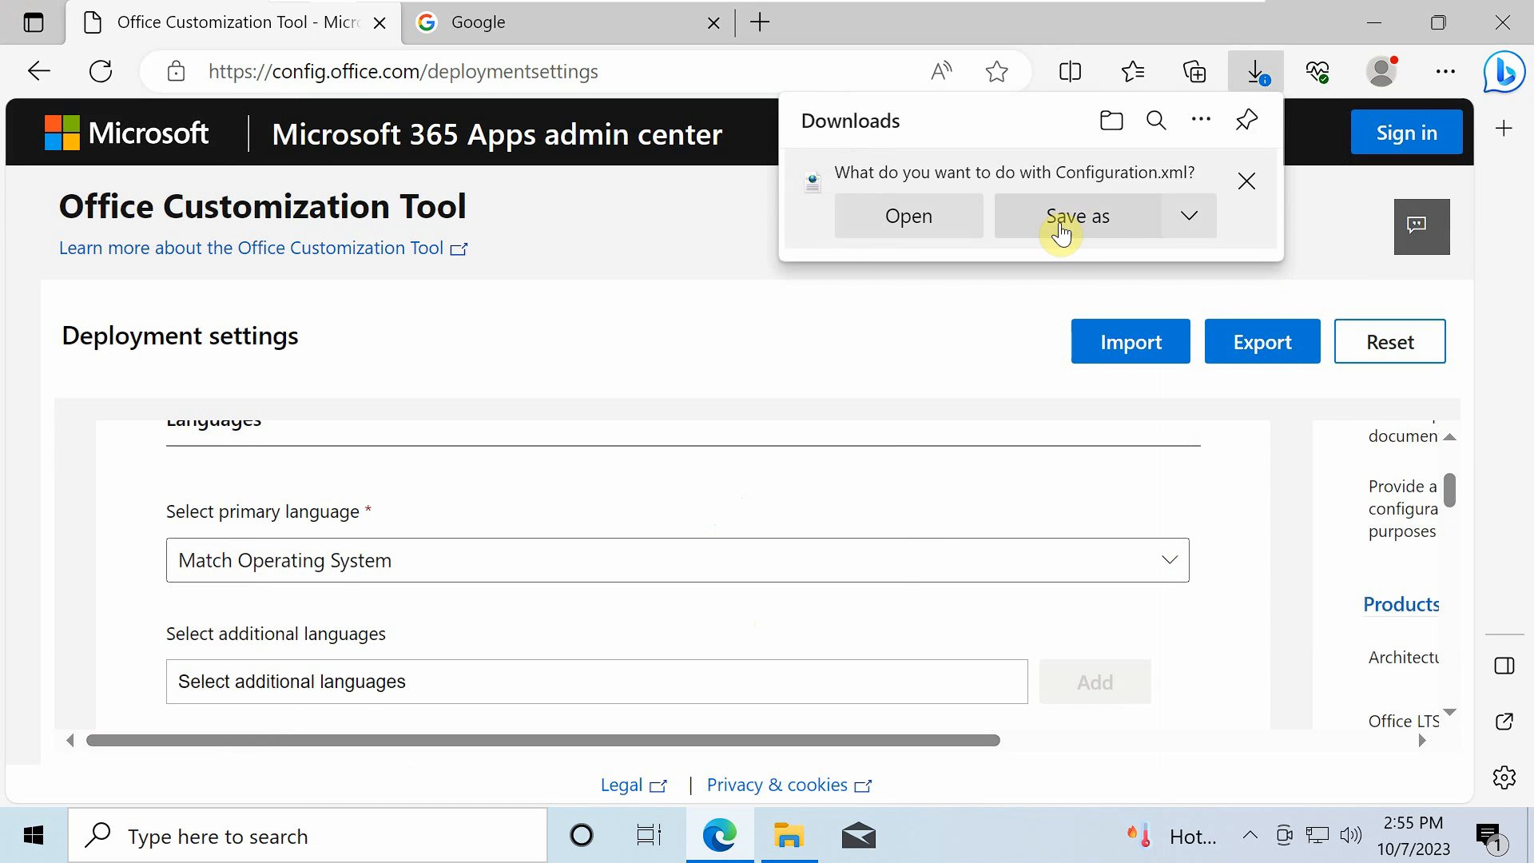
click(1078, 216)
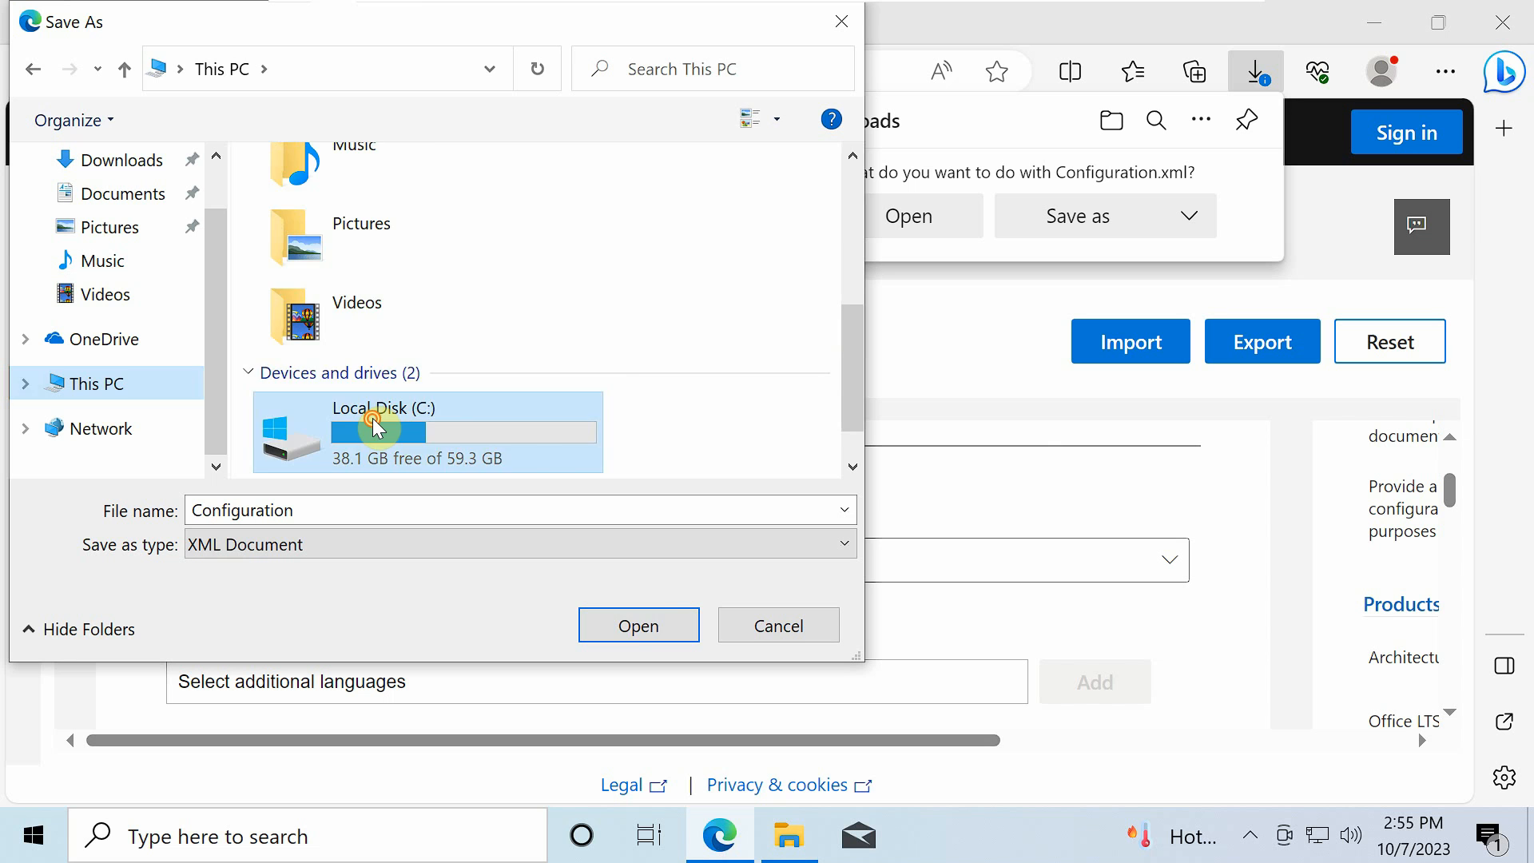
double_click(376, 429)
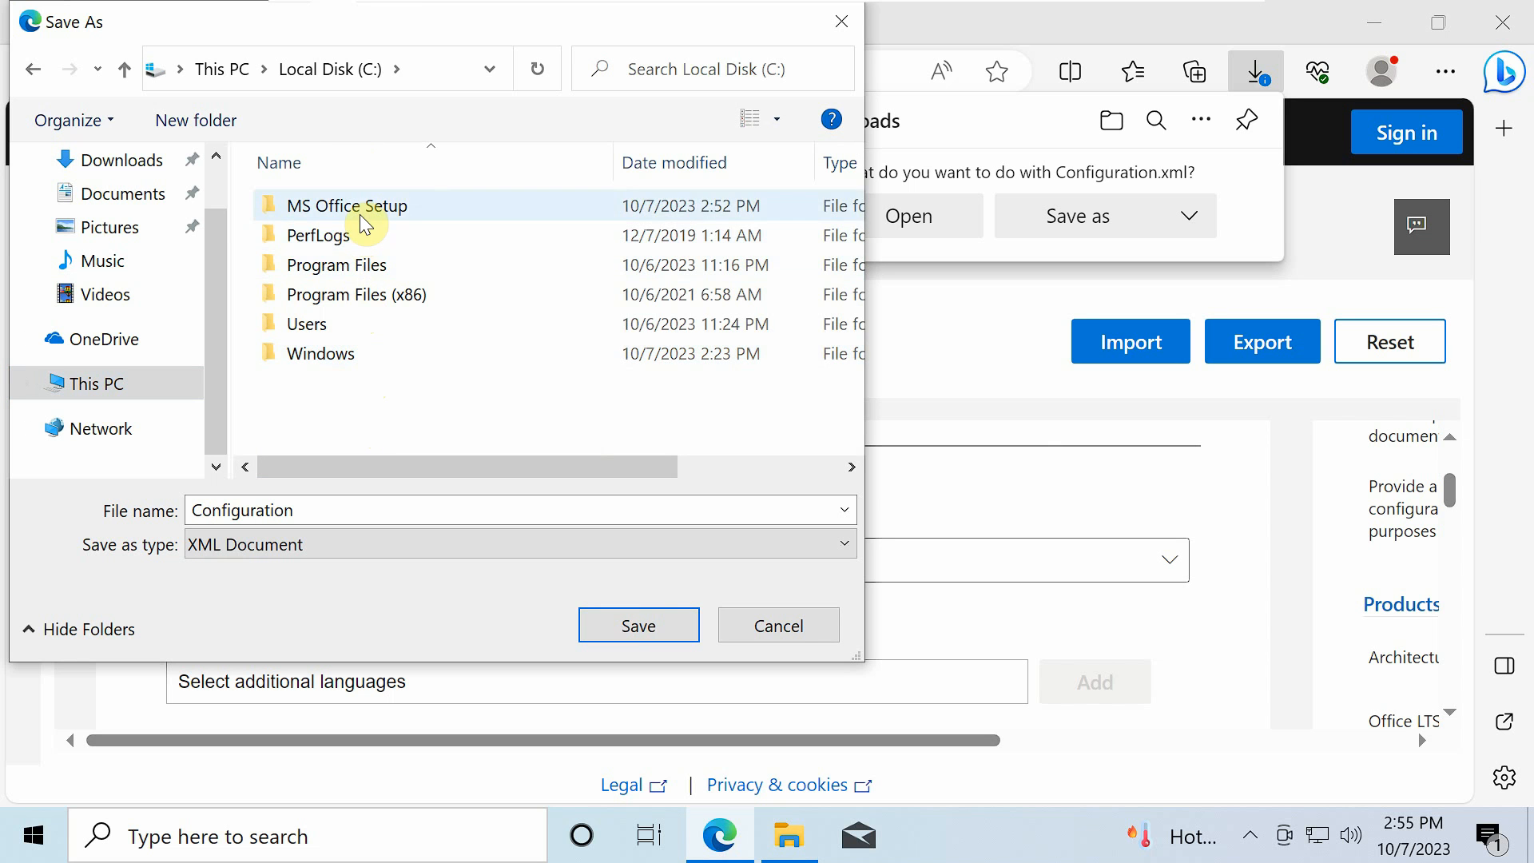
double_click(346, 206)
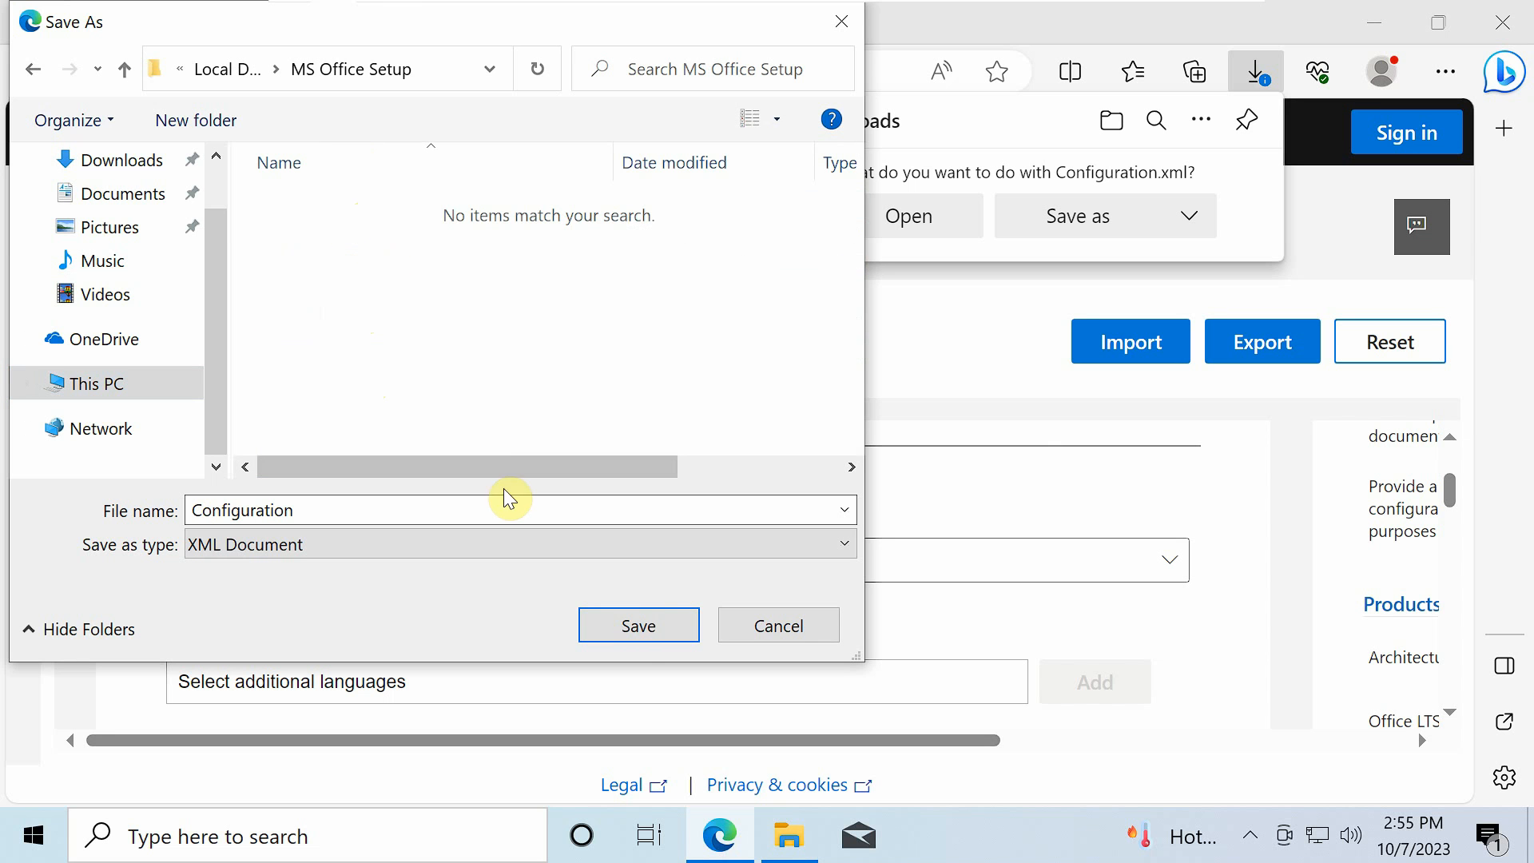
click(638, 625)
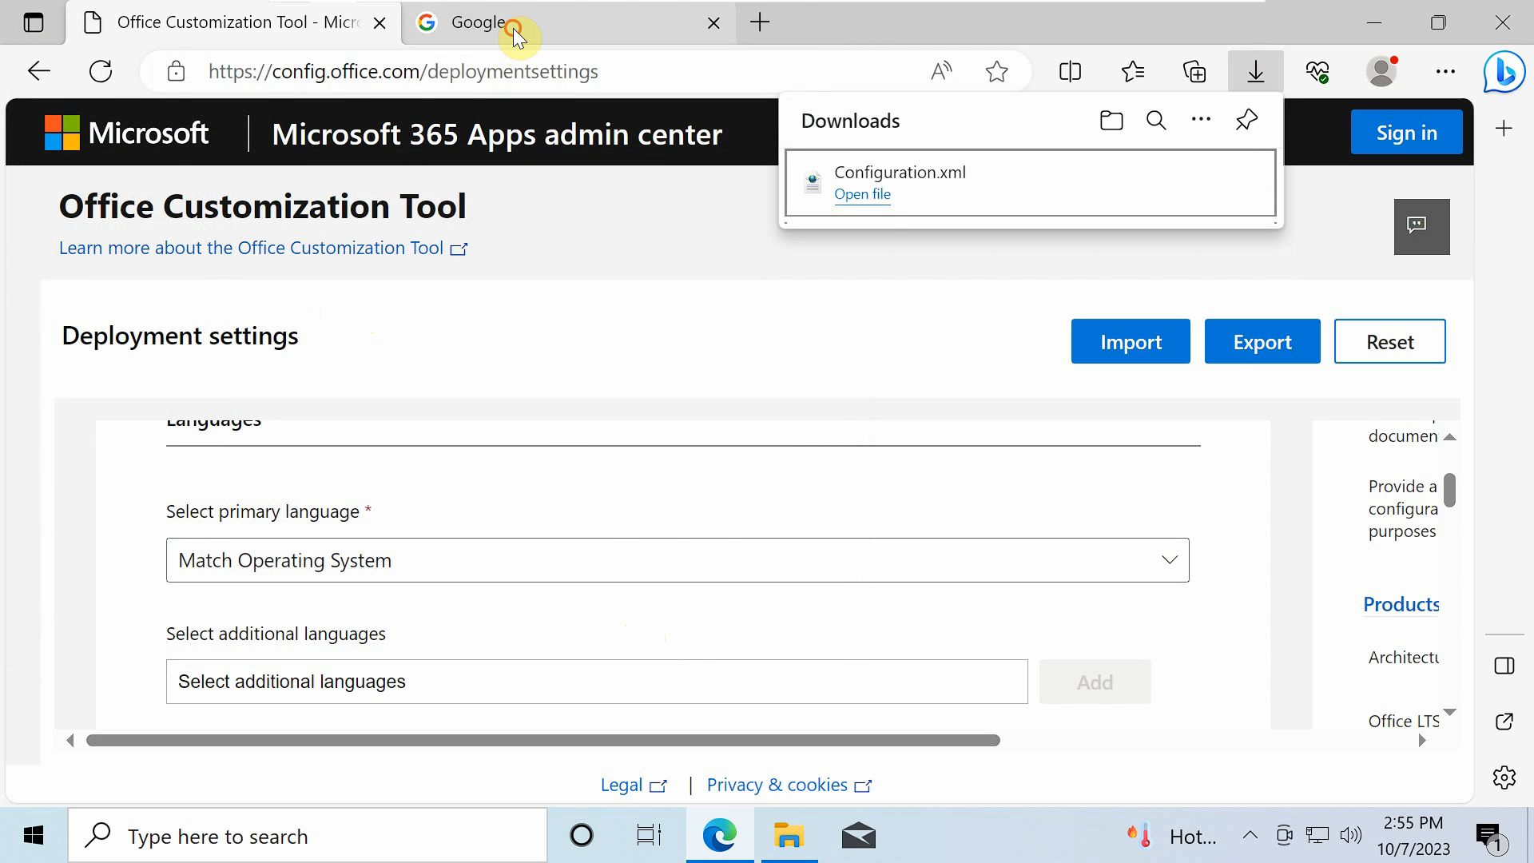
- Find the Office Deployment Tool on Microsoft Download Center and download it via Save as
click(511, 23)
text(Office Deployment Tool)
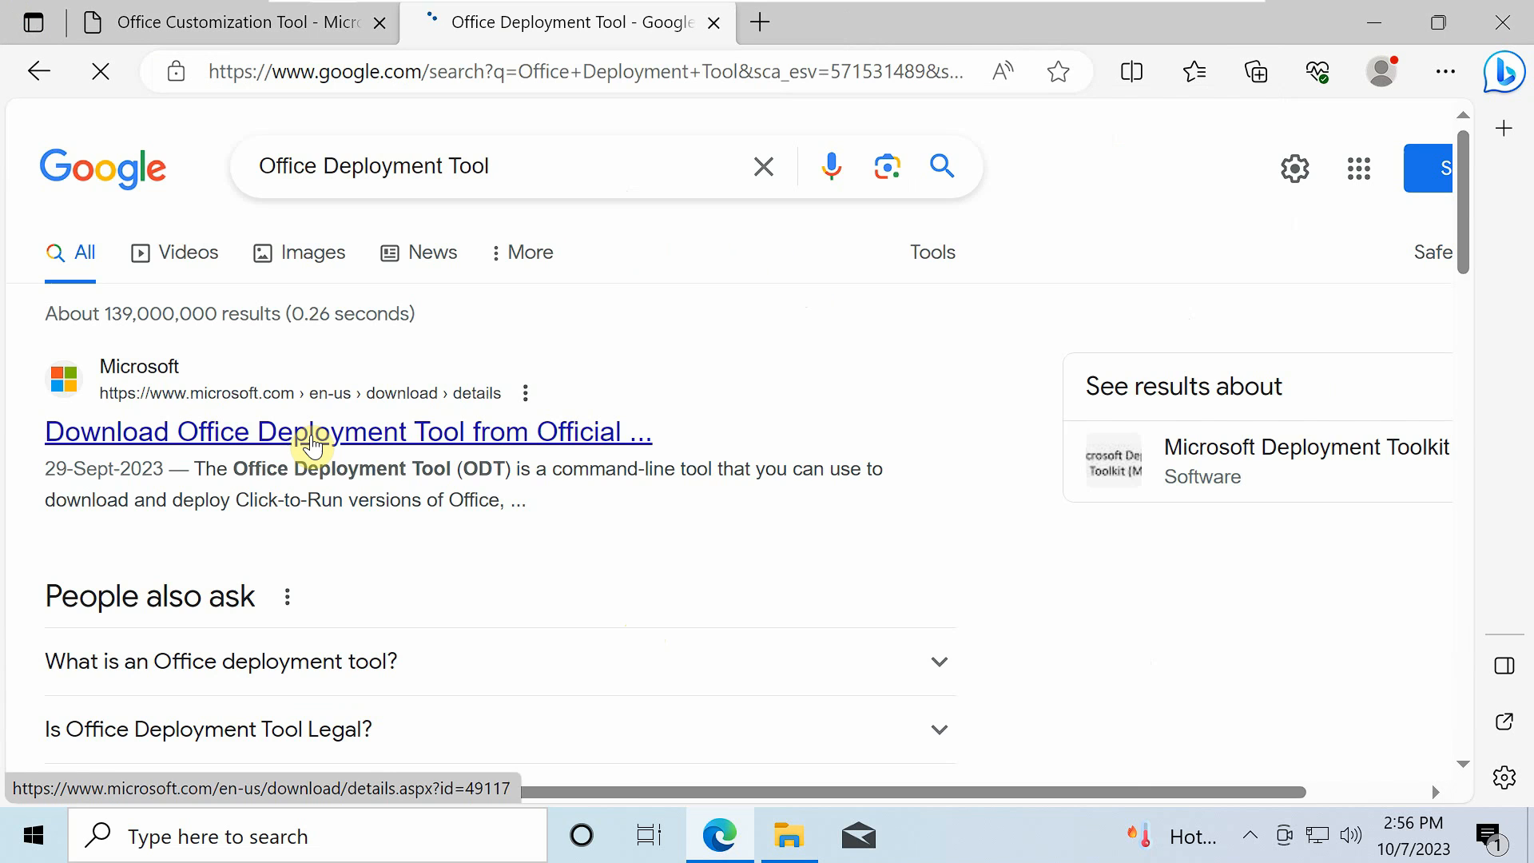
click(310, 431)
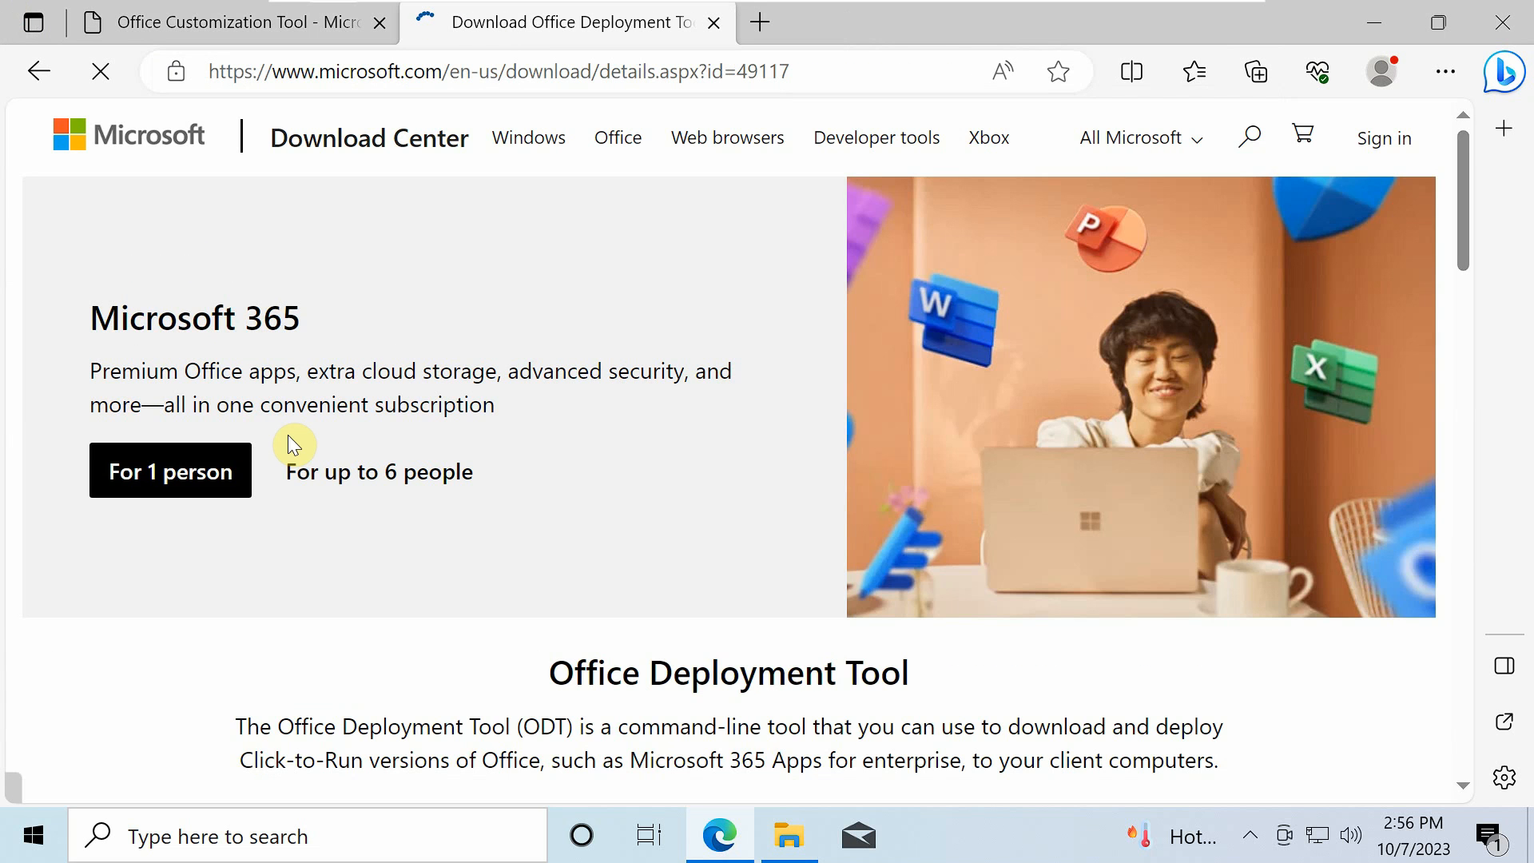
scroll(down, 3)
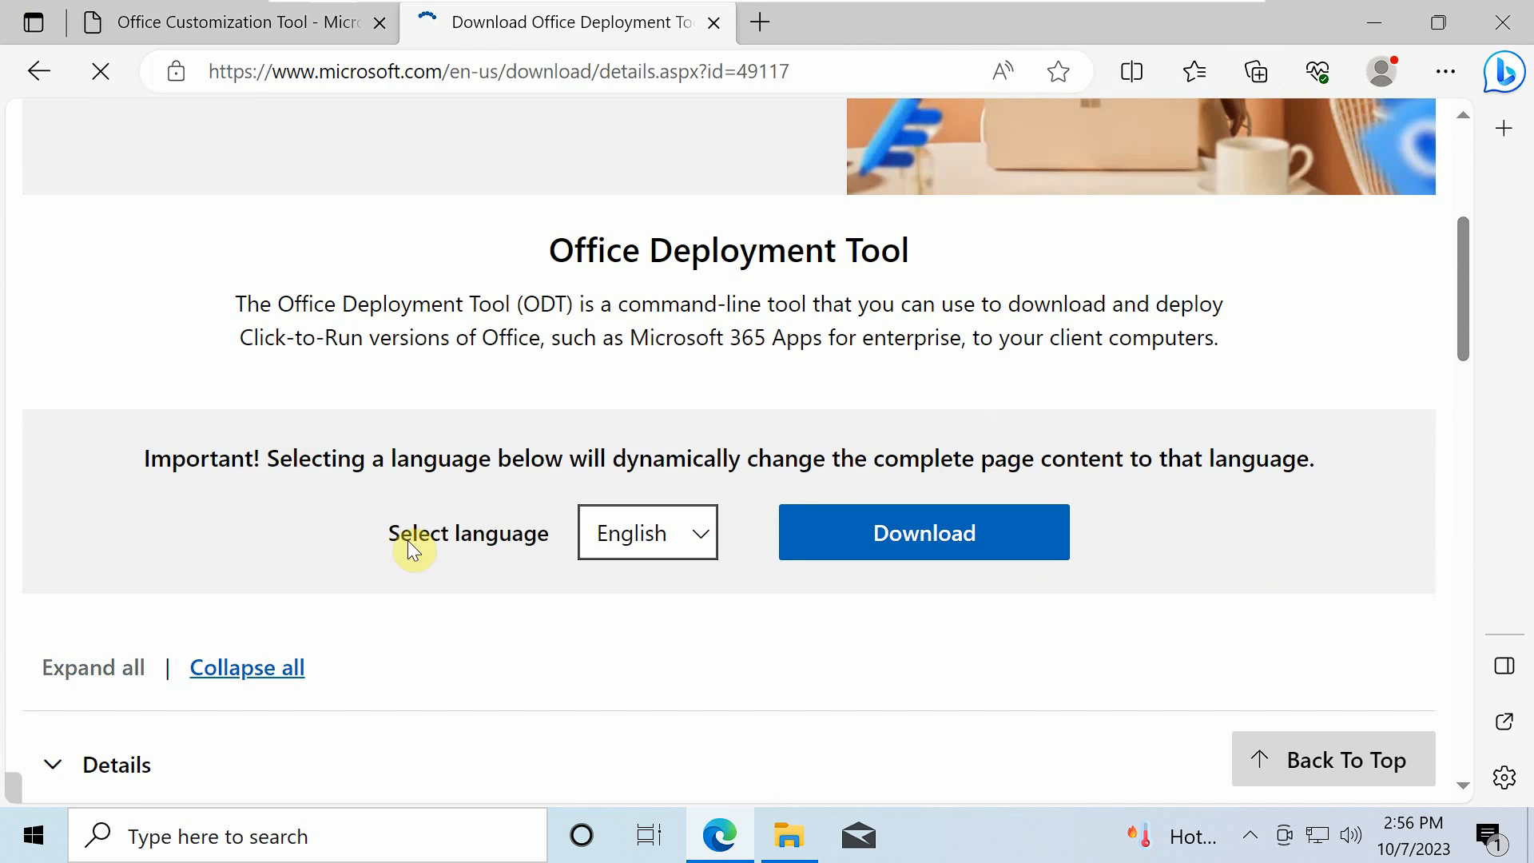
click(924, 532)
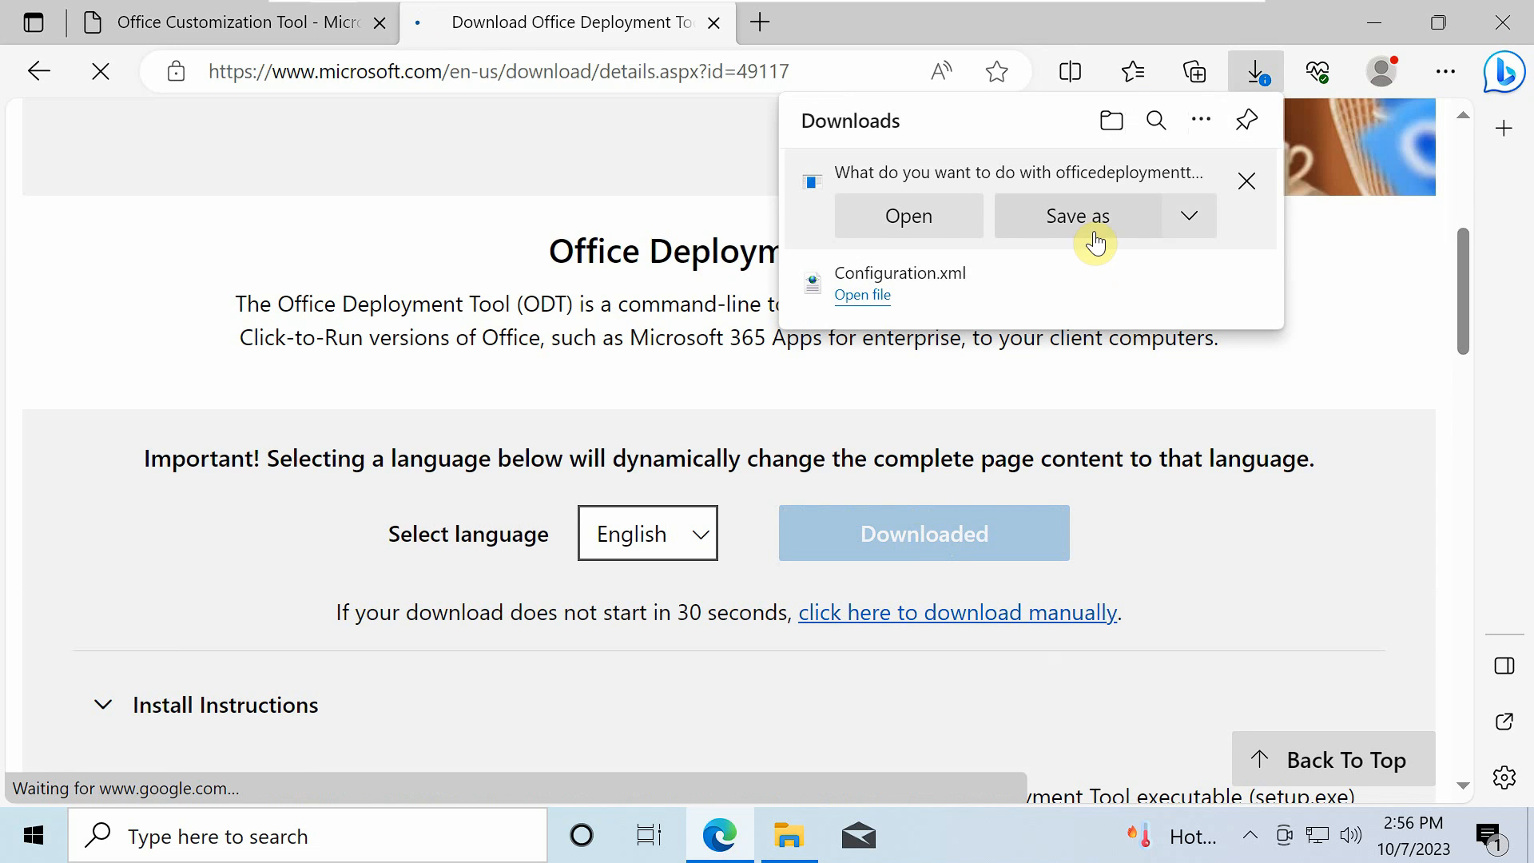
click(1078, 216)
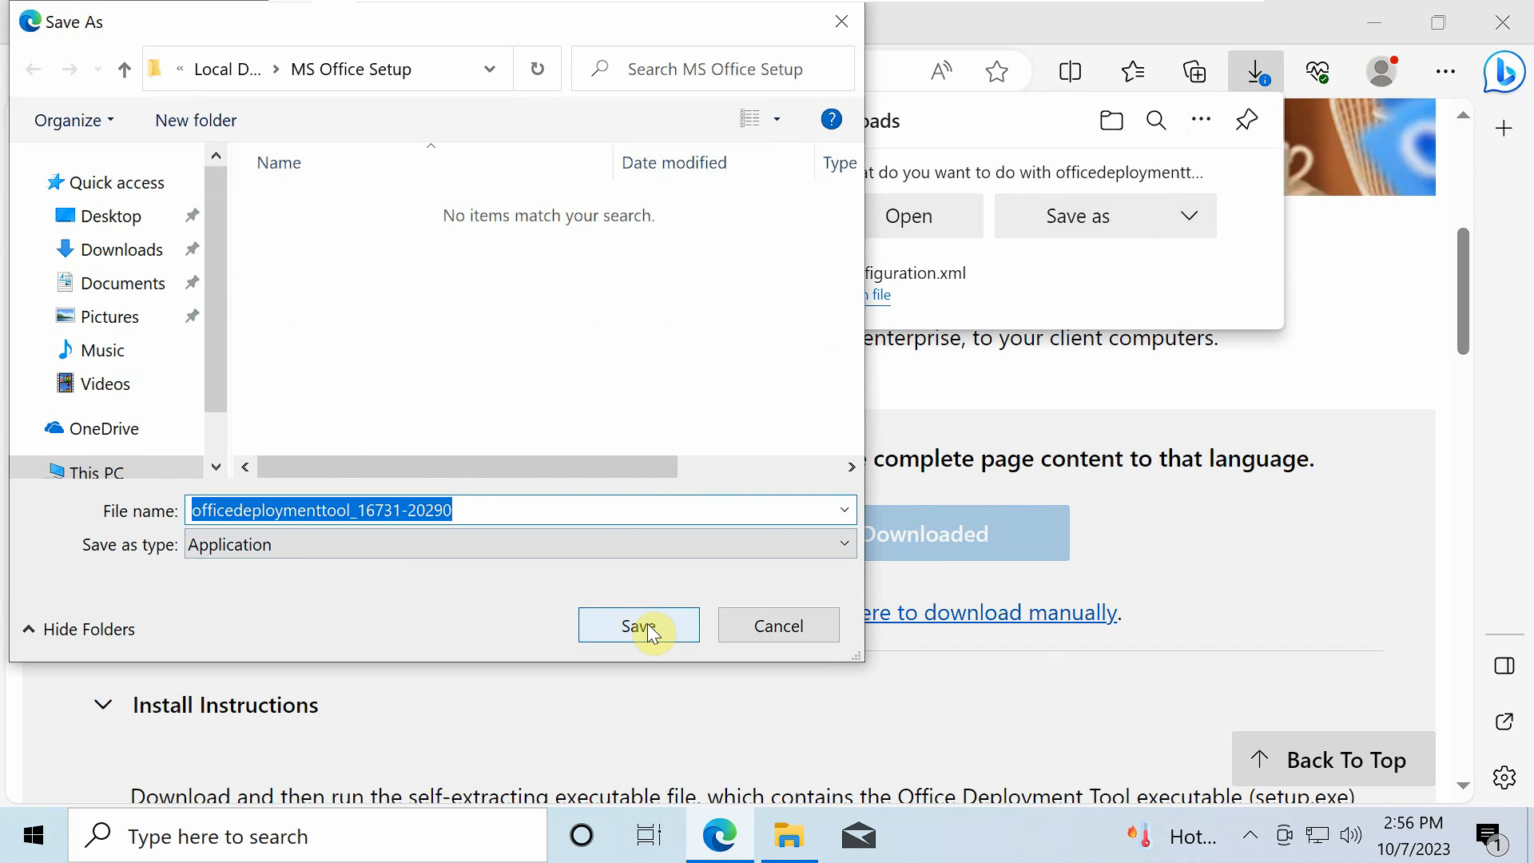
click(638, 626)
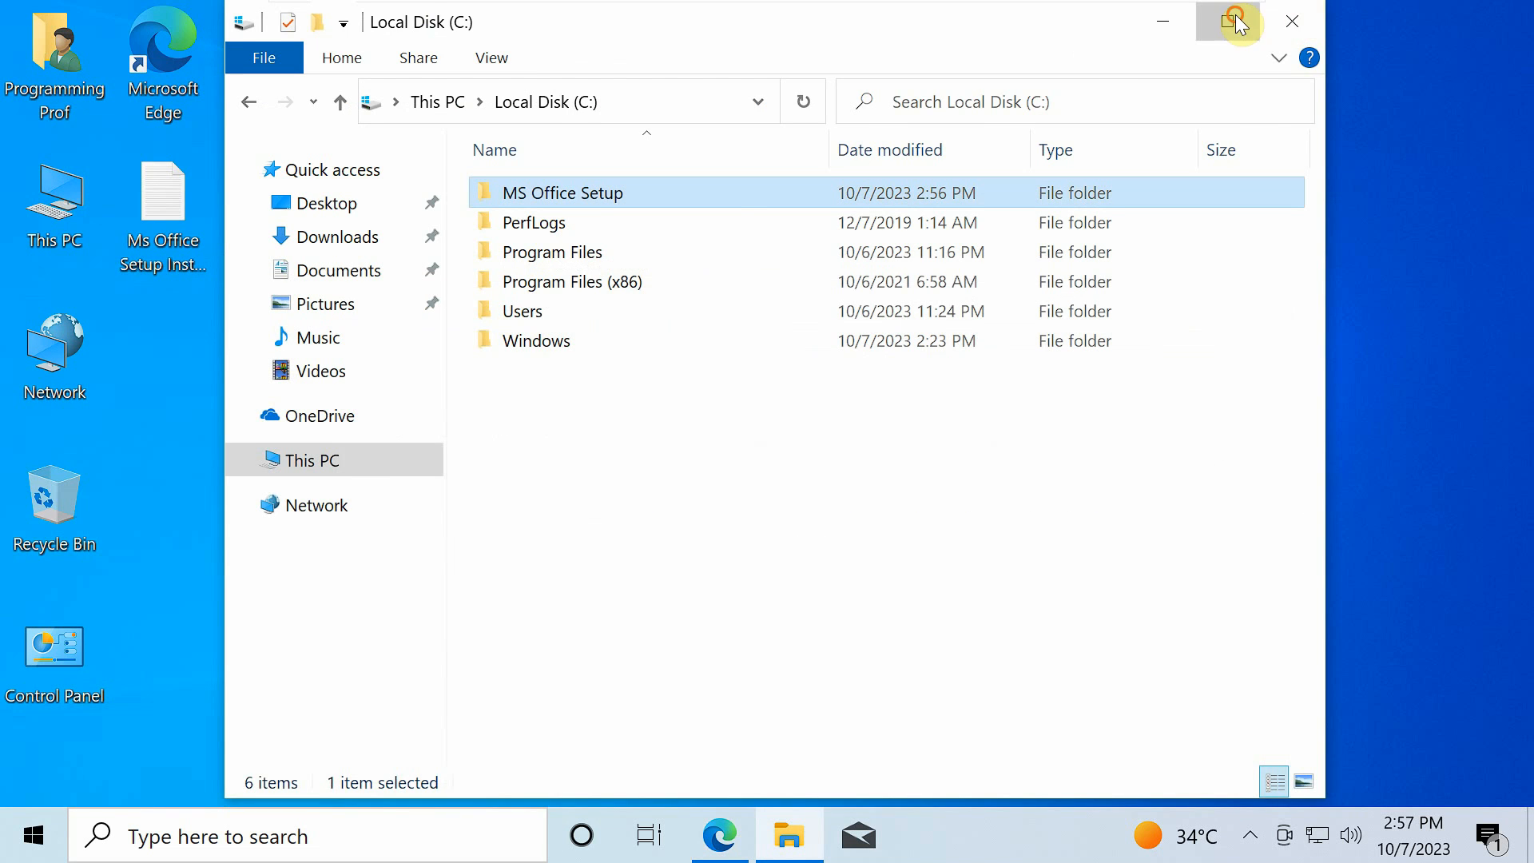
click(1226, 22)
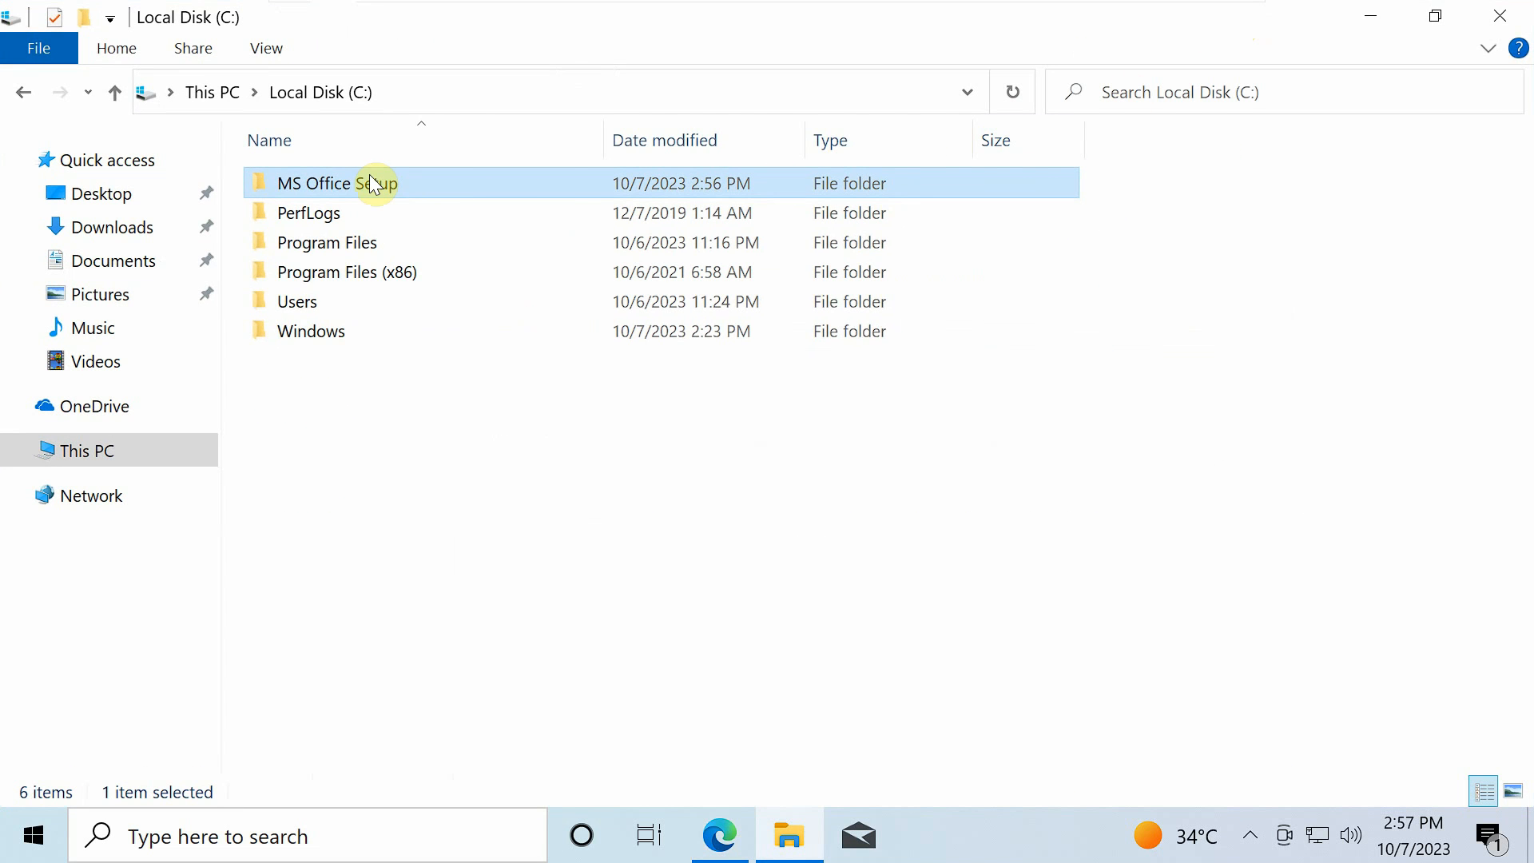
double_click(325, 183)
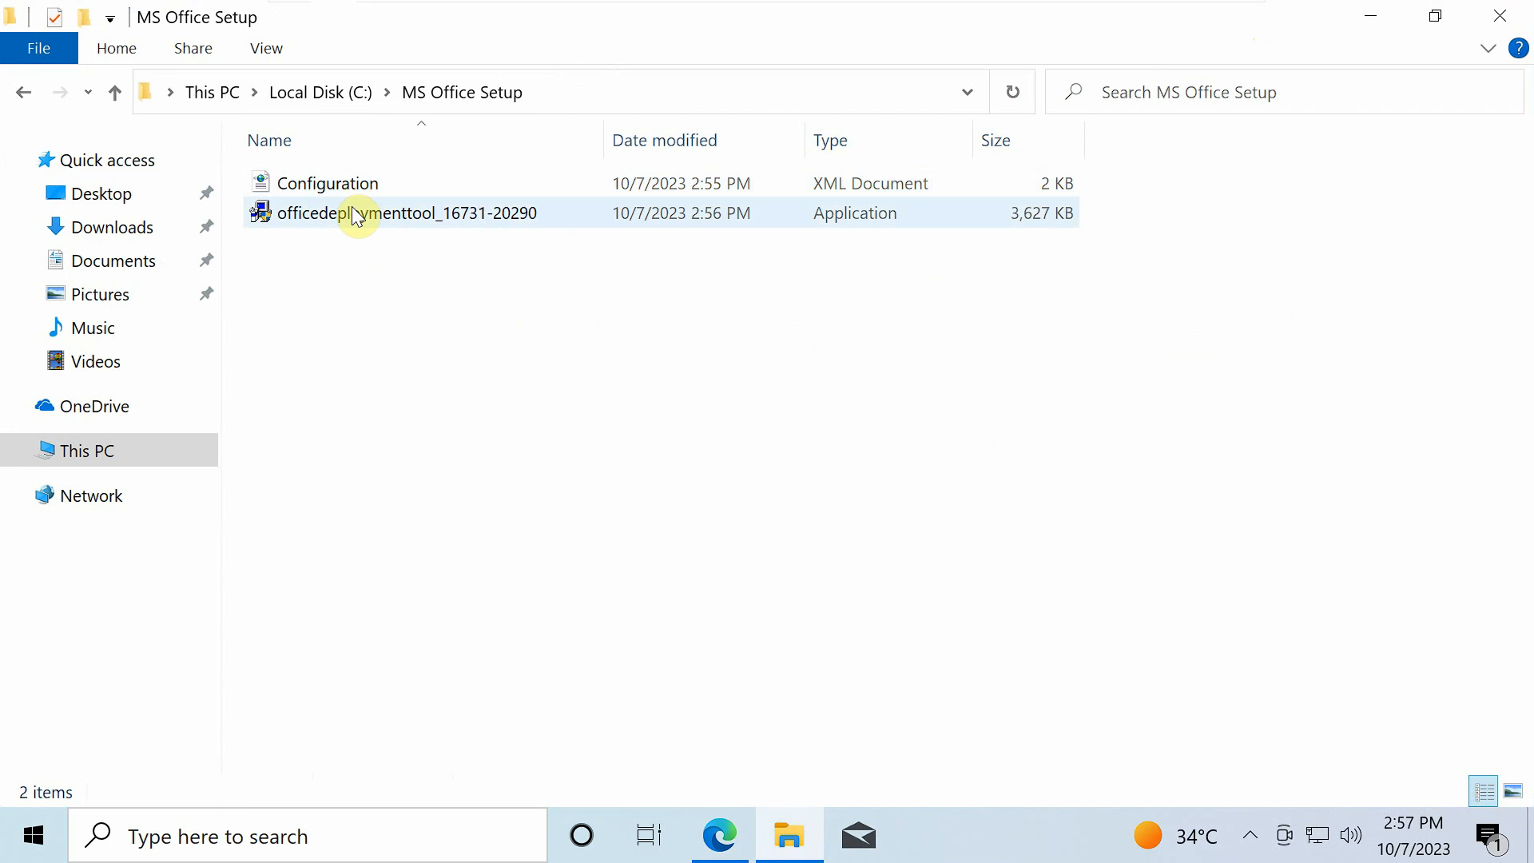
mouse_move(352, 224)
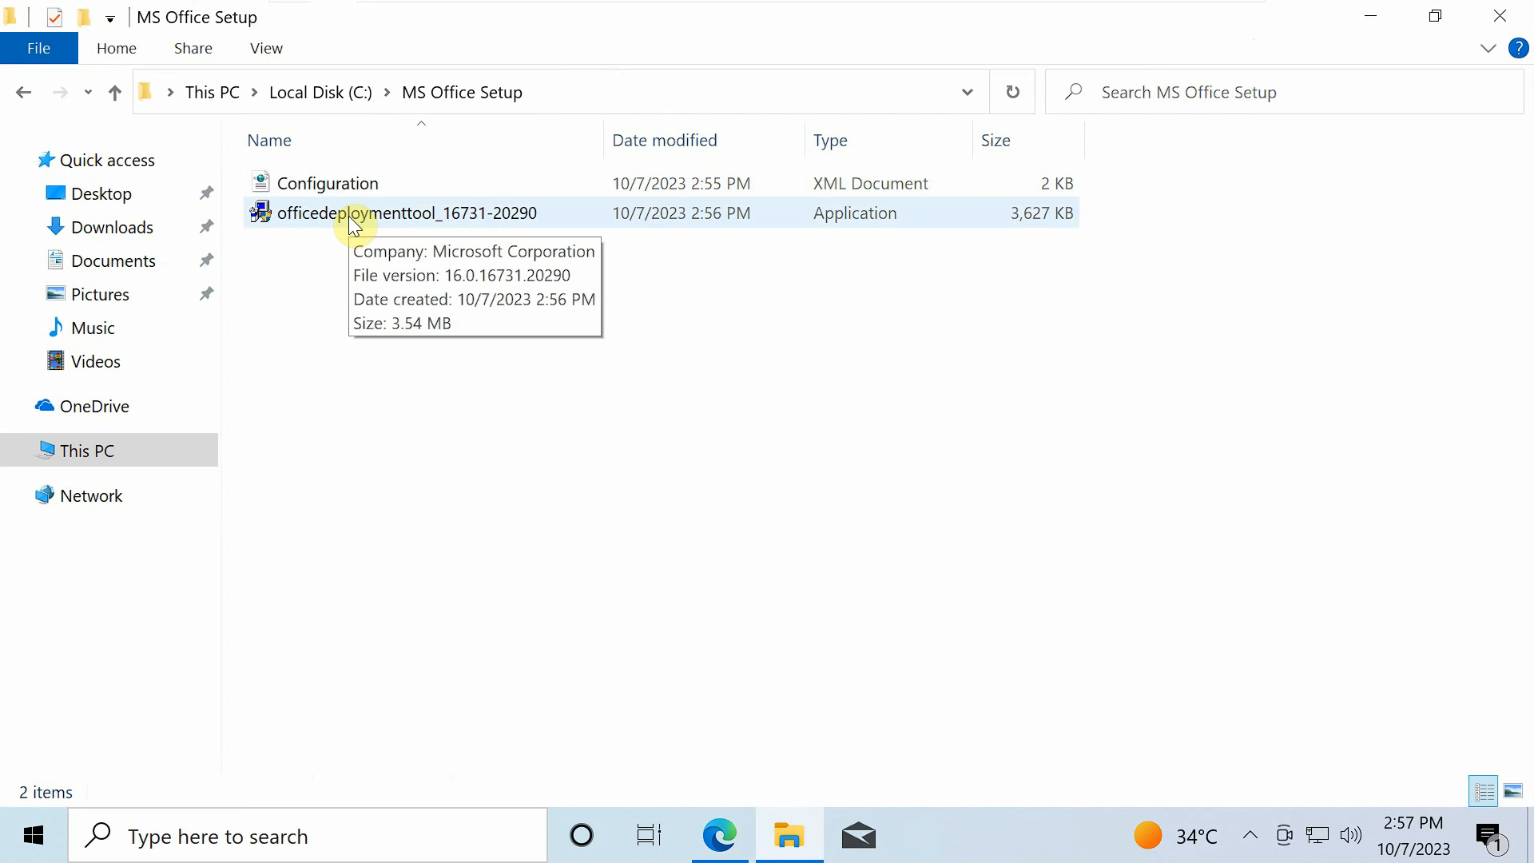
double_click(358, 213)
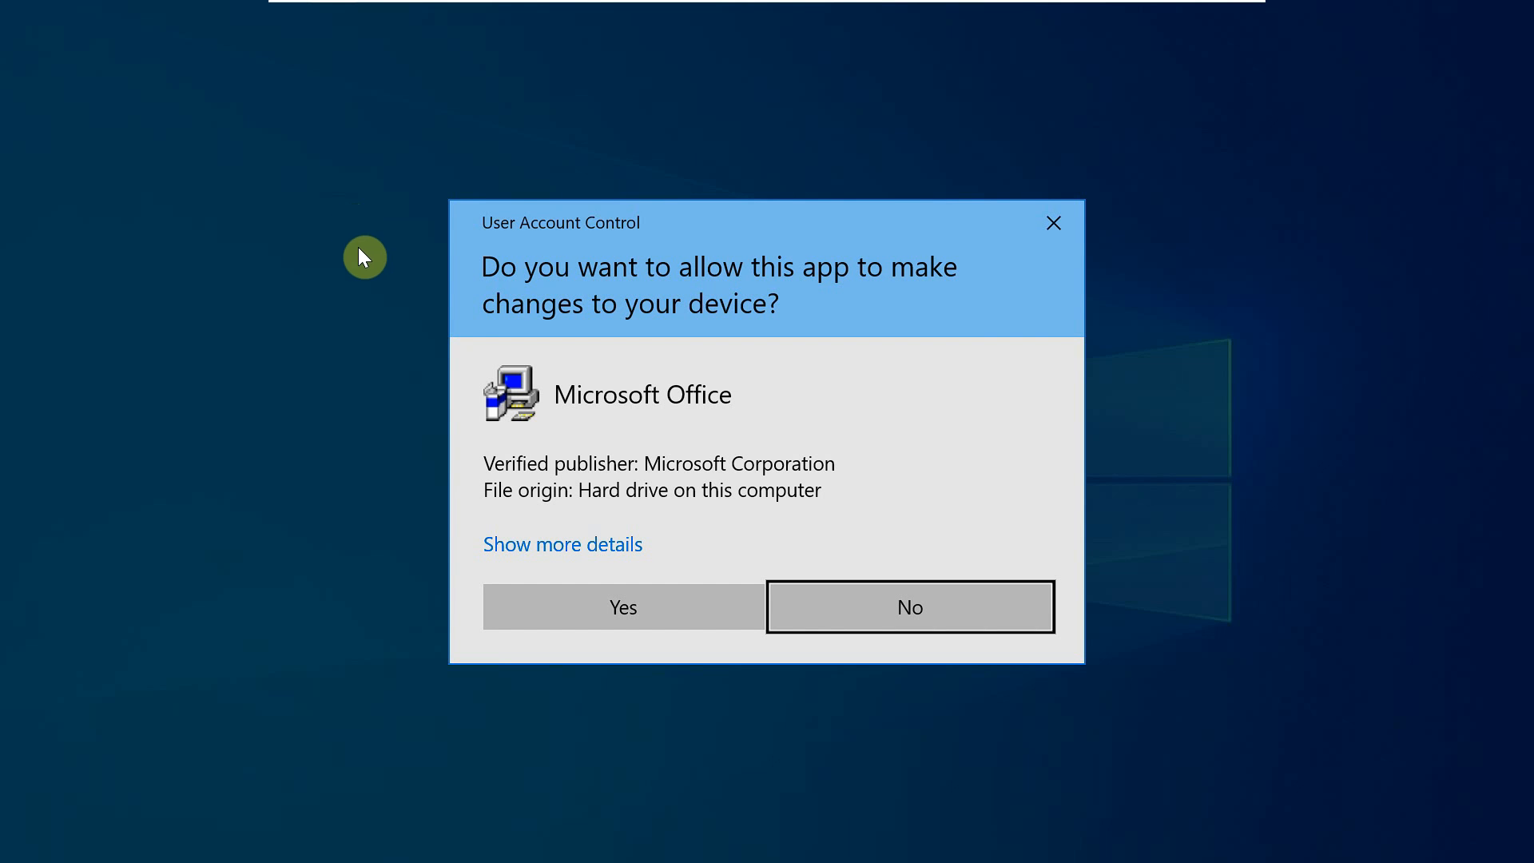
- Approve UAC, accept the license, and extract the tool's files into C:\MS Office Setup
click(623, 607)
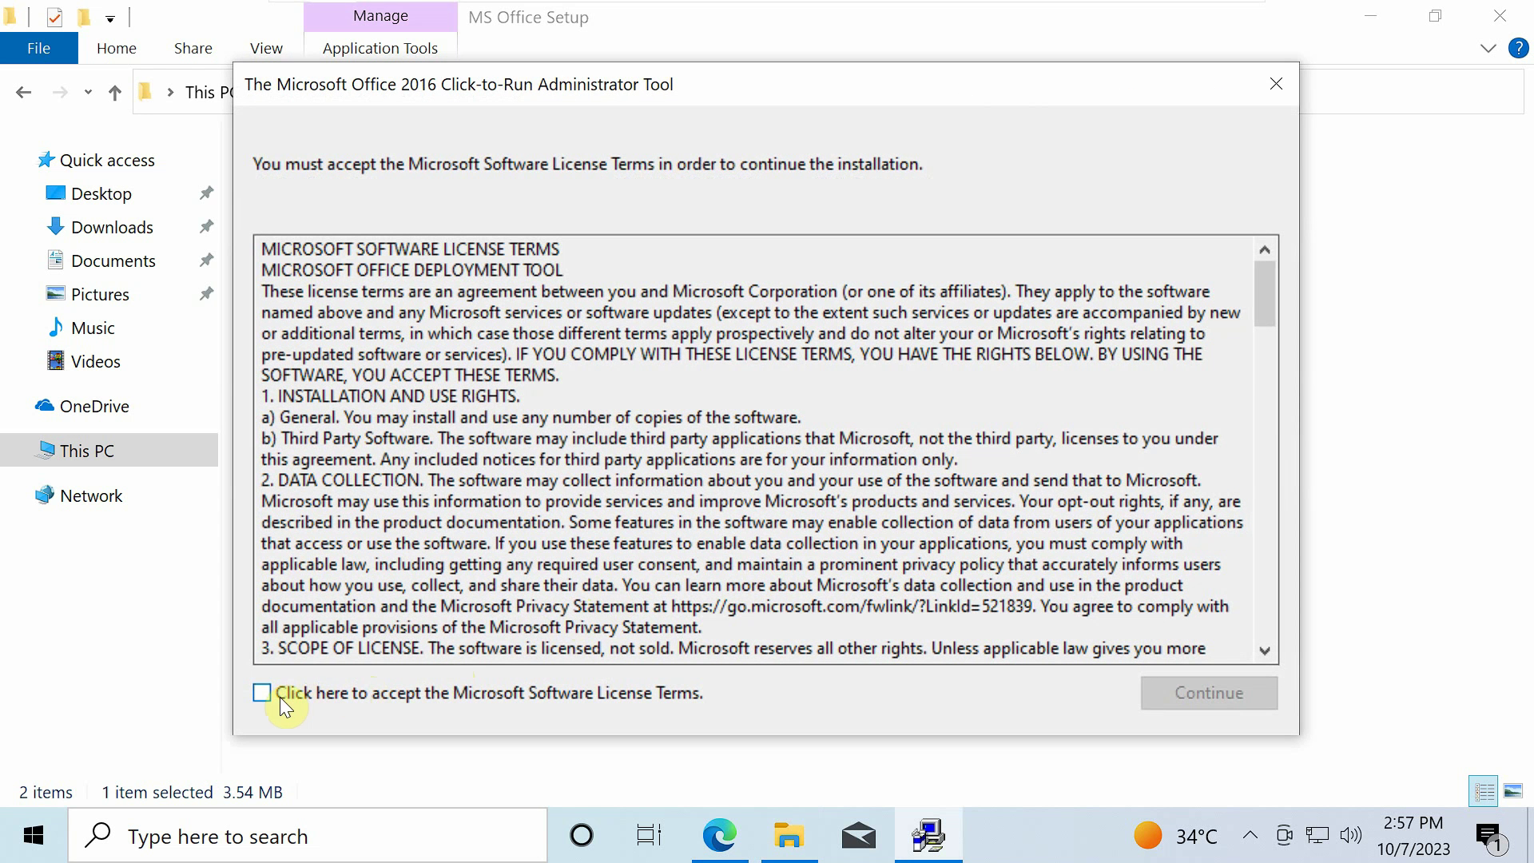
click(262, 693)
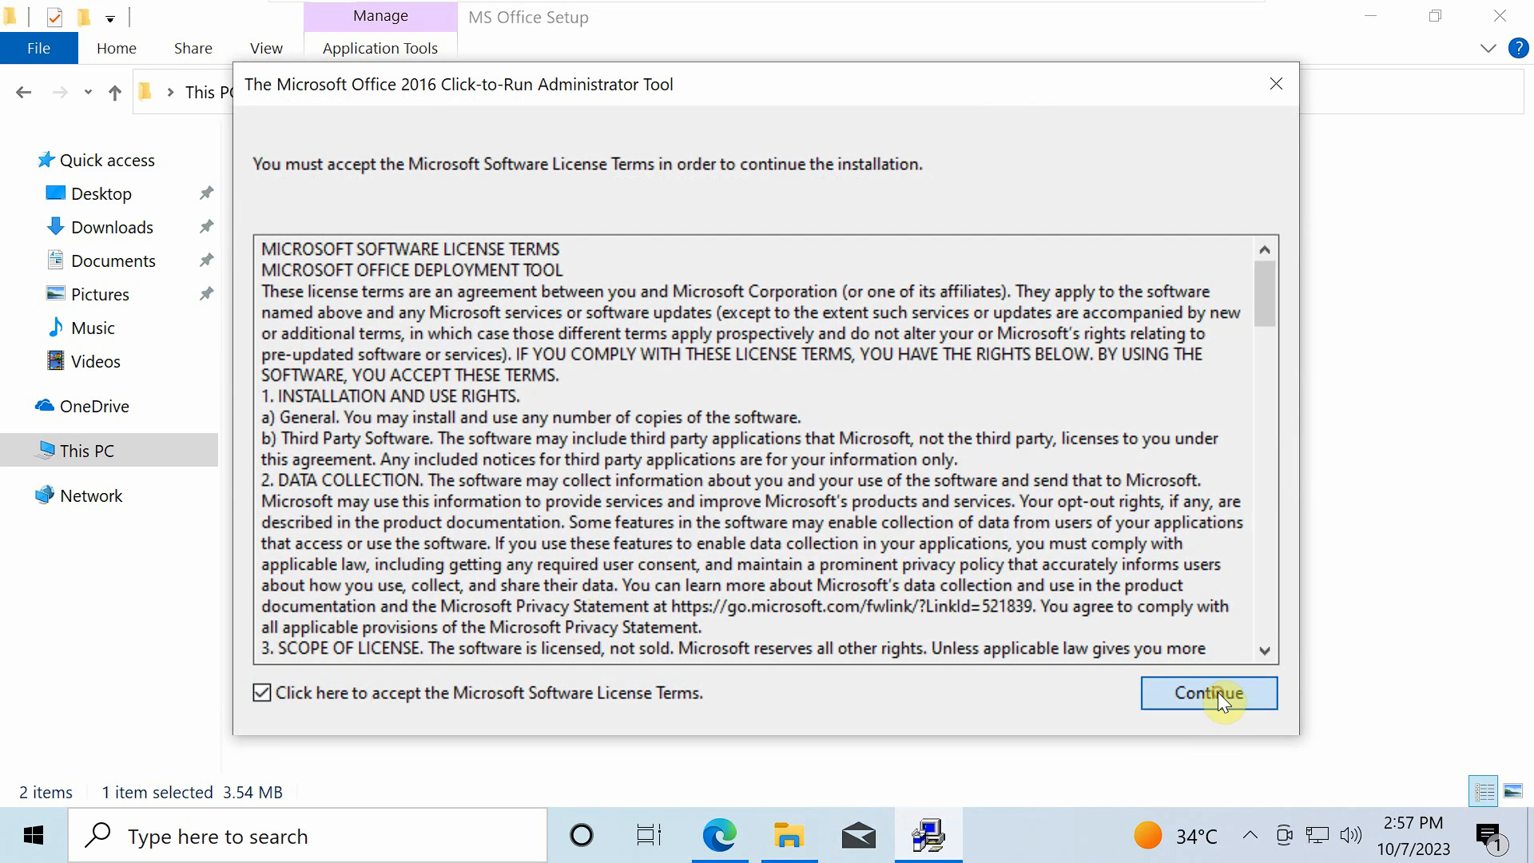
click(1210, 693)
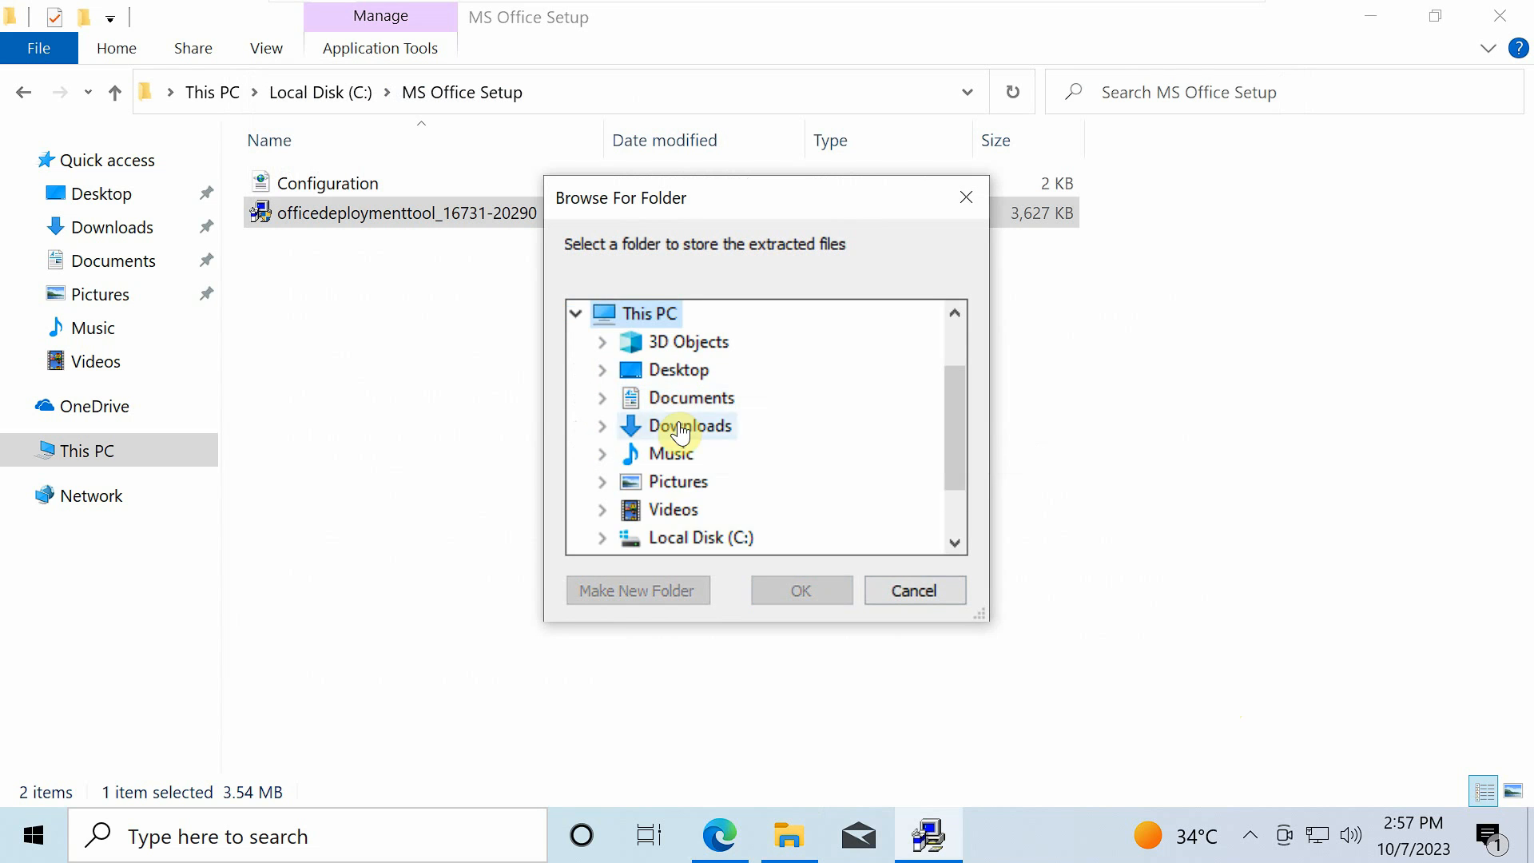
scroll(down, 3)
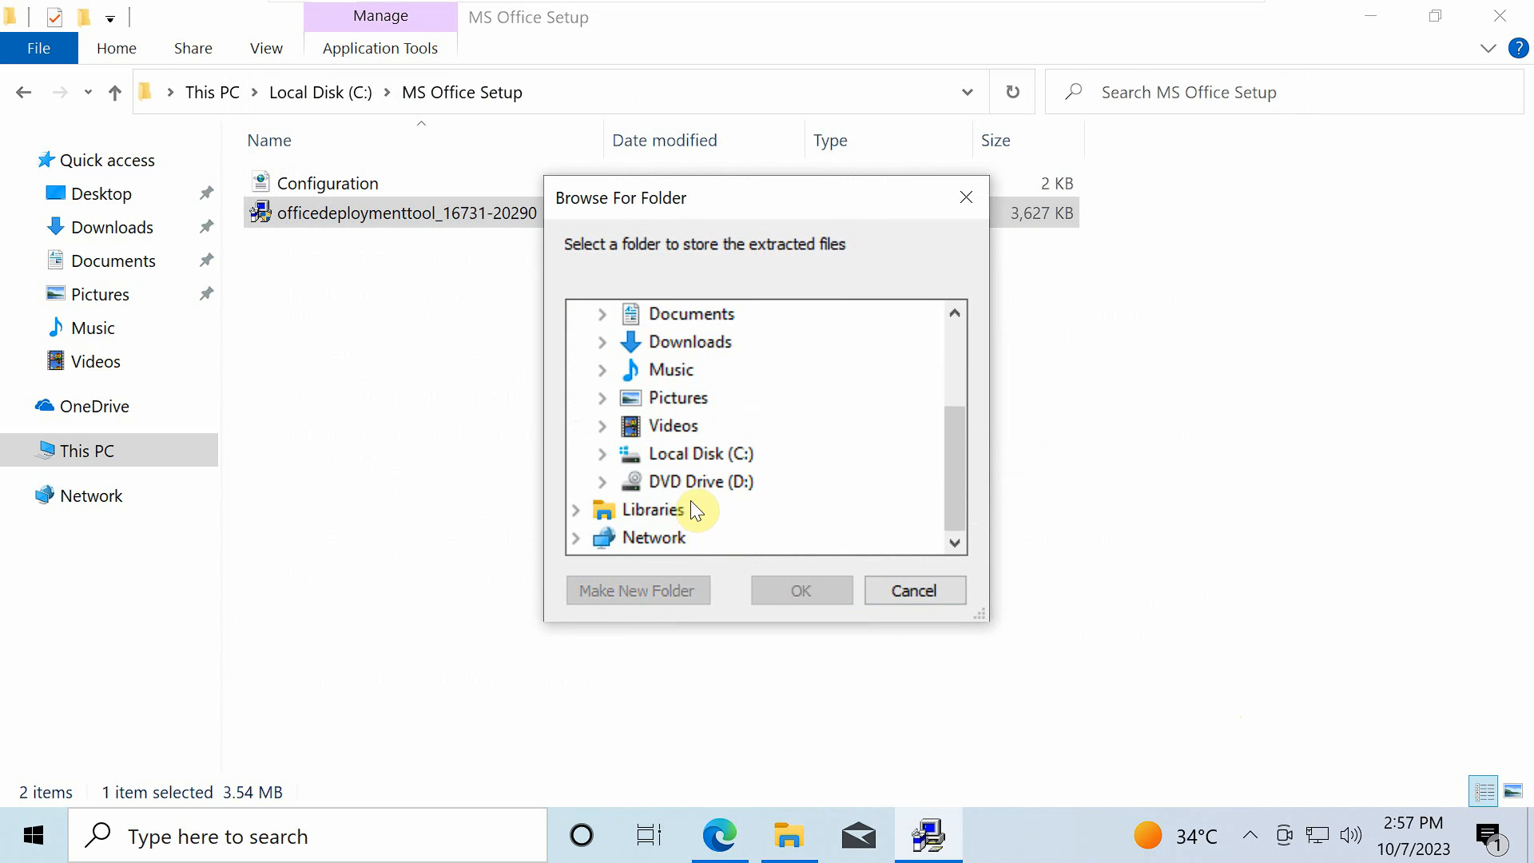
click(602, 454)
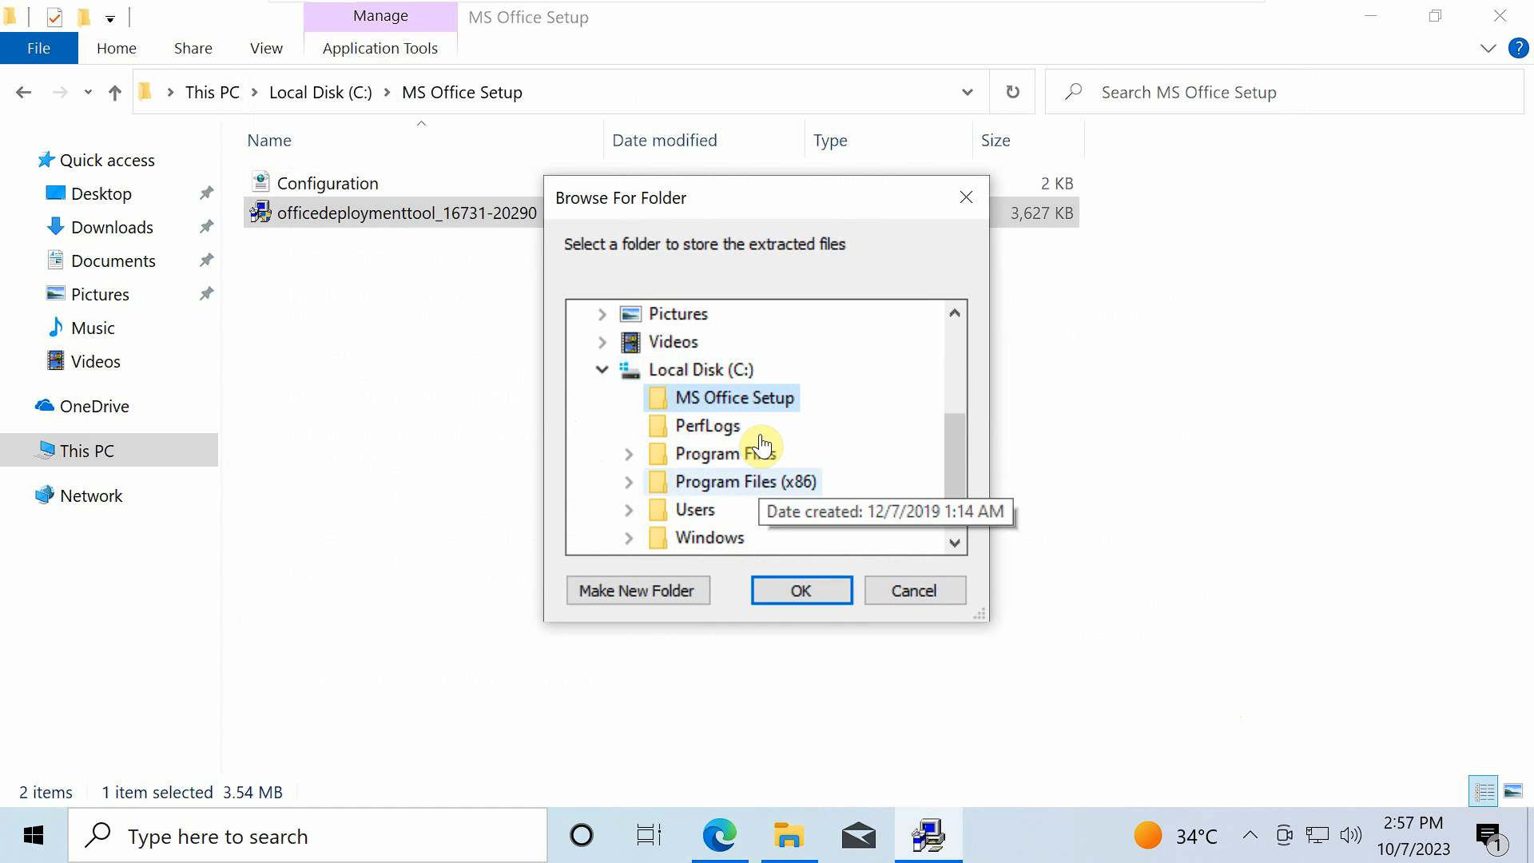
click(800, 590)
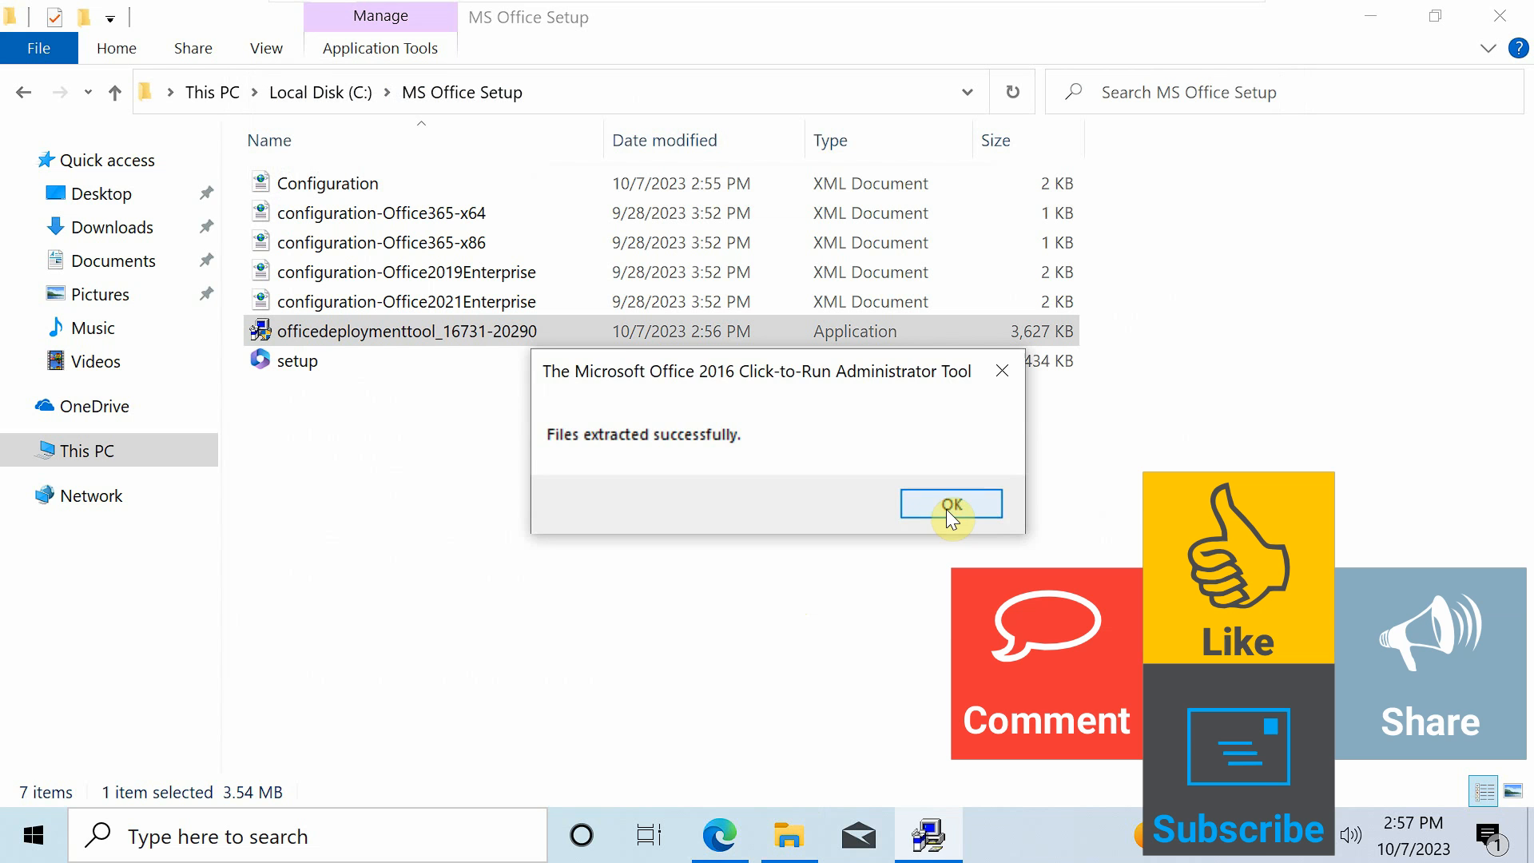
click(951, 503)
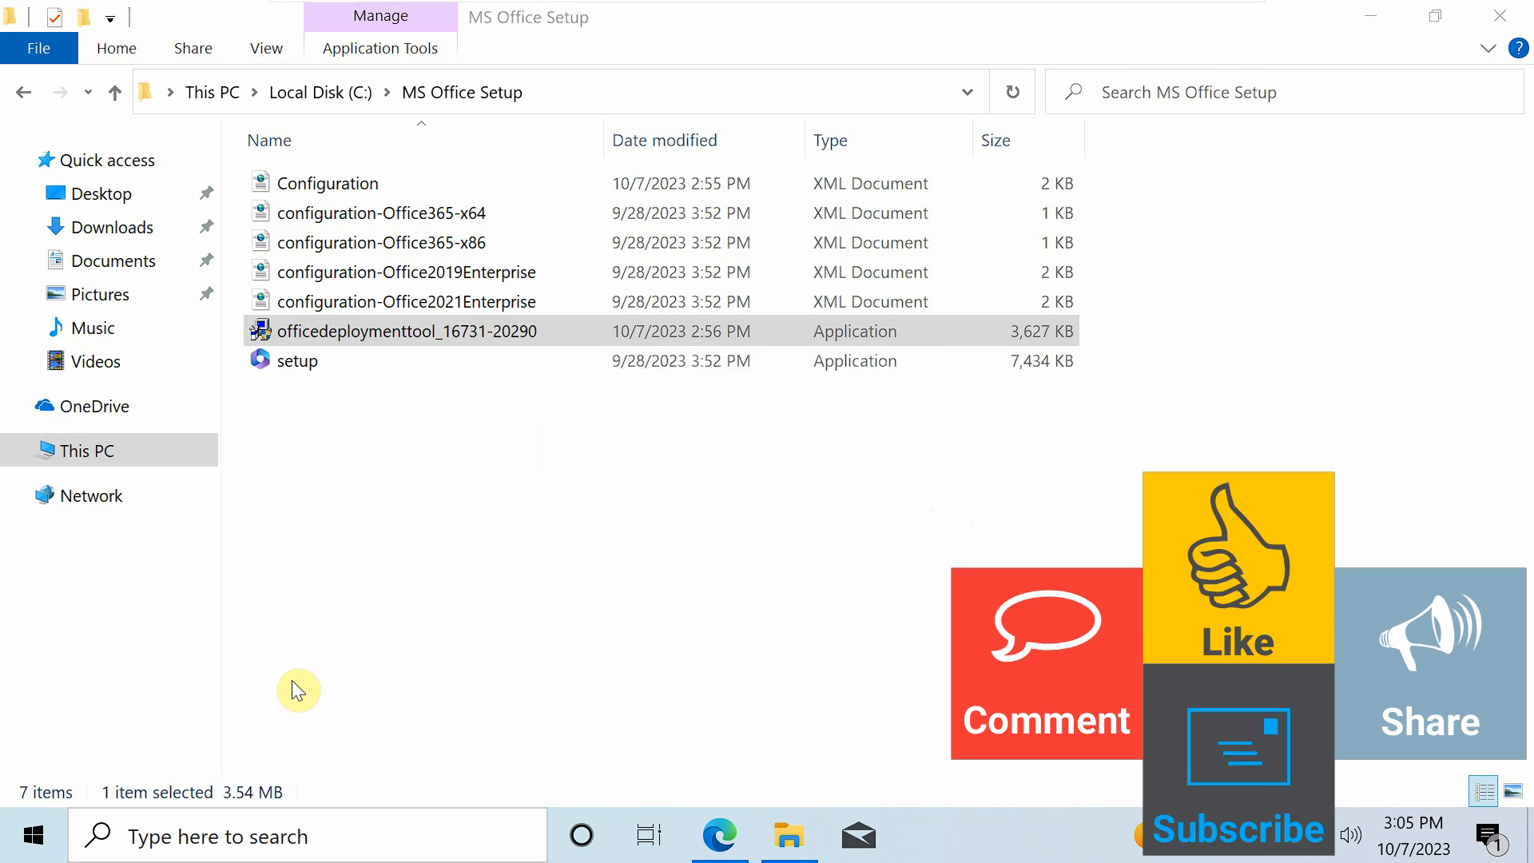
- Search 'command' in Start and run Command Prompt as administrator
click(33, 836)
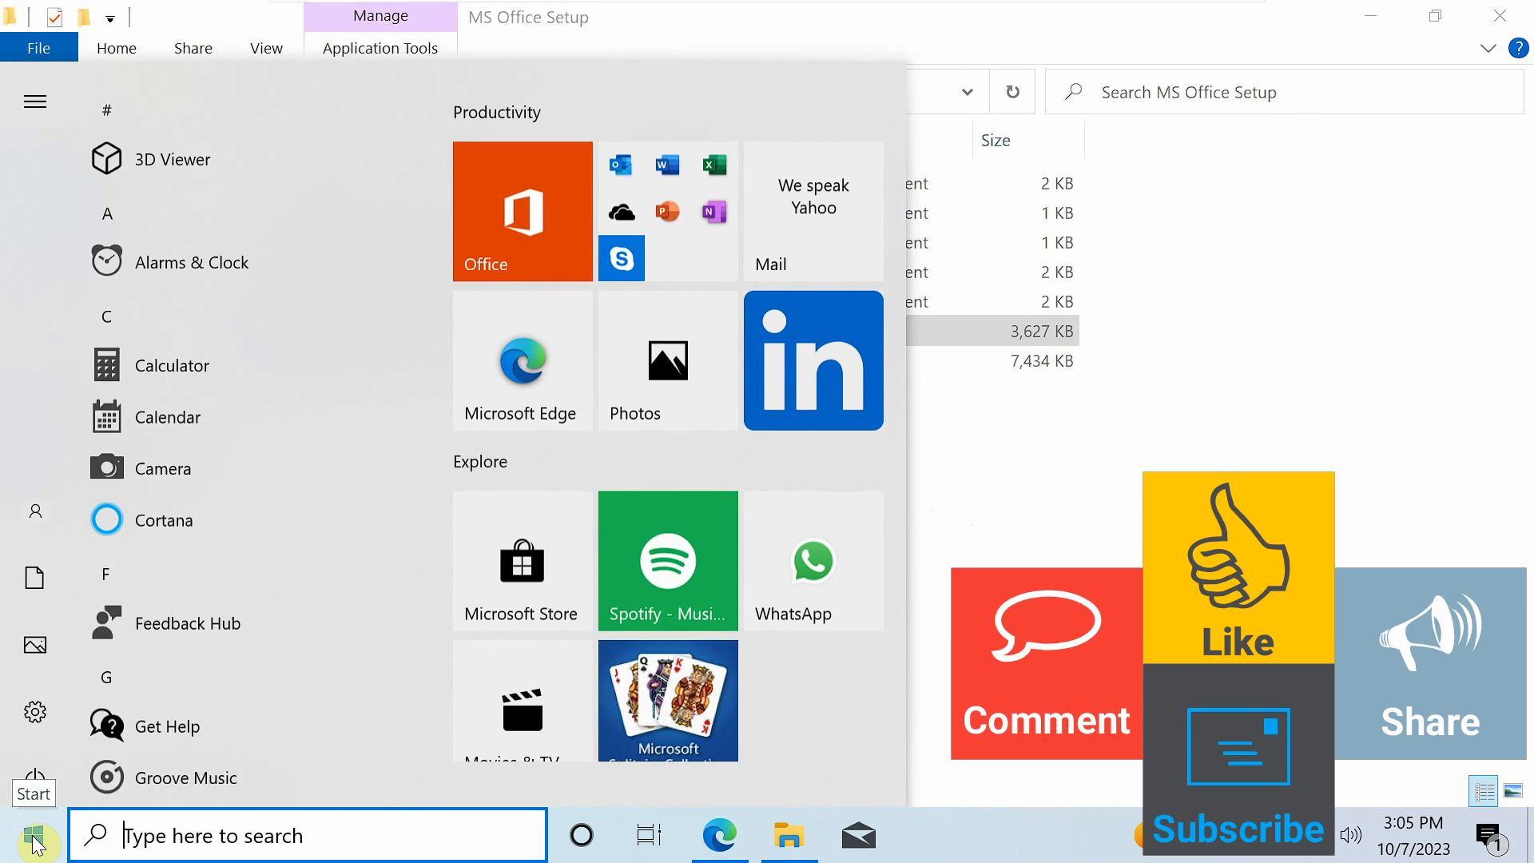
text(command)
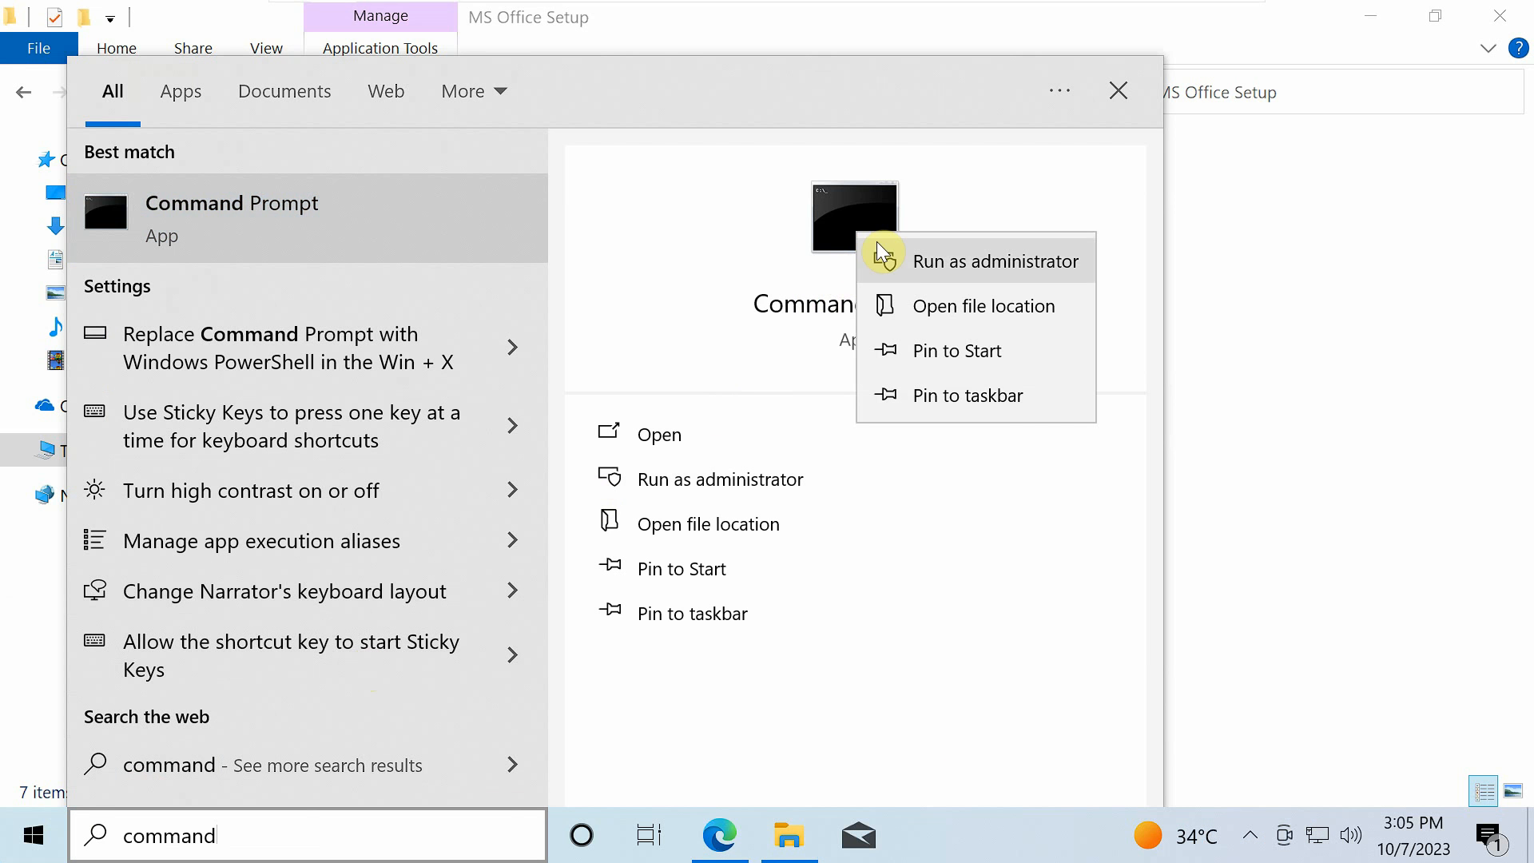
click(997, 260)
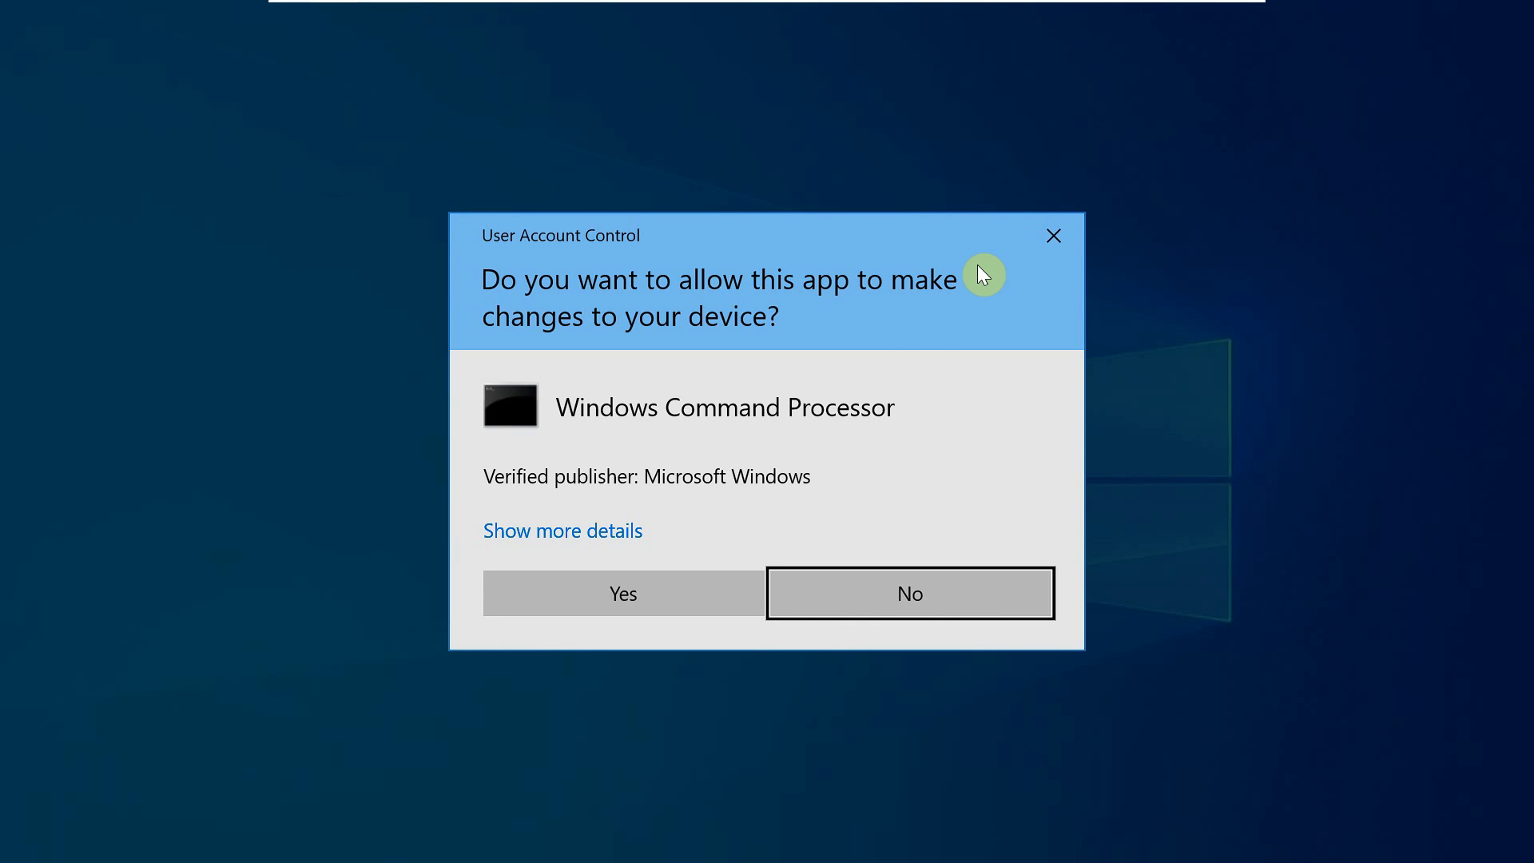
click(623, 593)
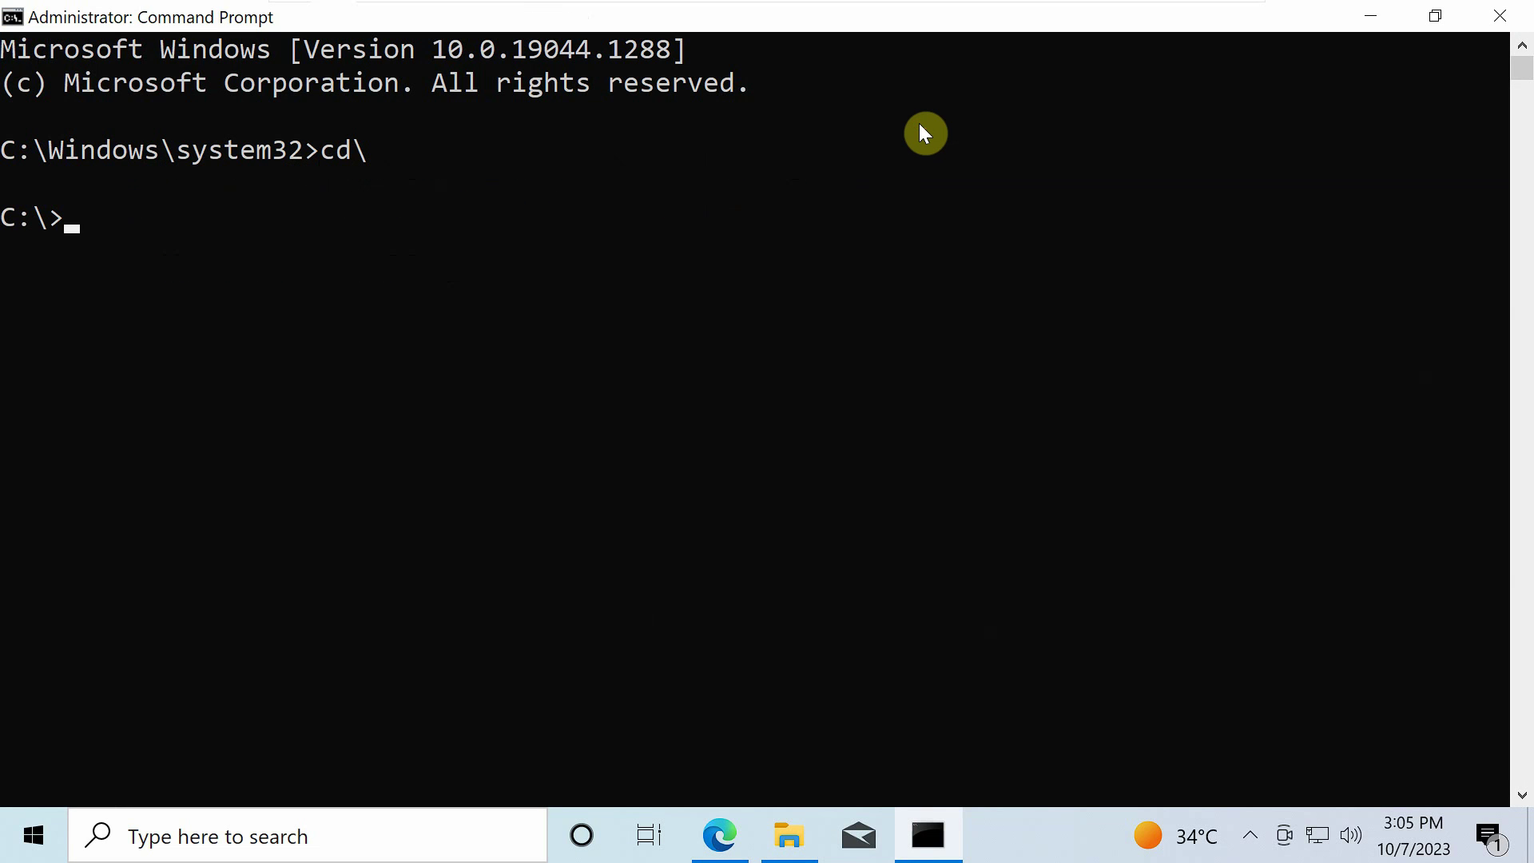
- Run 'setup.exe /configure Configuration.xml' from C:\MS Office Setup to install Office
text(cd C:\MS Office Setup)
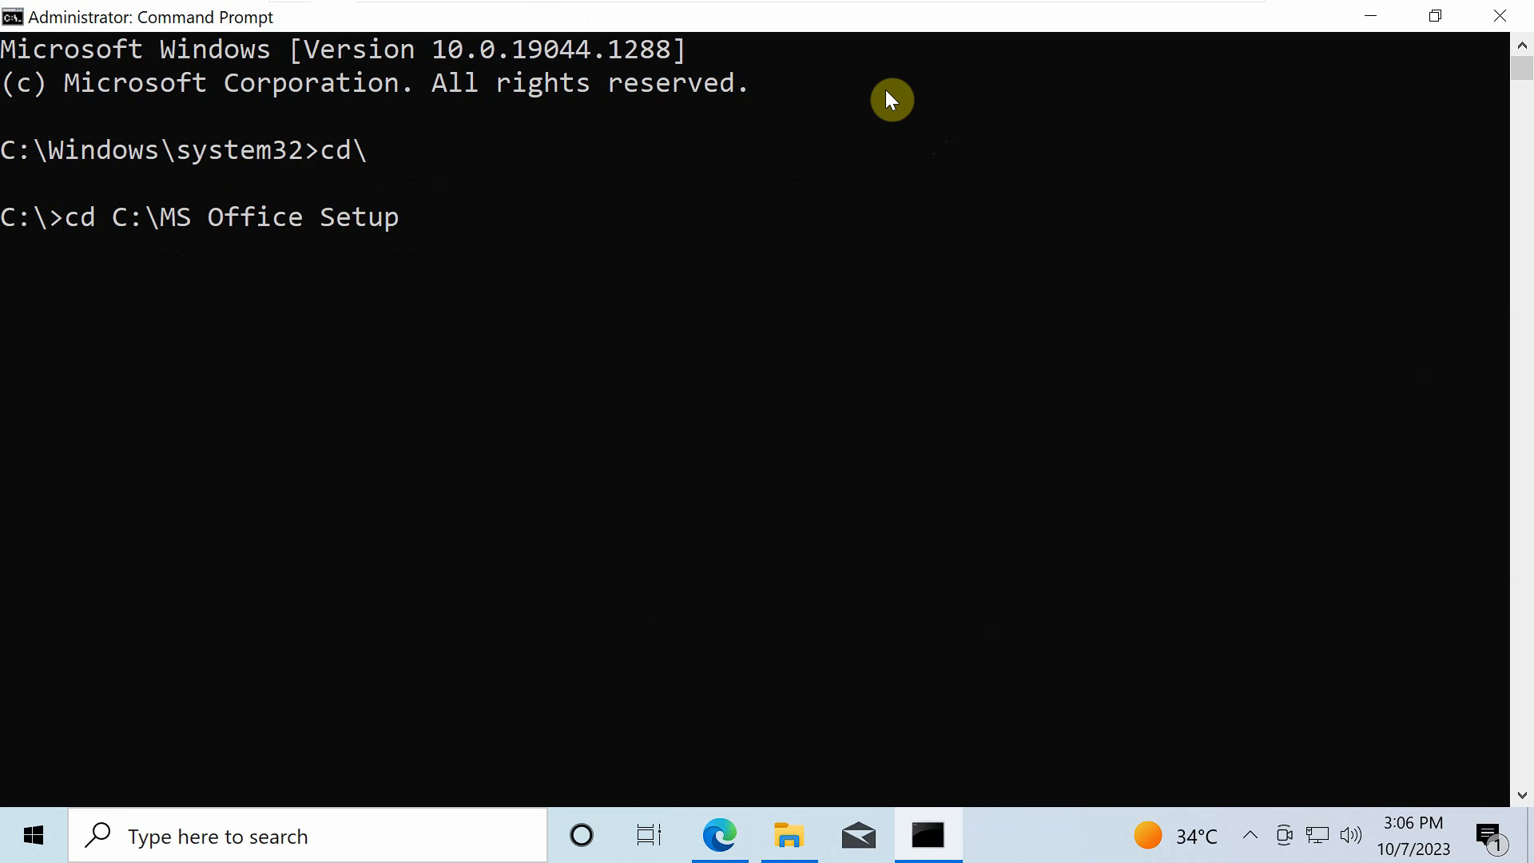
text(setup.exe /configure Configuration.xml)
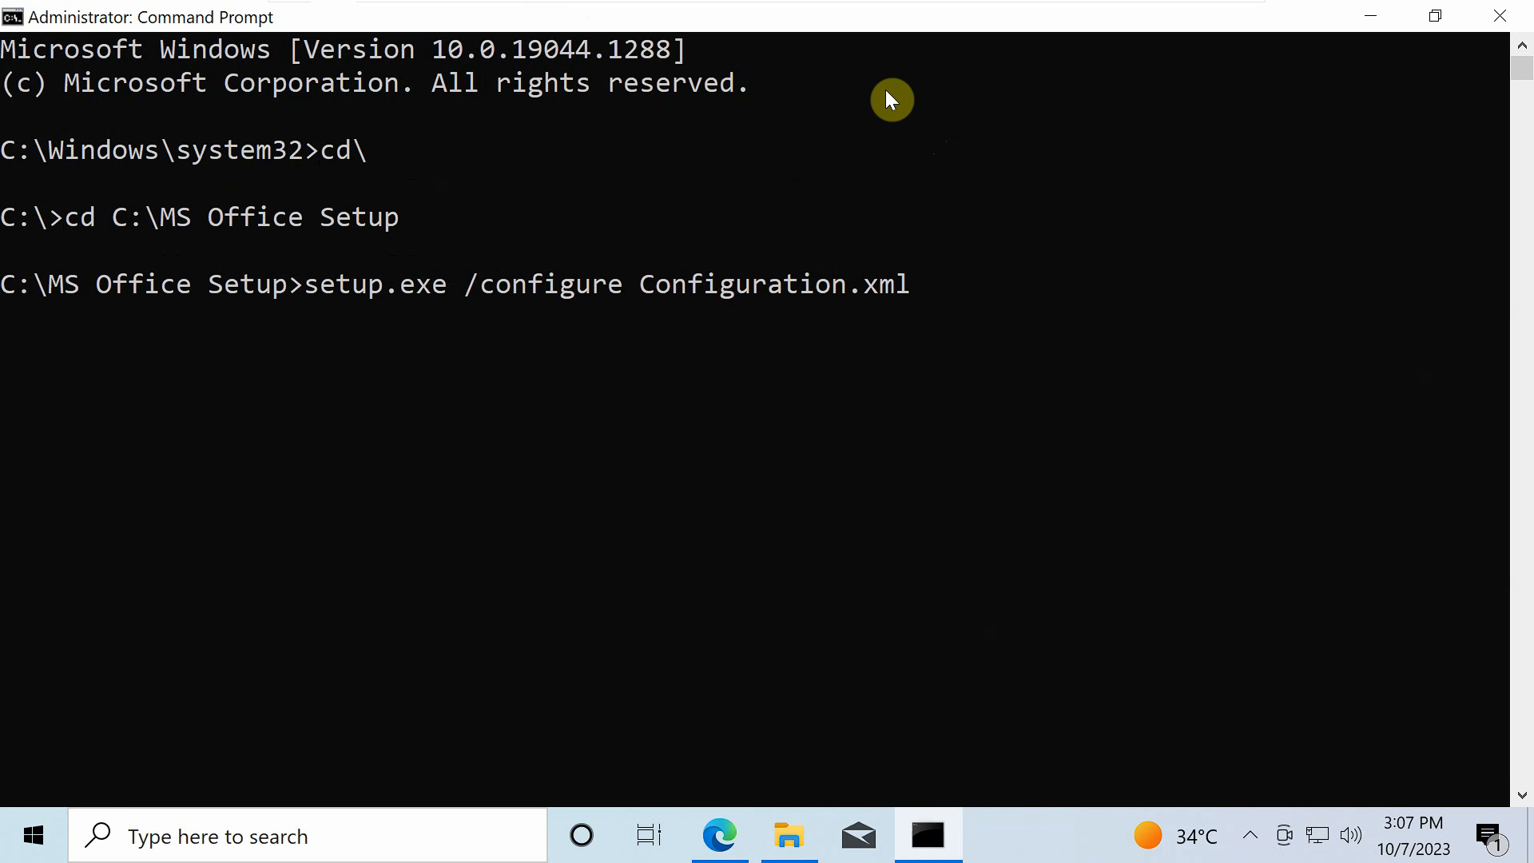
key(enter)
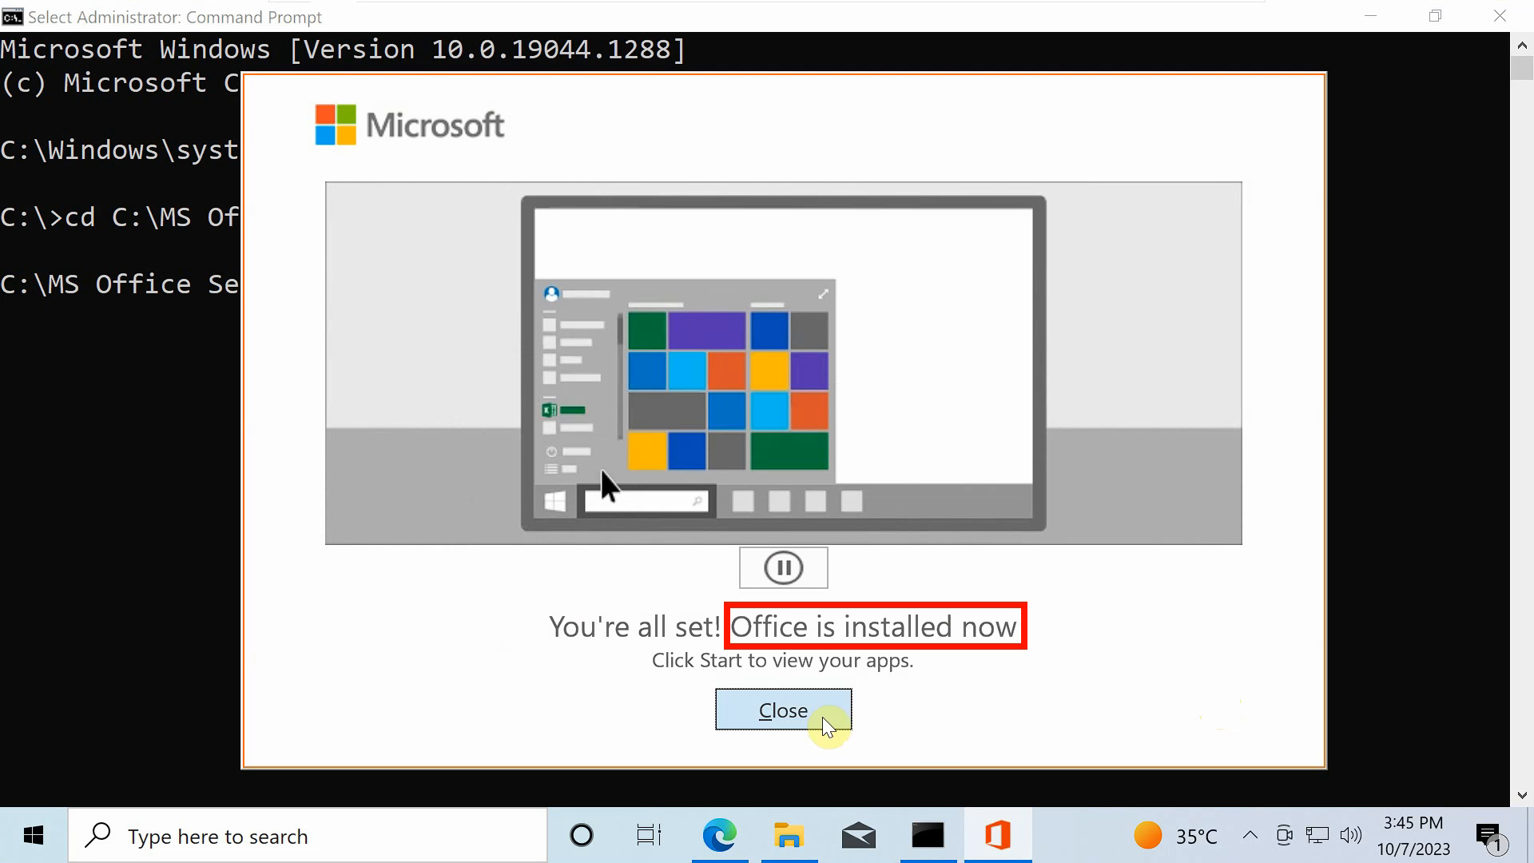
- Close the installer, delete the MS Office Setup folder from C:, and close Explorer
click(783, 710)
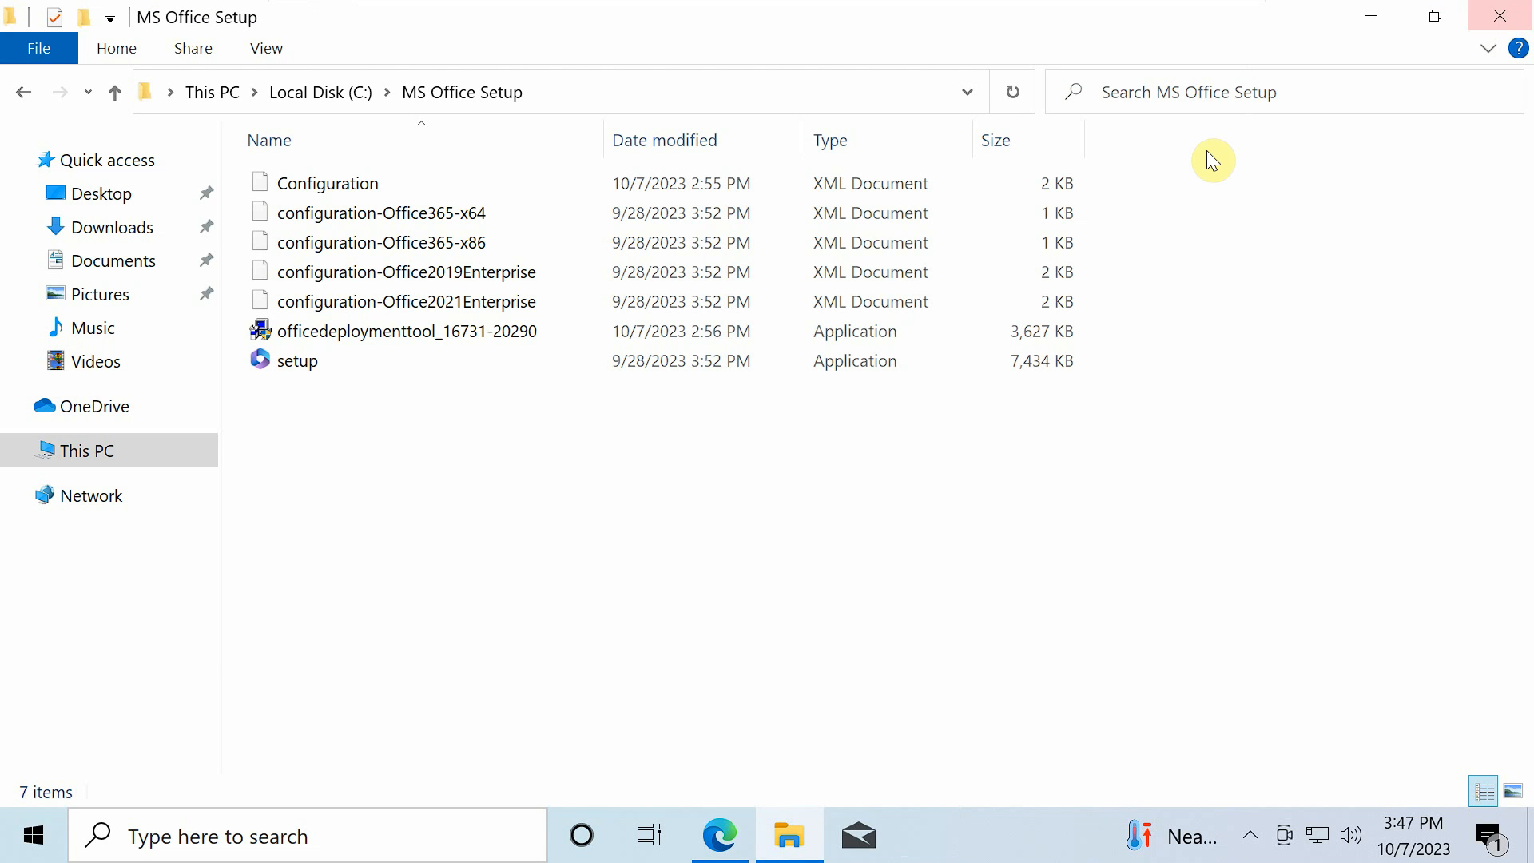
click(319, 92)
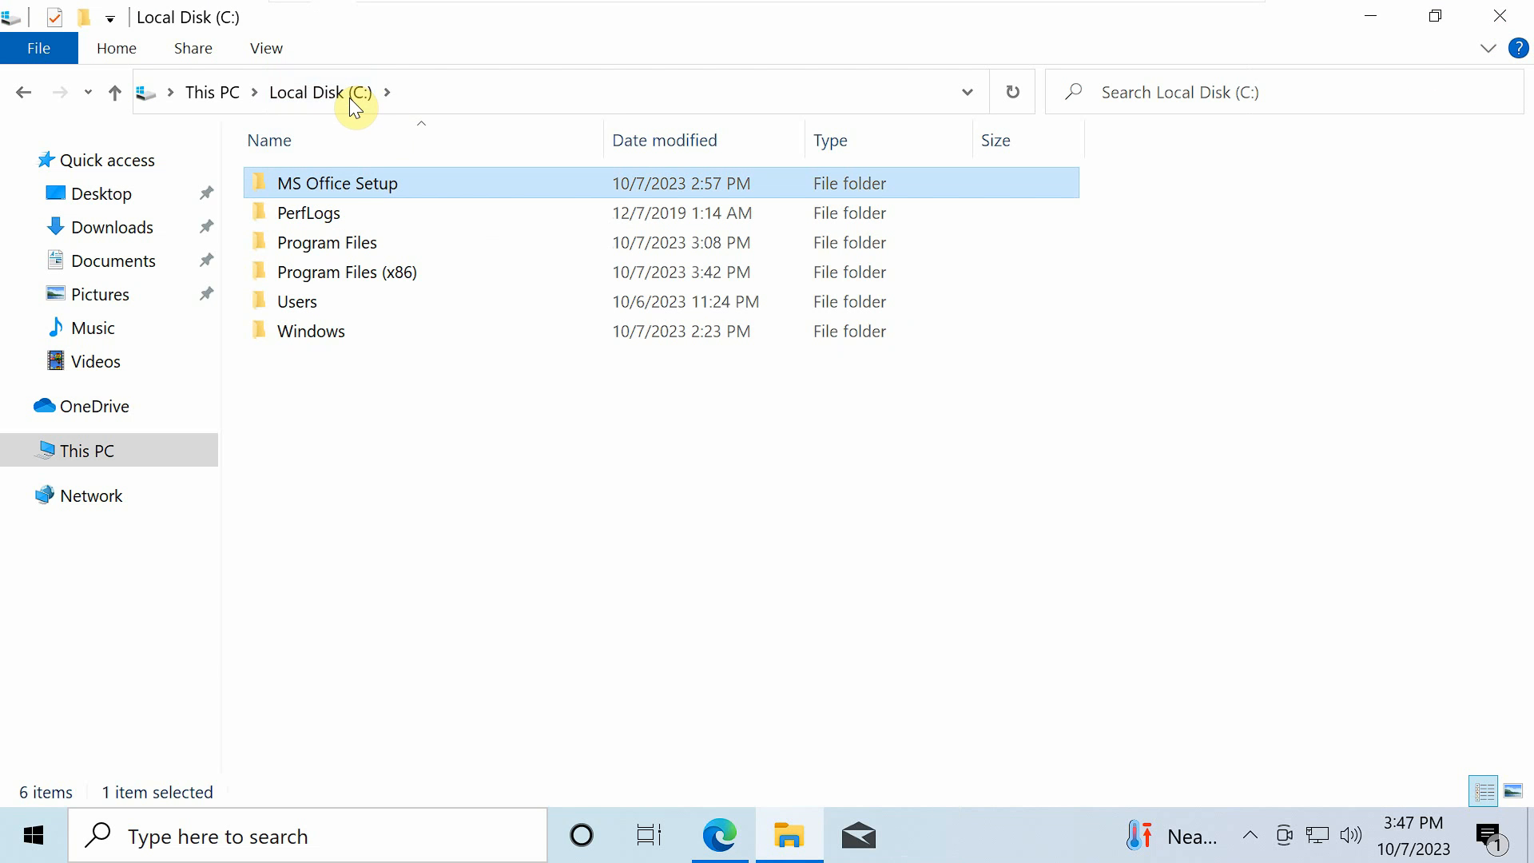
right_click(337, 183)
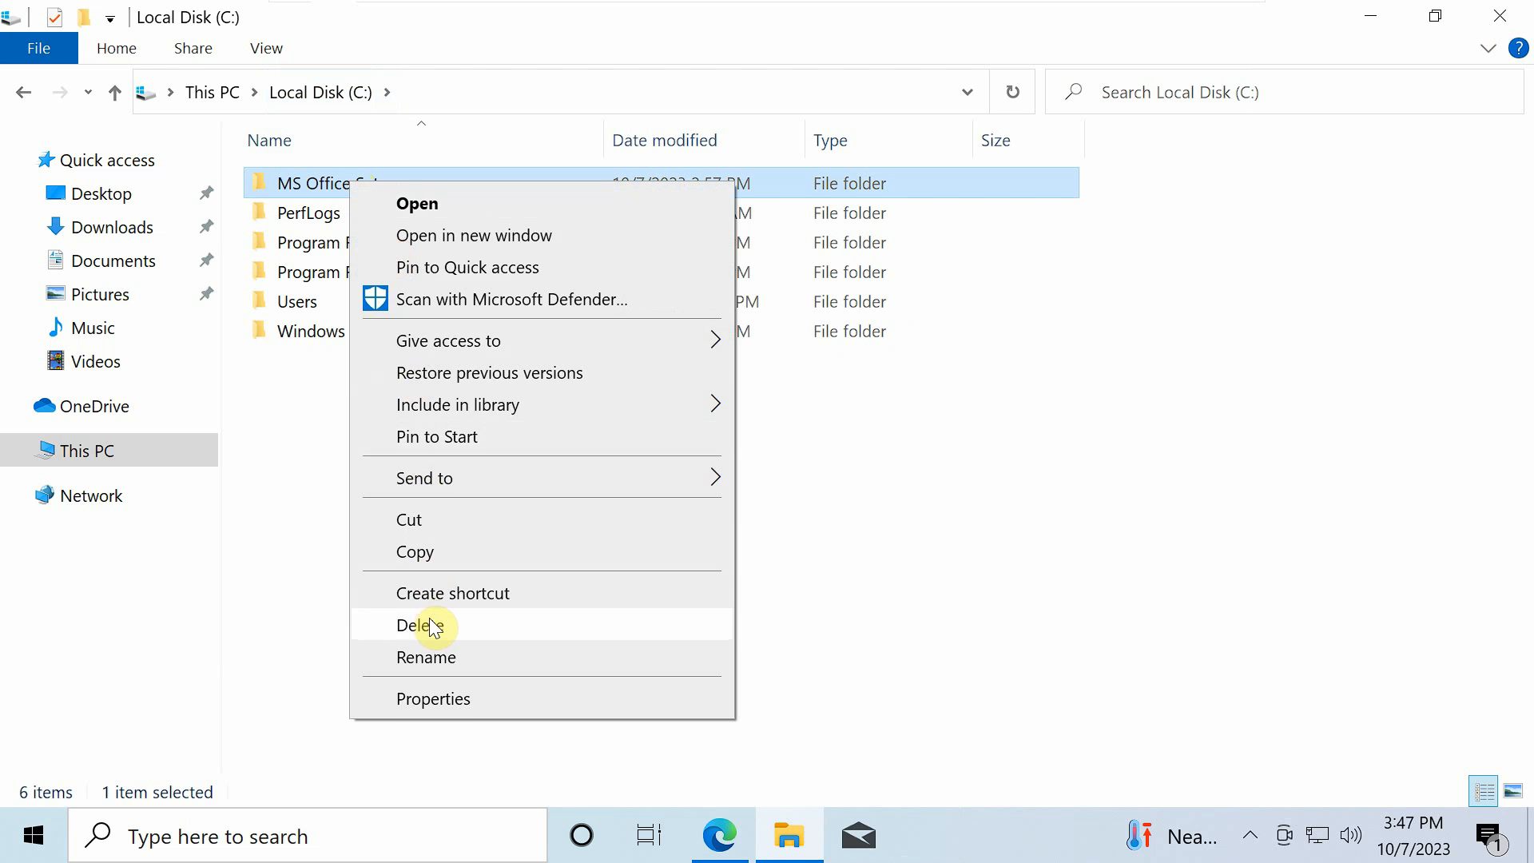
click(420, 626)
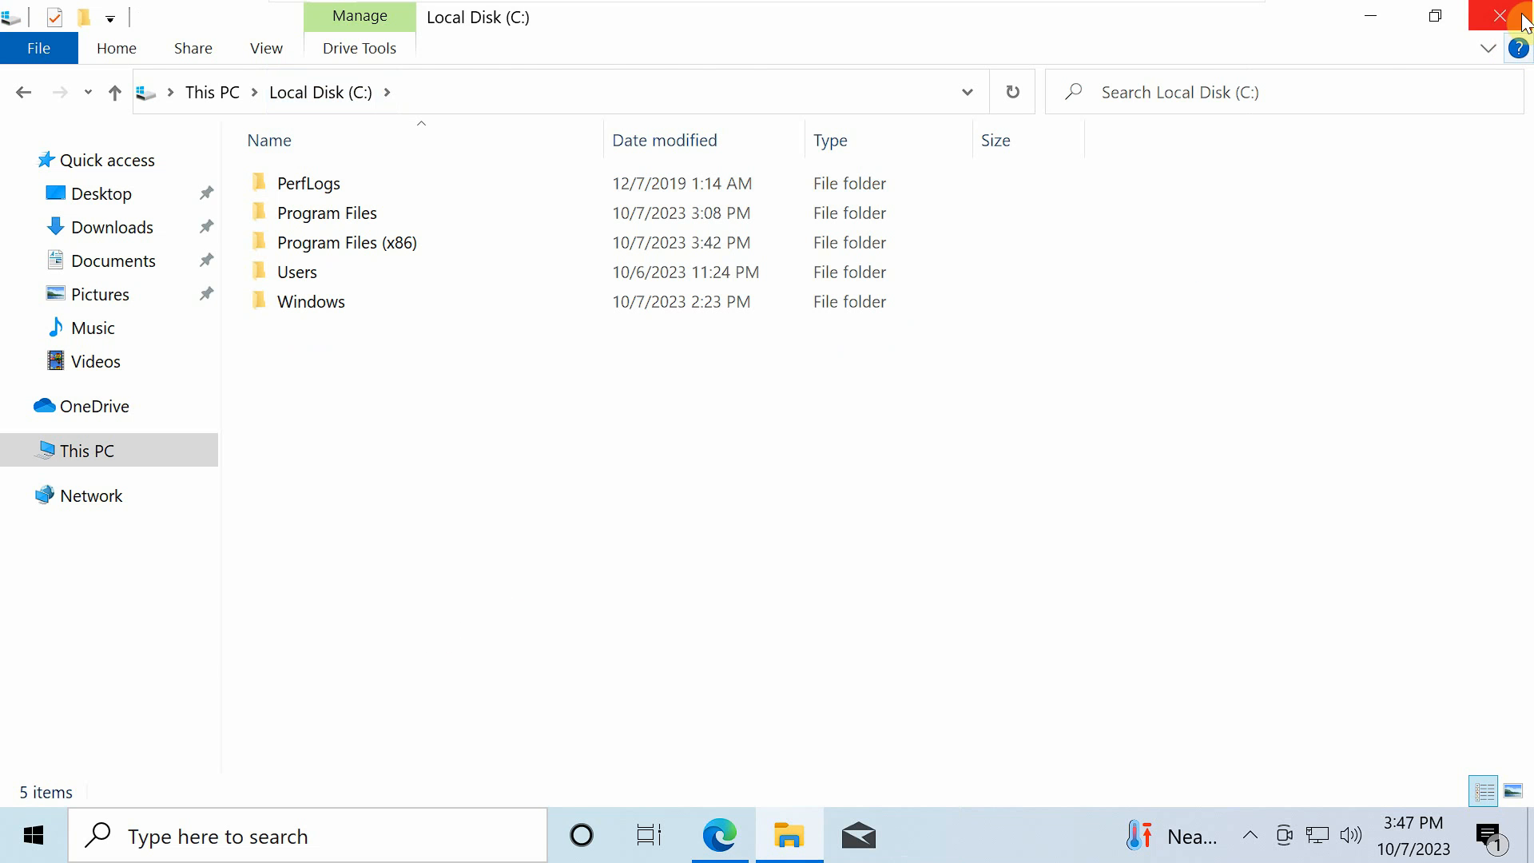
click(1503, 15)
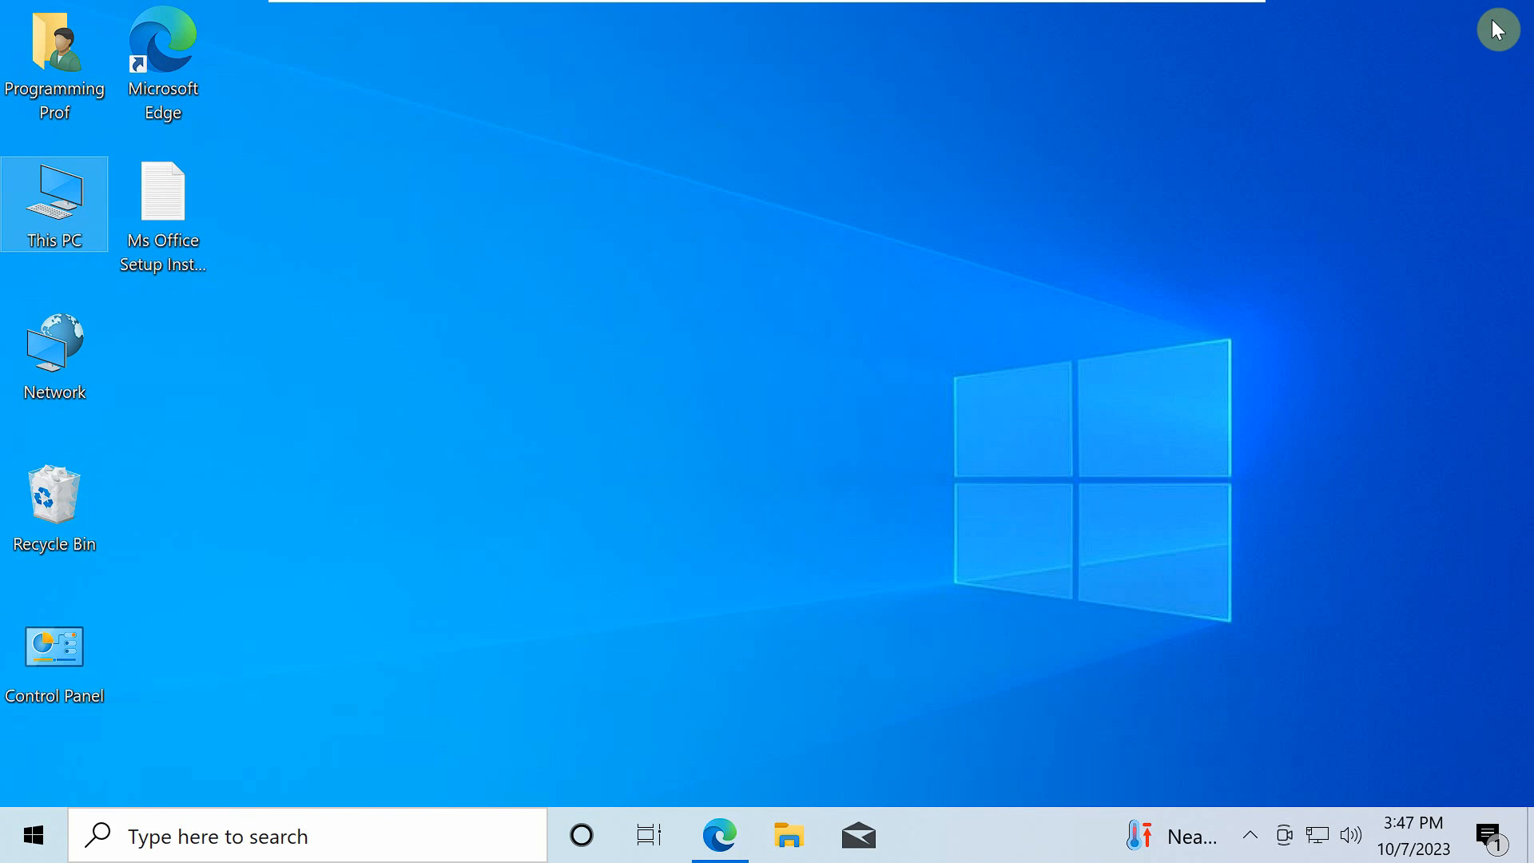
- Launch Word from Start, open a blank document, accept the license, and dismiss the privacy notice
click(32, 835)
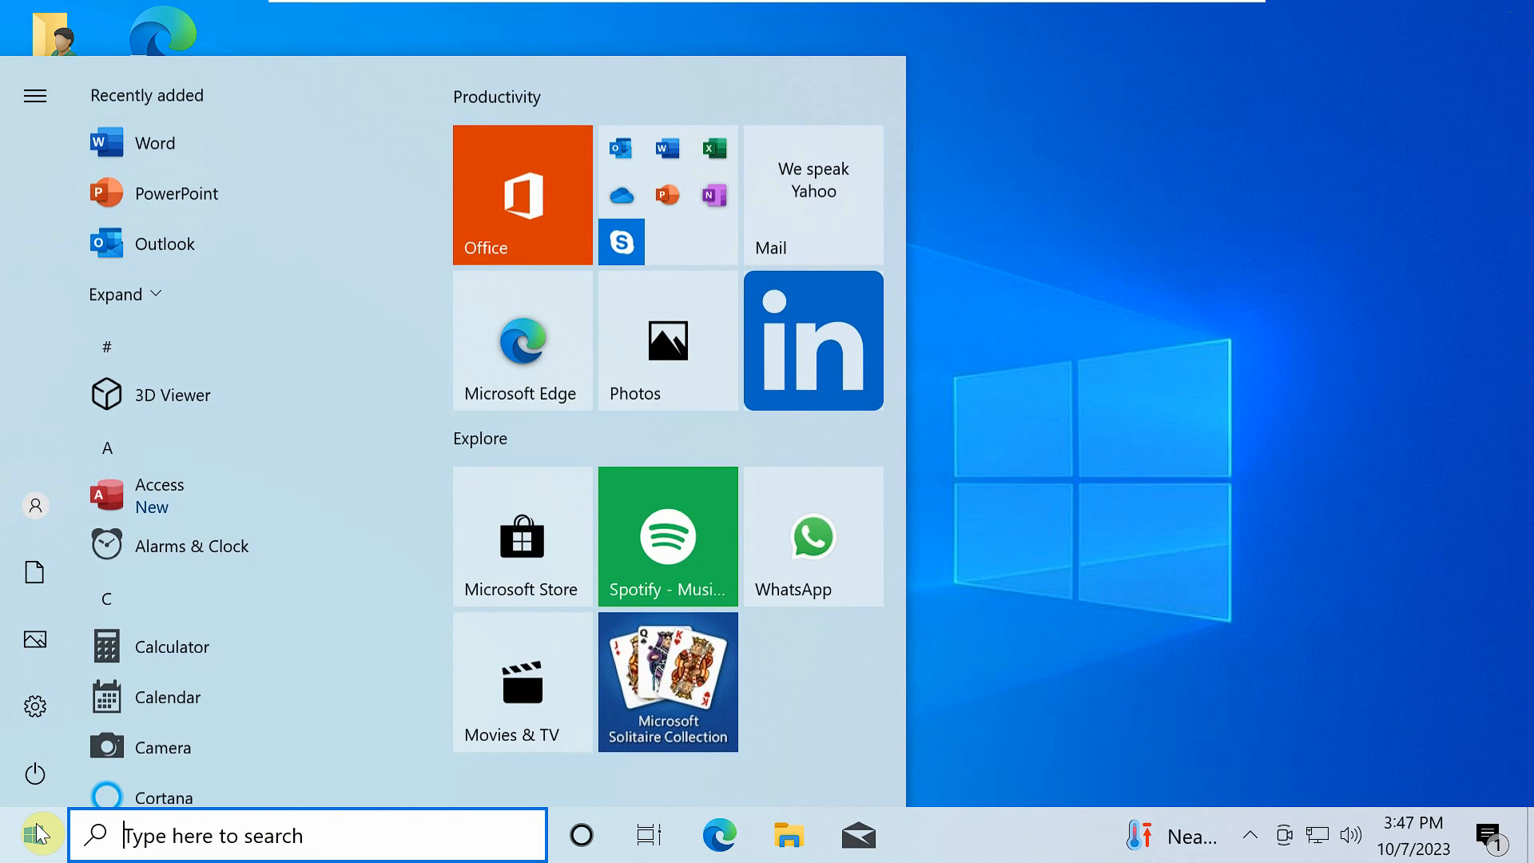
mouse_move(231, 159)
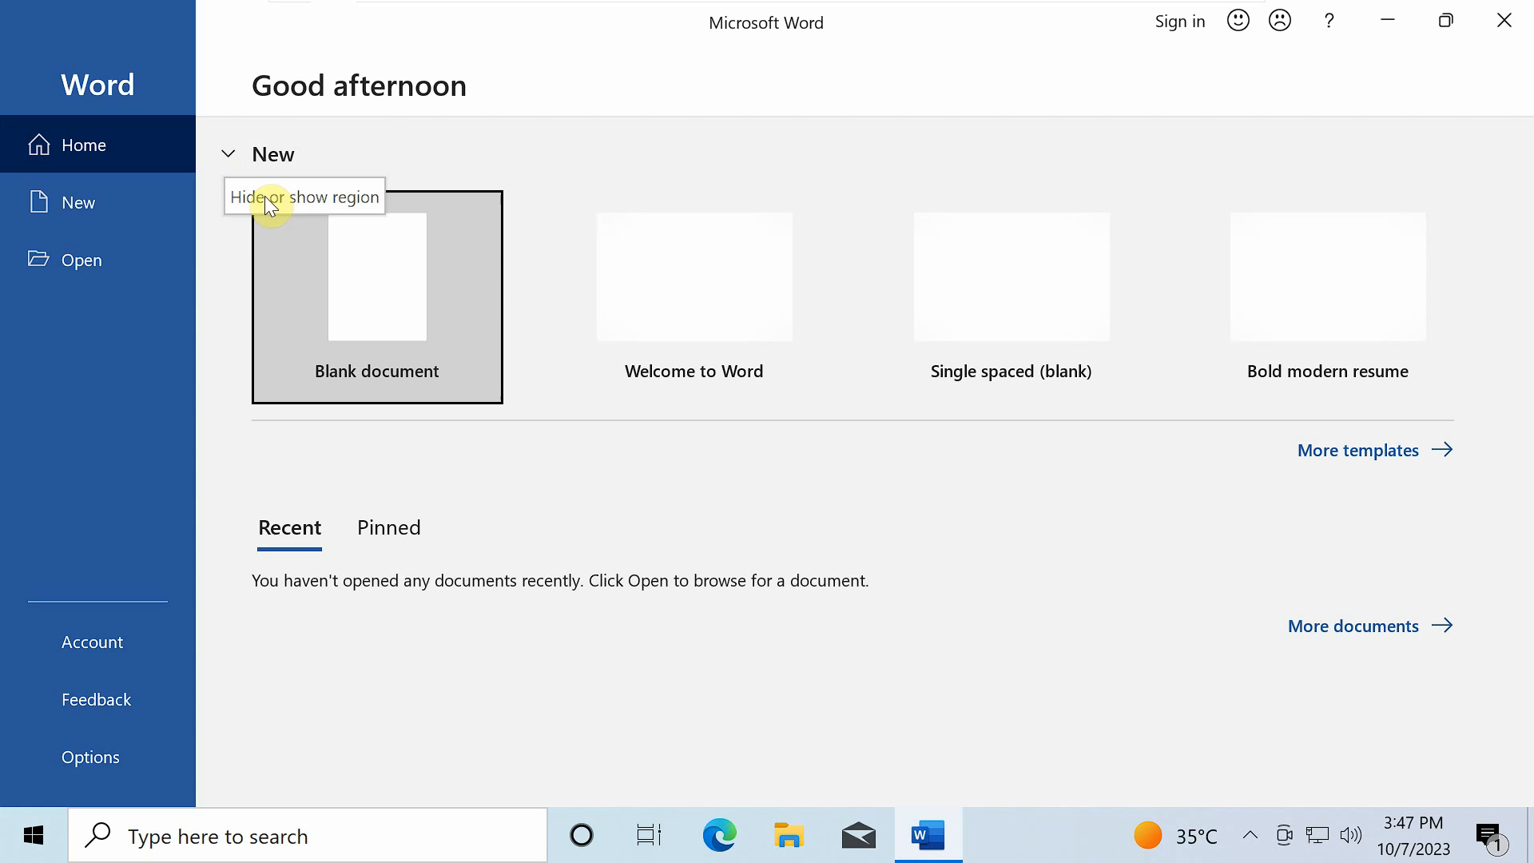
click(377, 296)
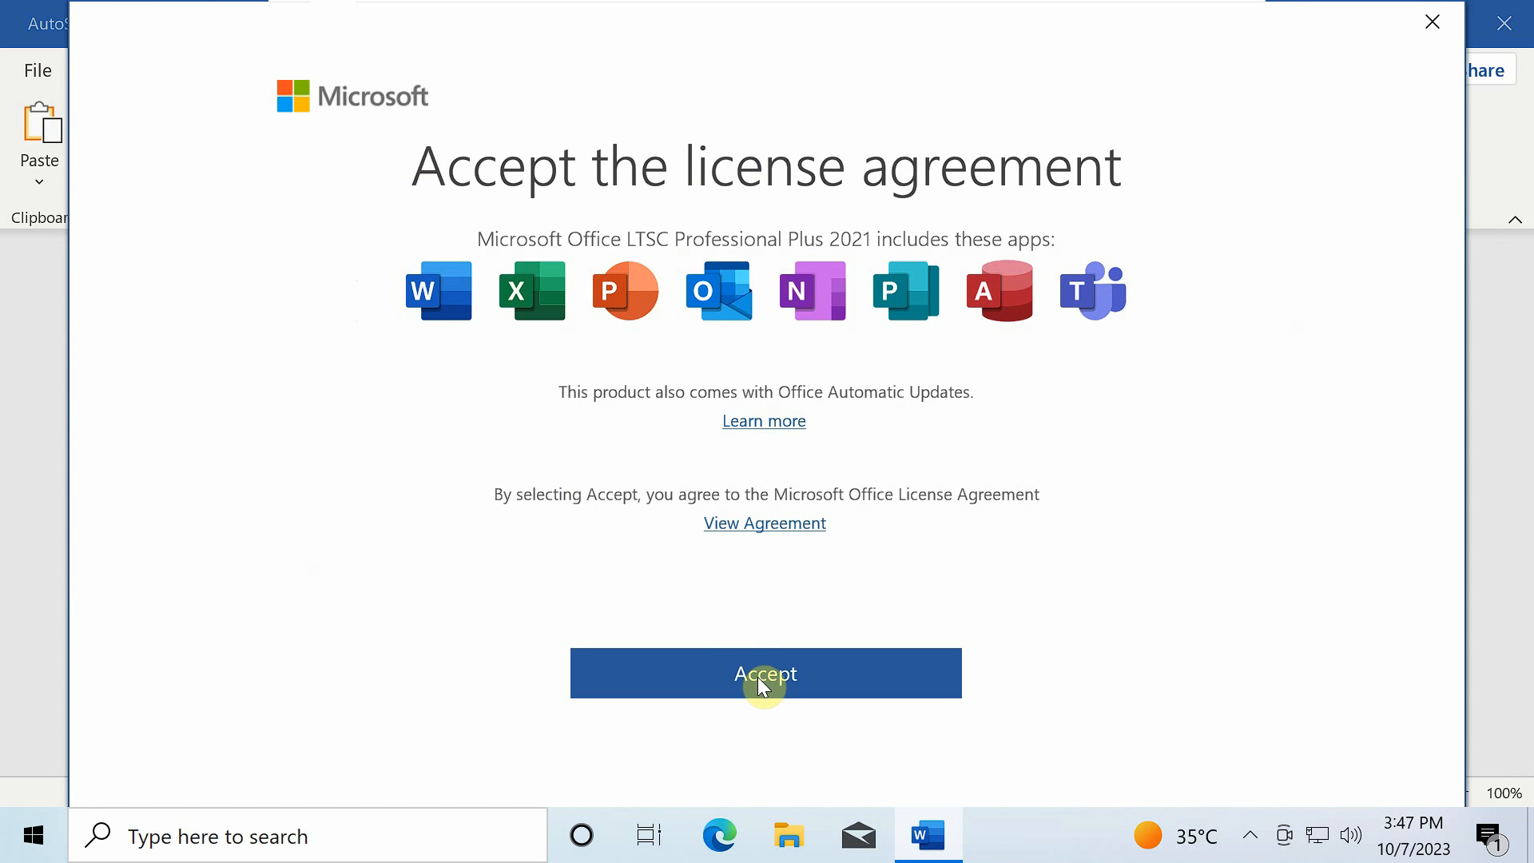
click(765, 674)
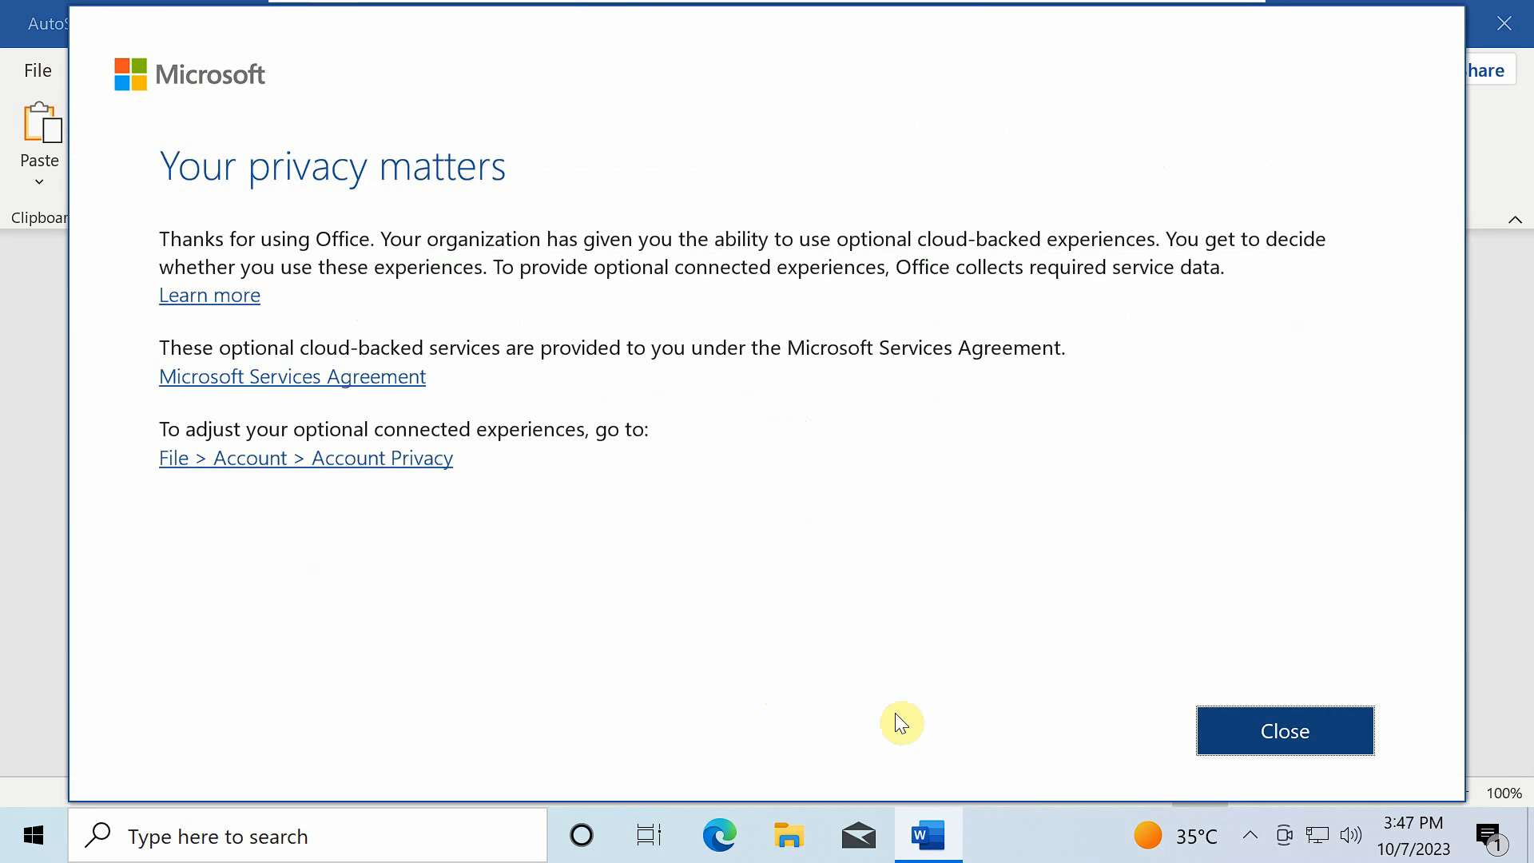
click(1286, 730)
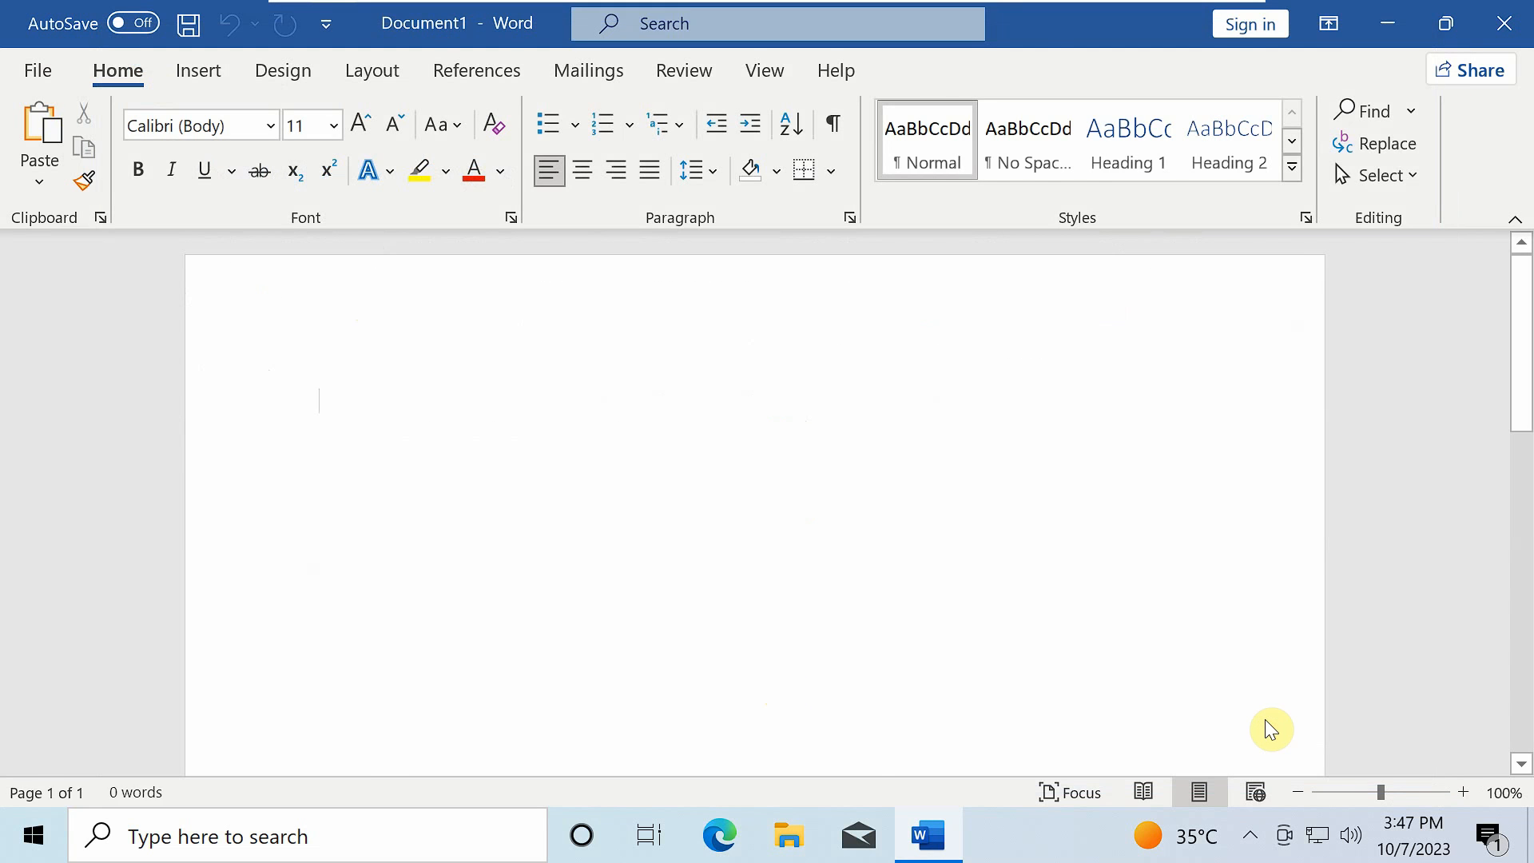